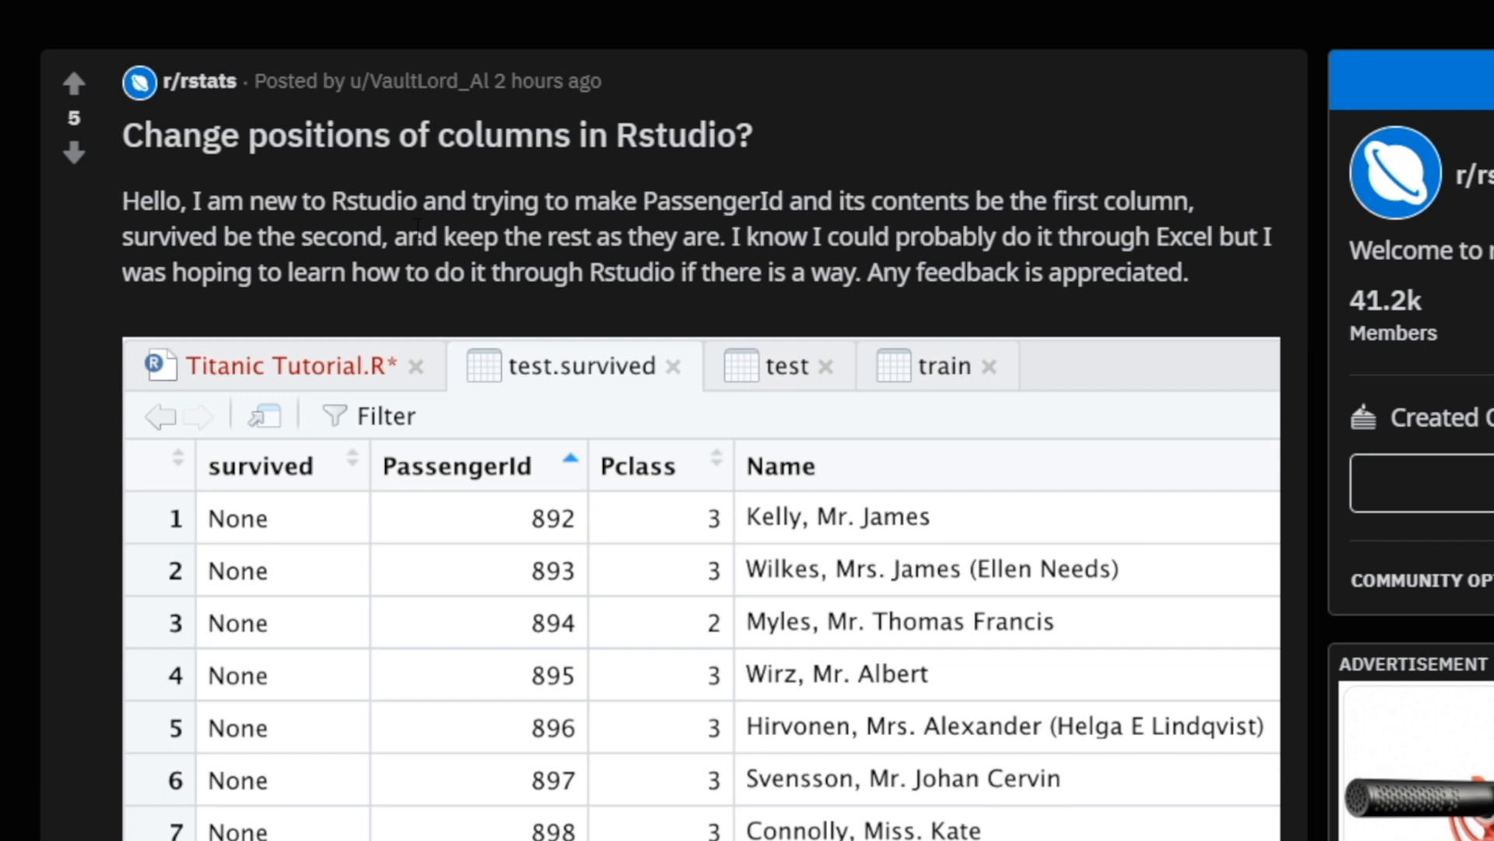
Scroll through the reference page and bring the RStudio session to the front
scroll(down, 3)
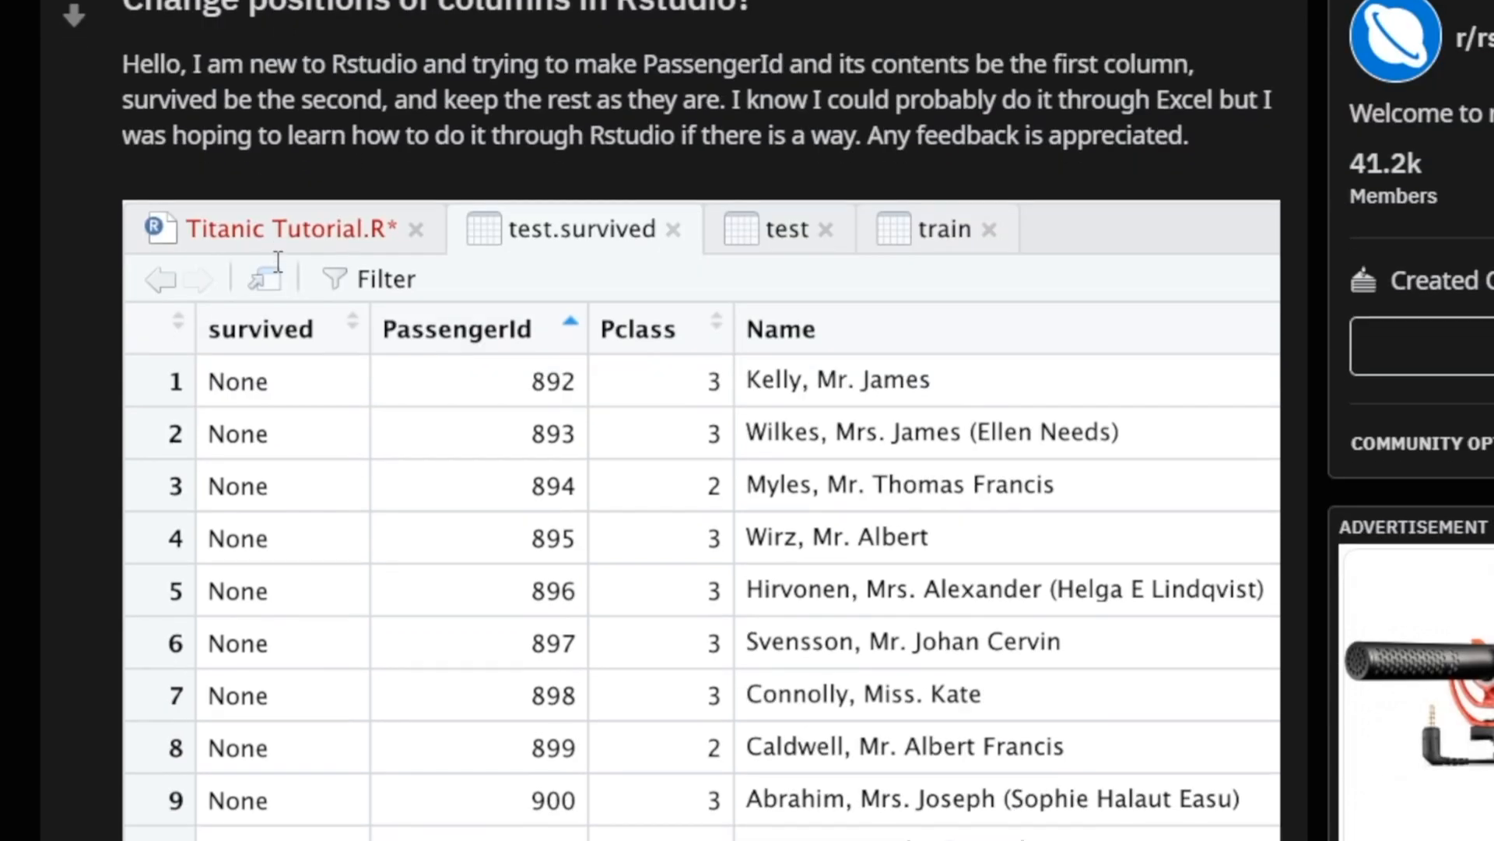
scroll(down, 3)
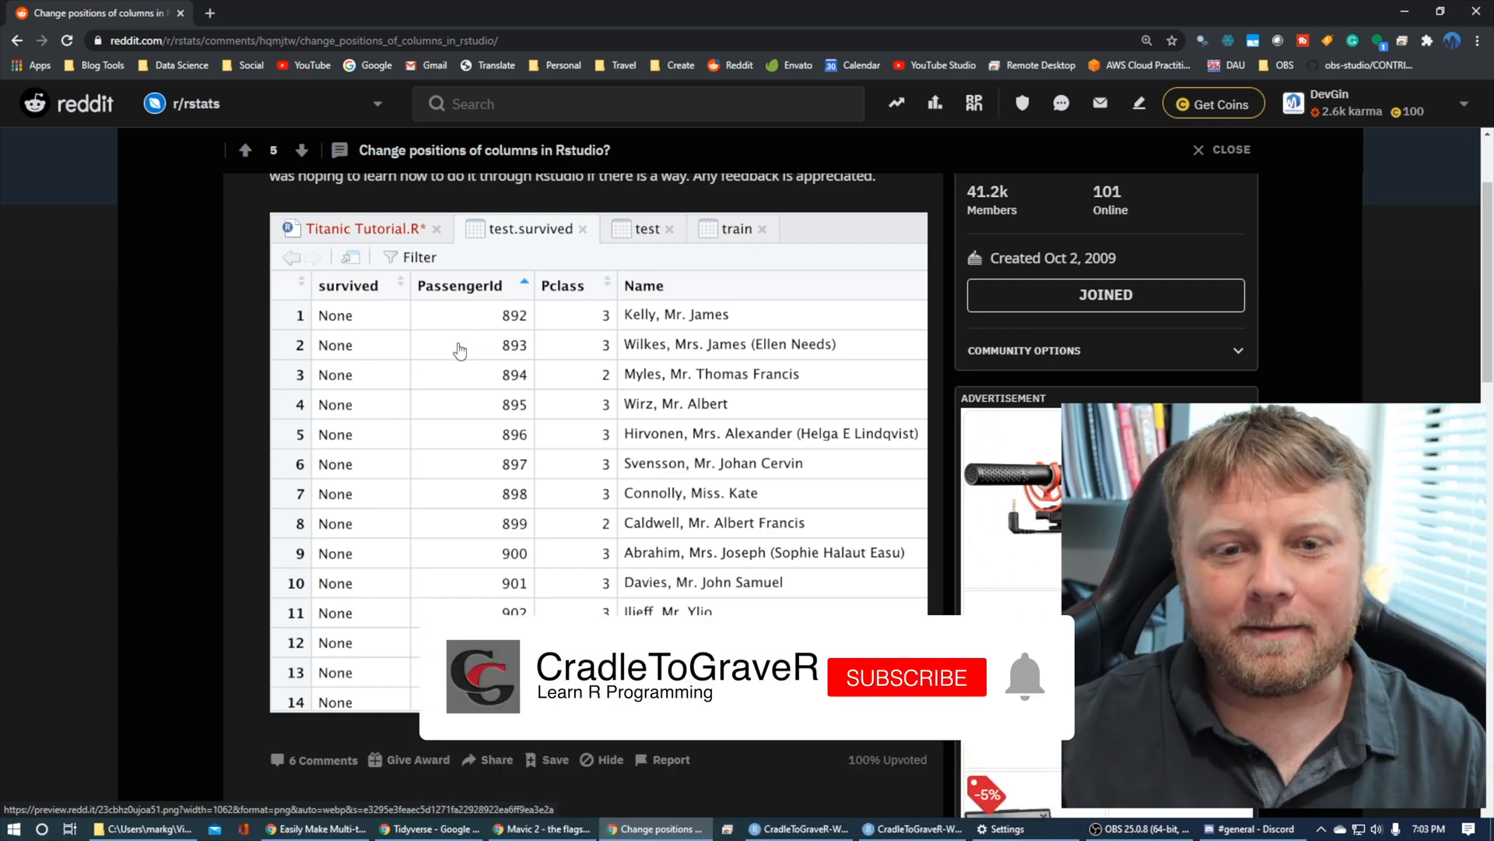
click(906, 677)
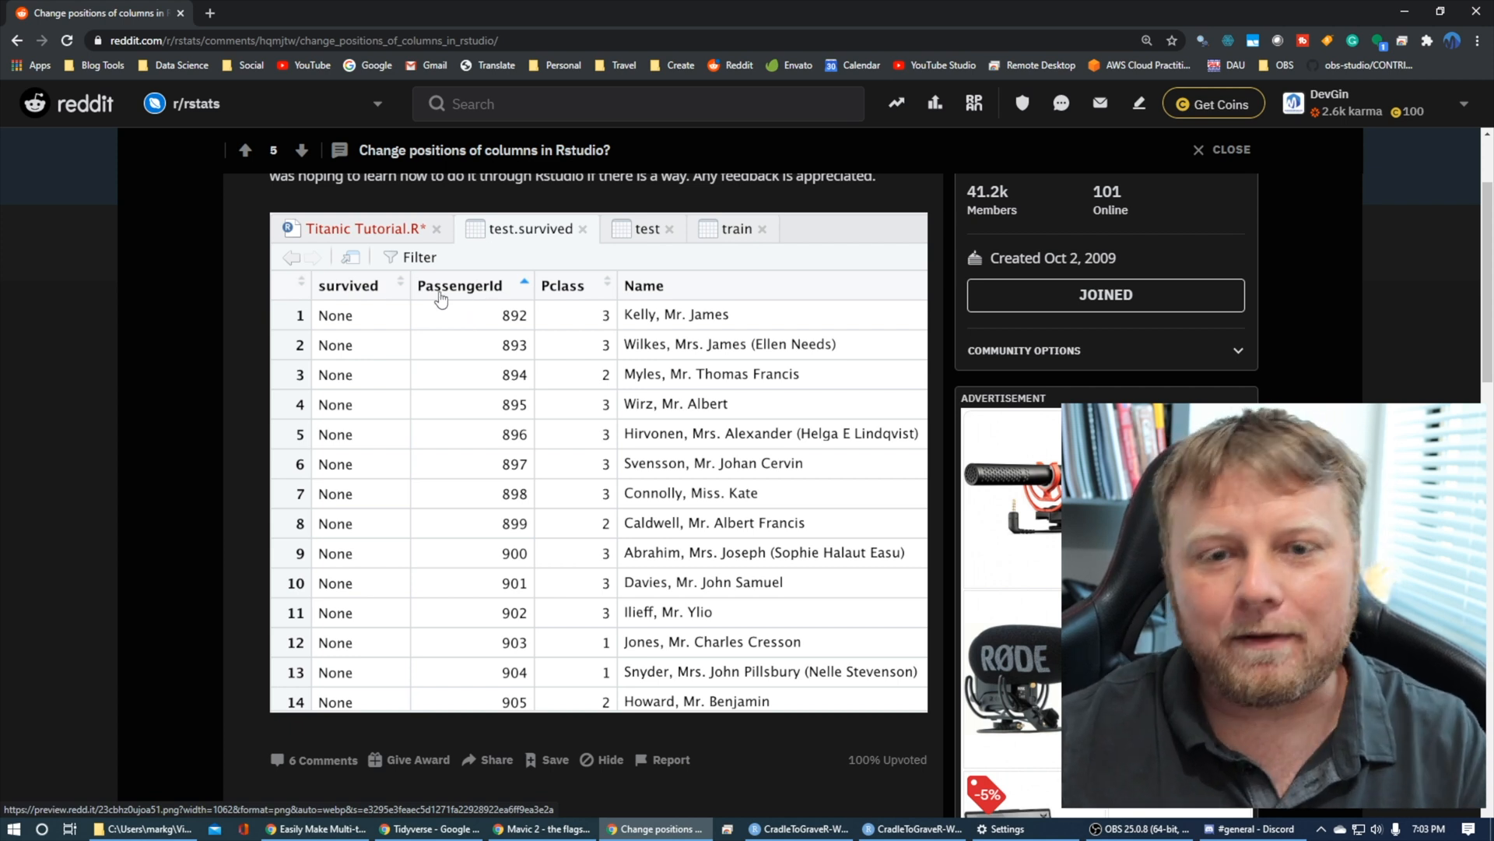
mouse_move(389, 294)
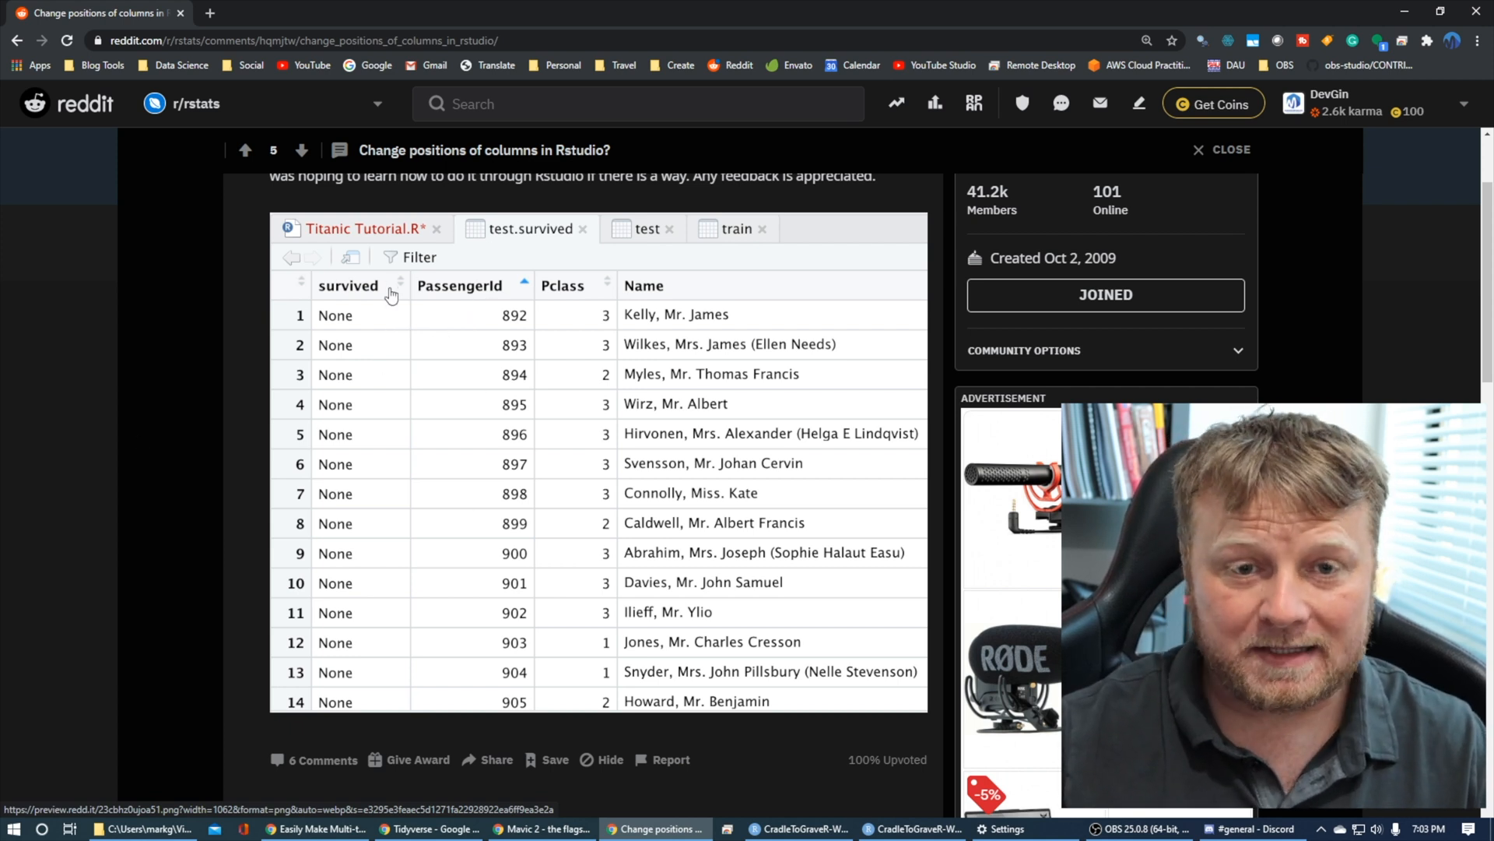
scroll(down, 3)
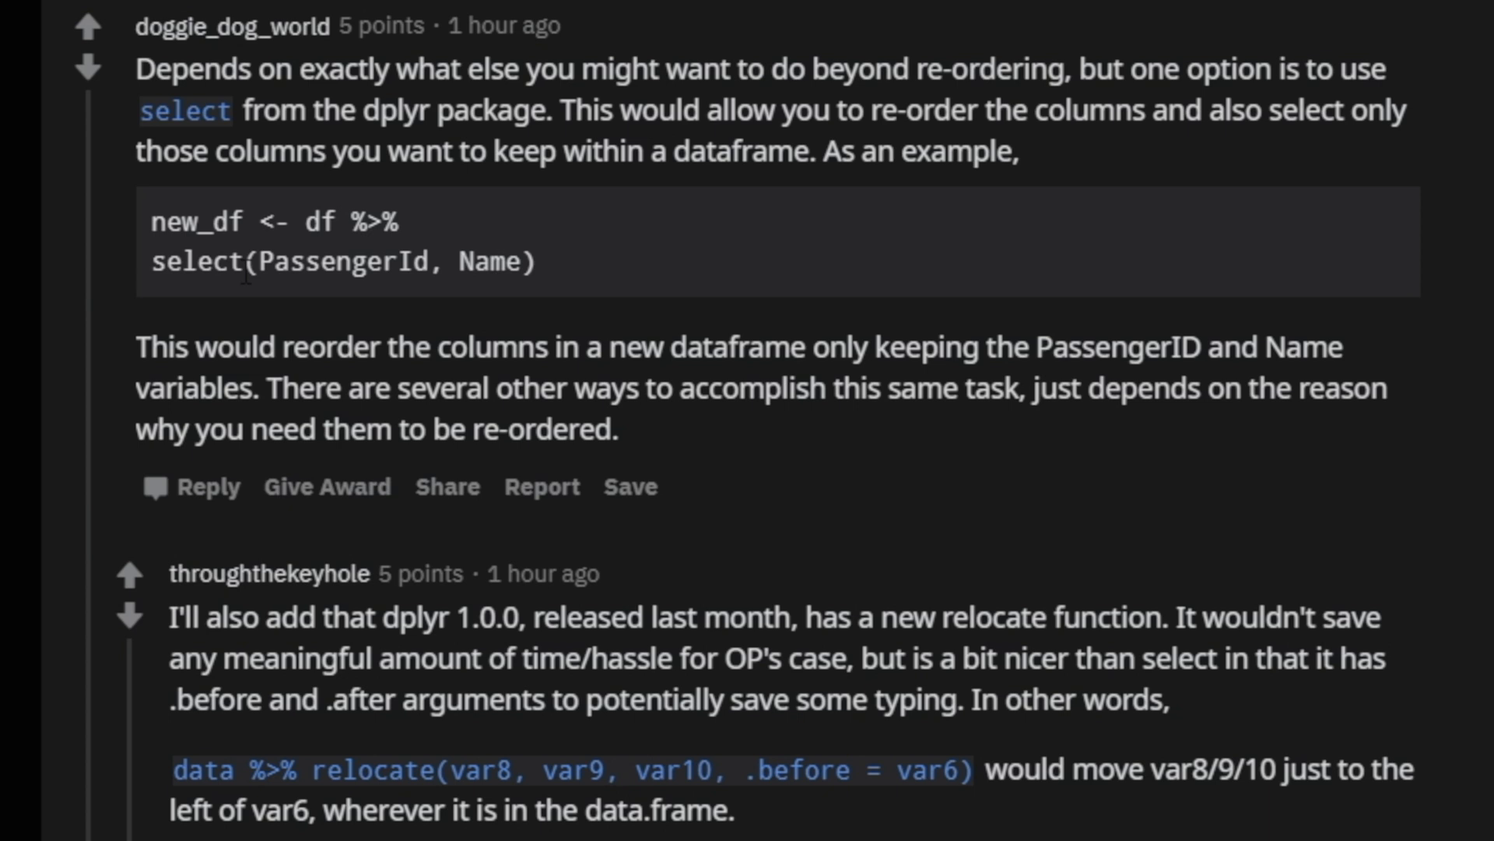
mouse_move(257, 301)
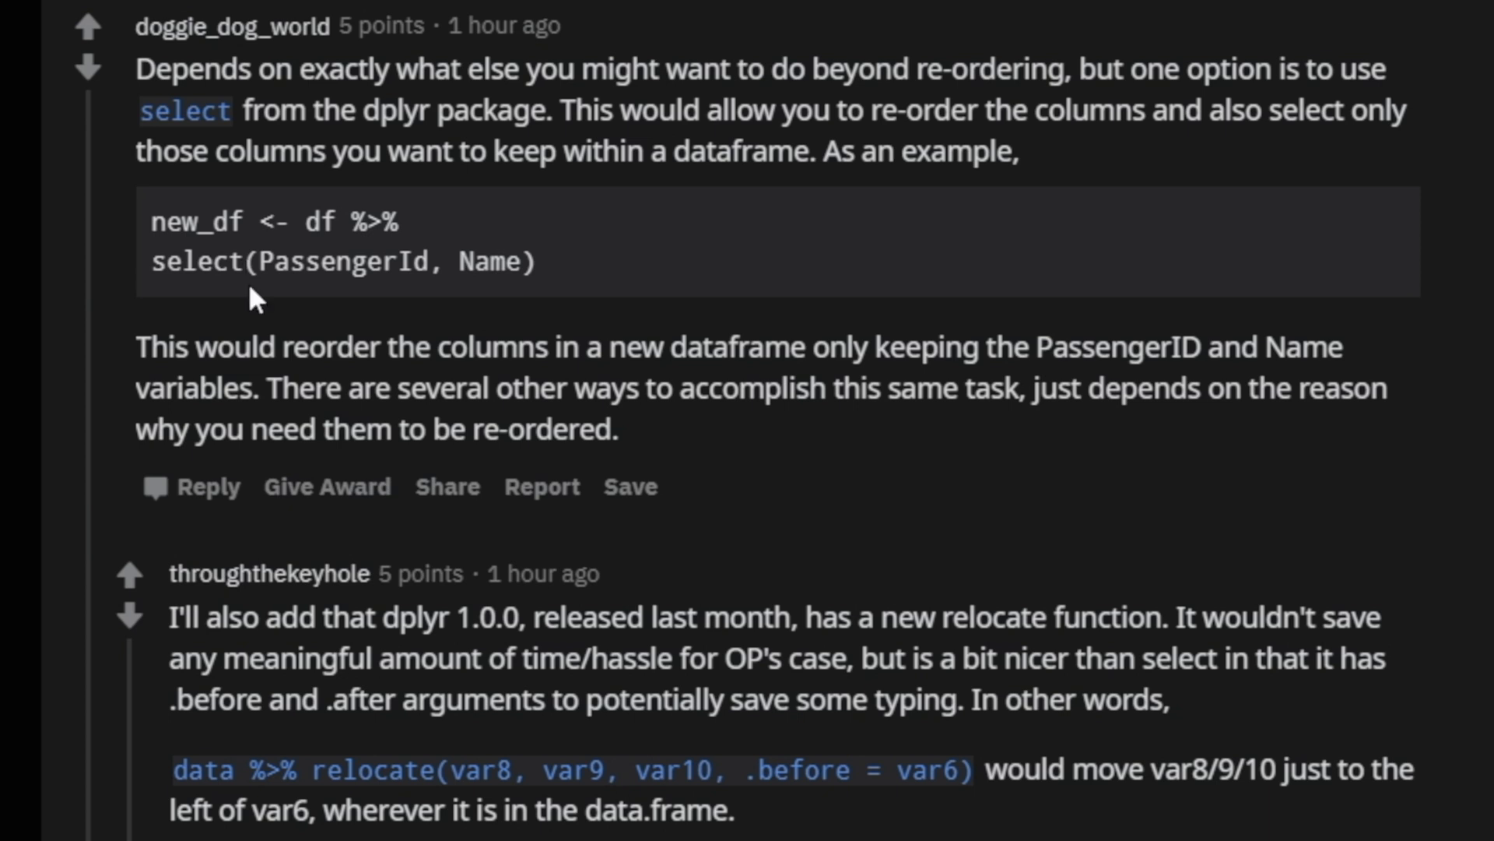
mouse_move(434, 309)
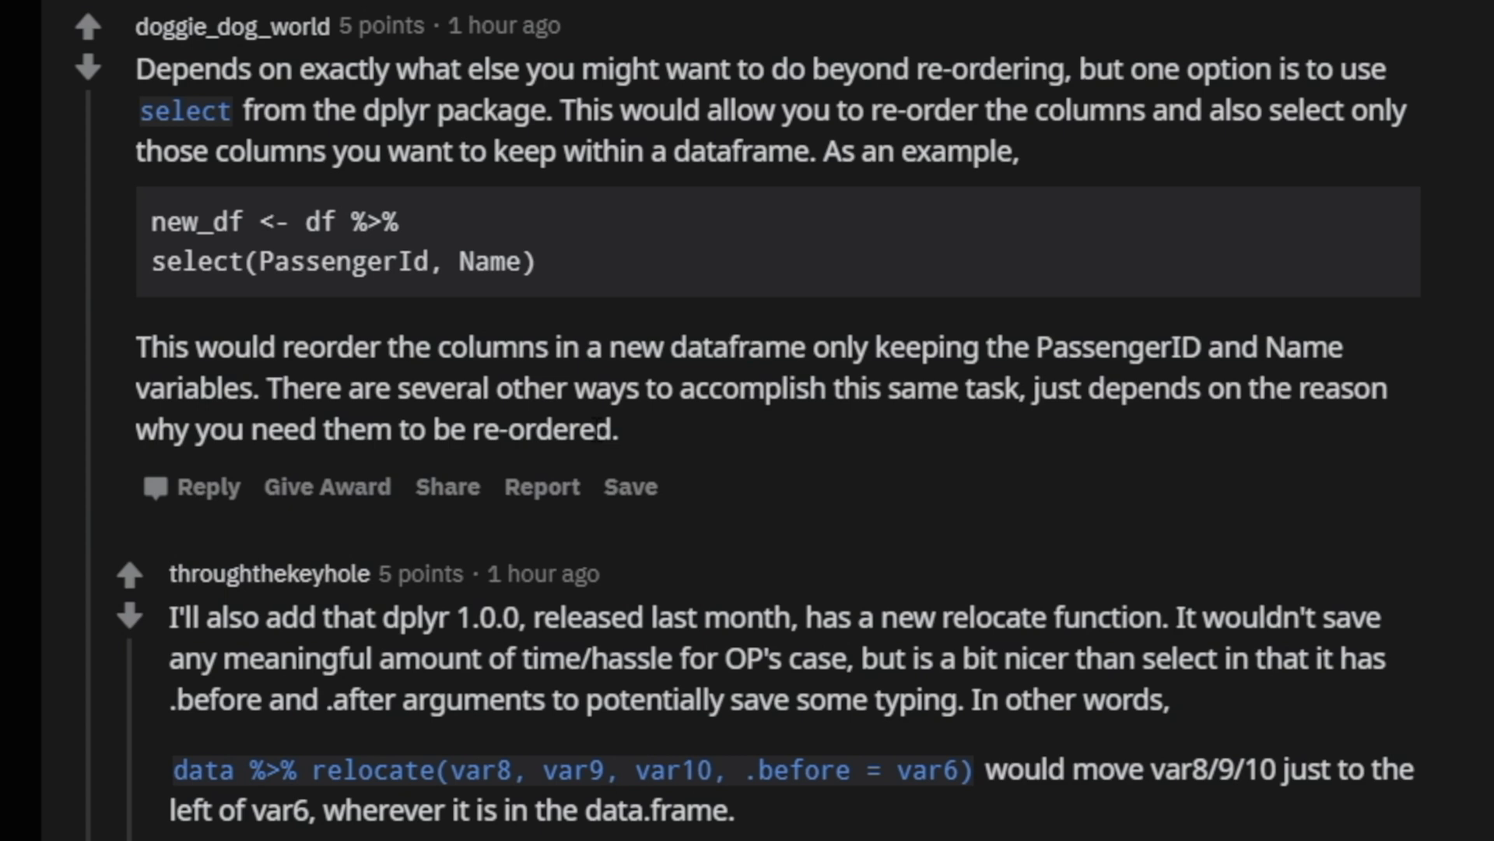
scroll(down, 3)
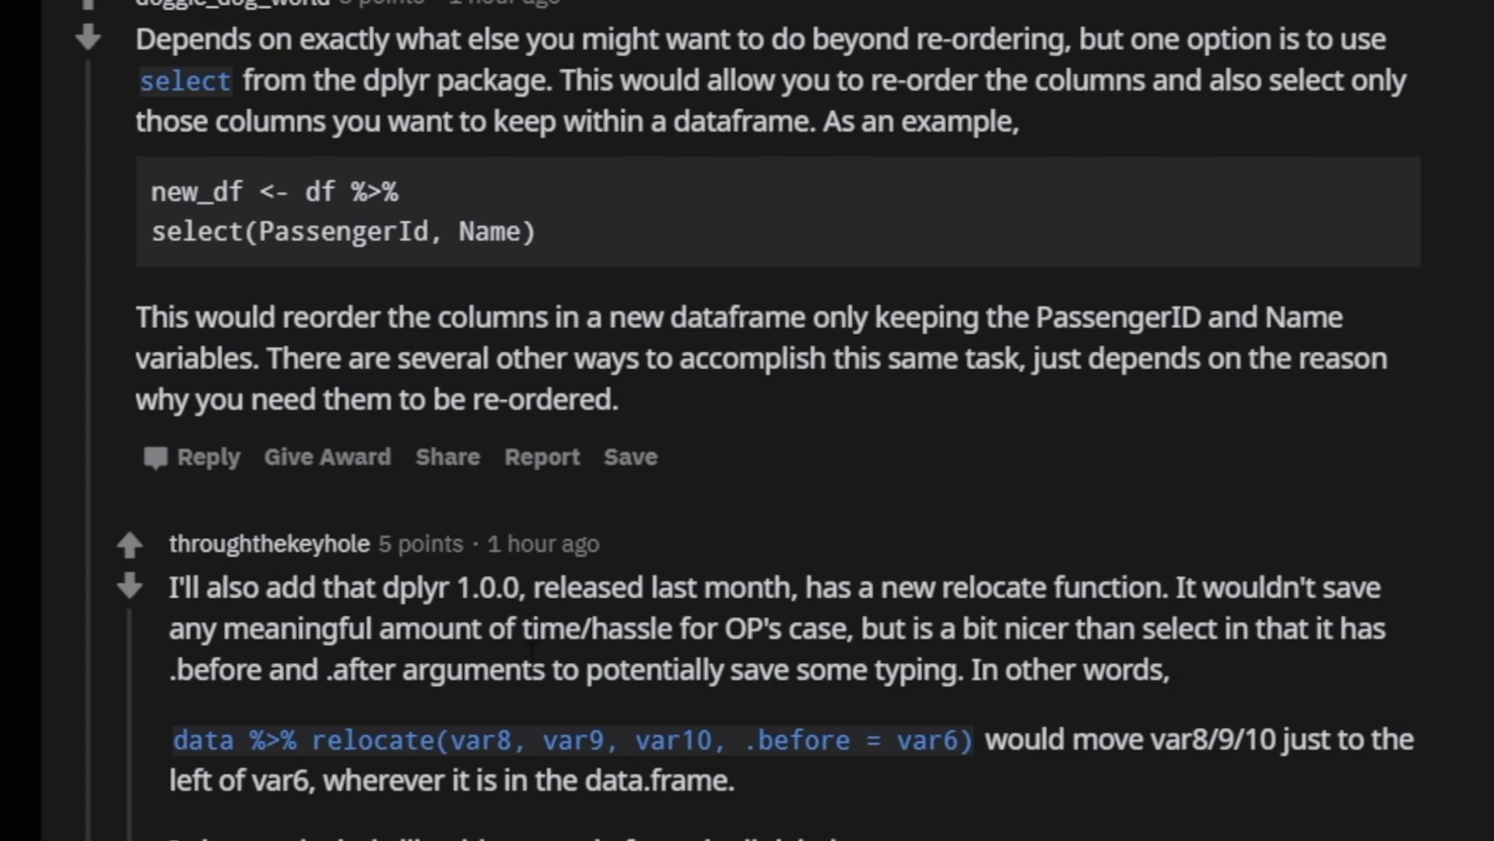
scroll(down, 3)
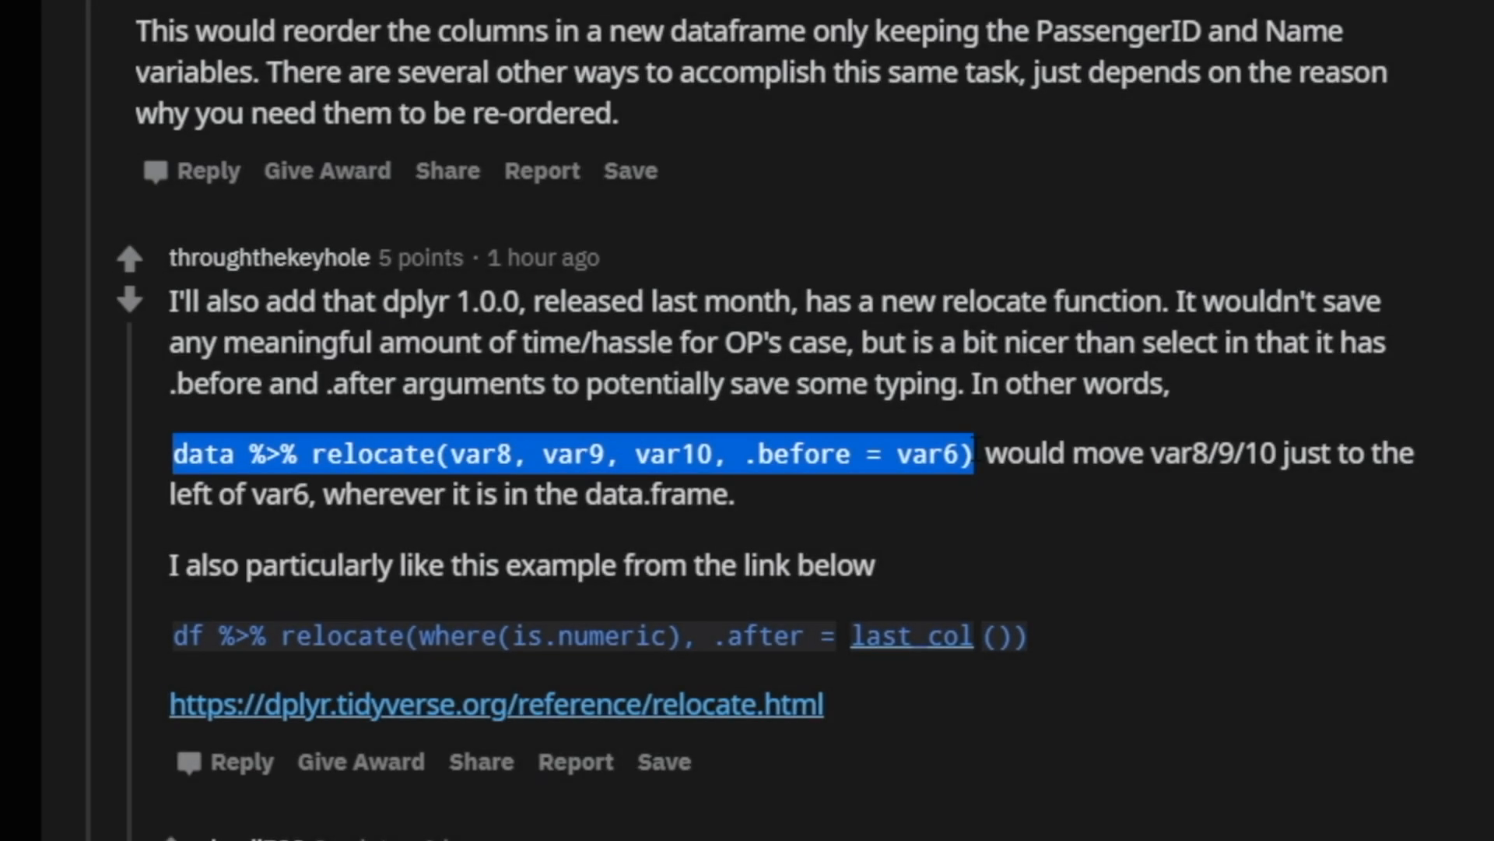
scroll(down, 3)
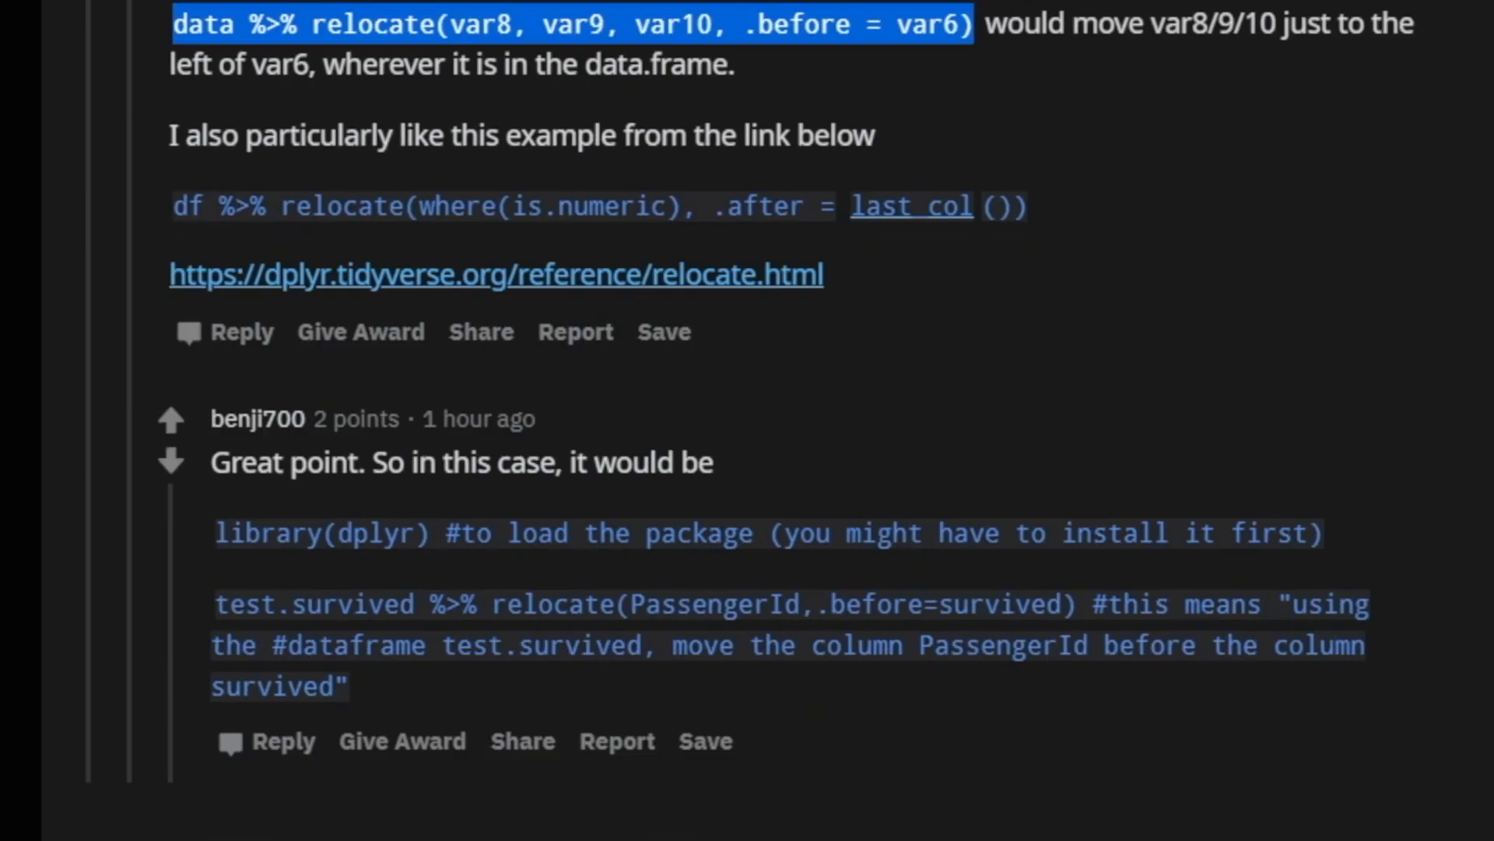
scroll(down, 3)
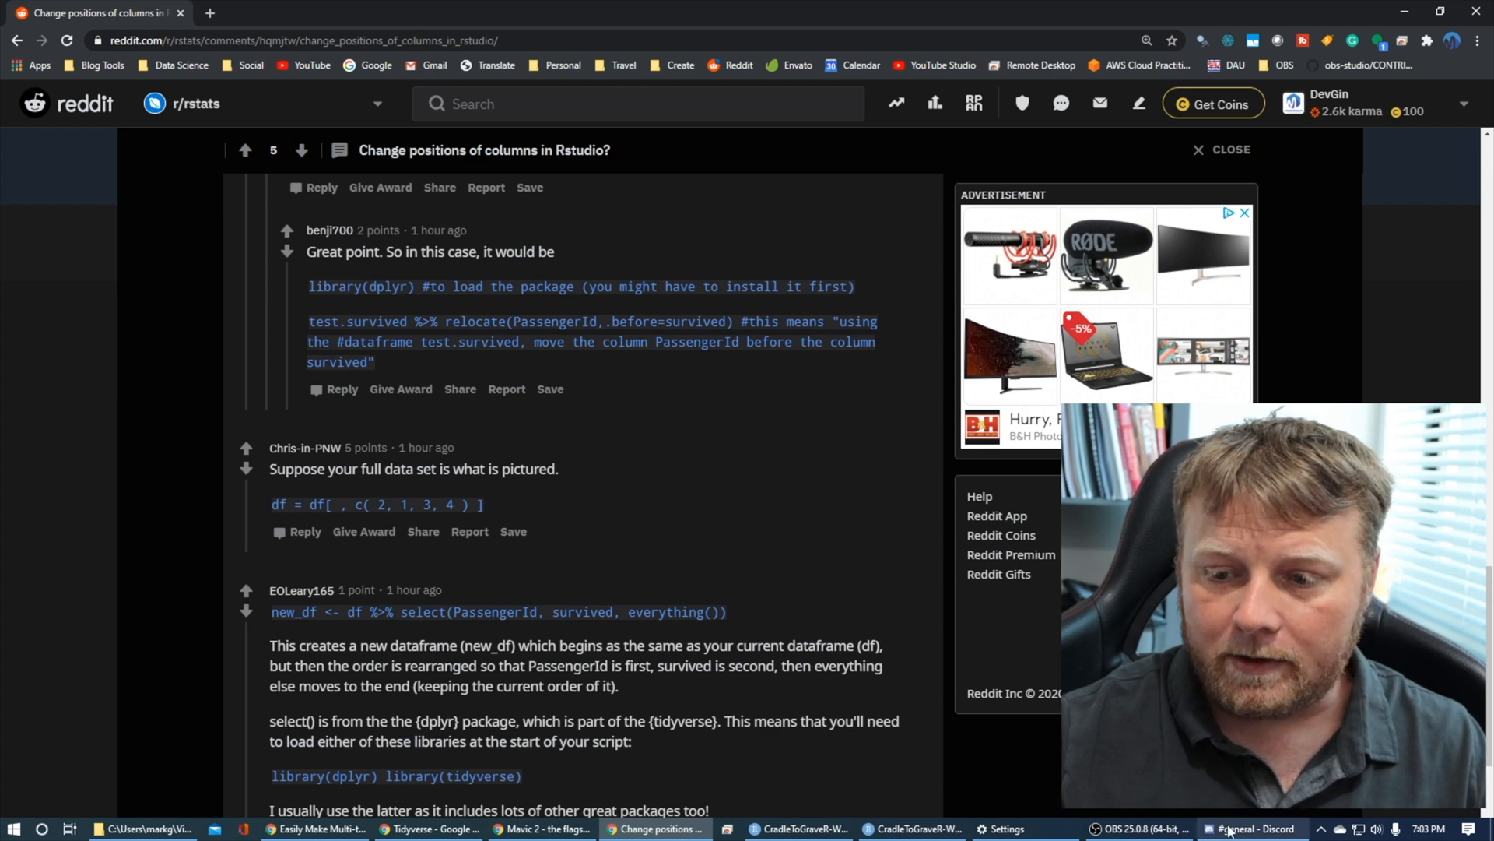
click(800, 828)
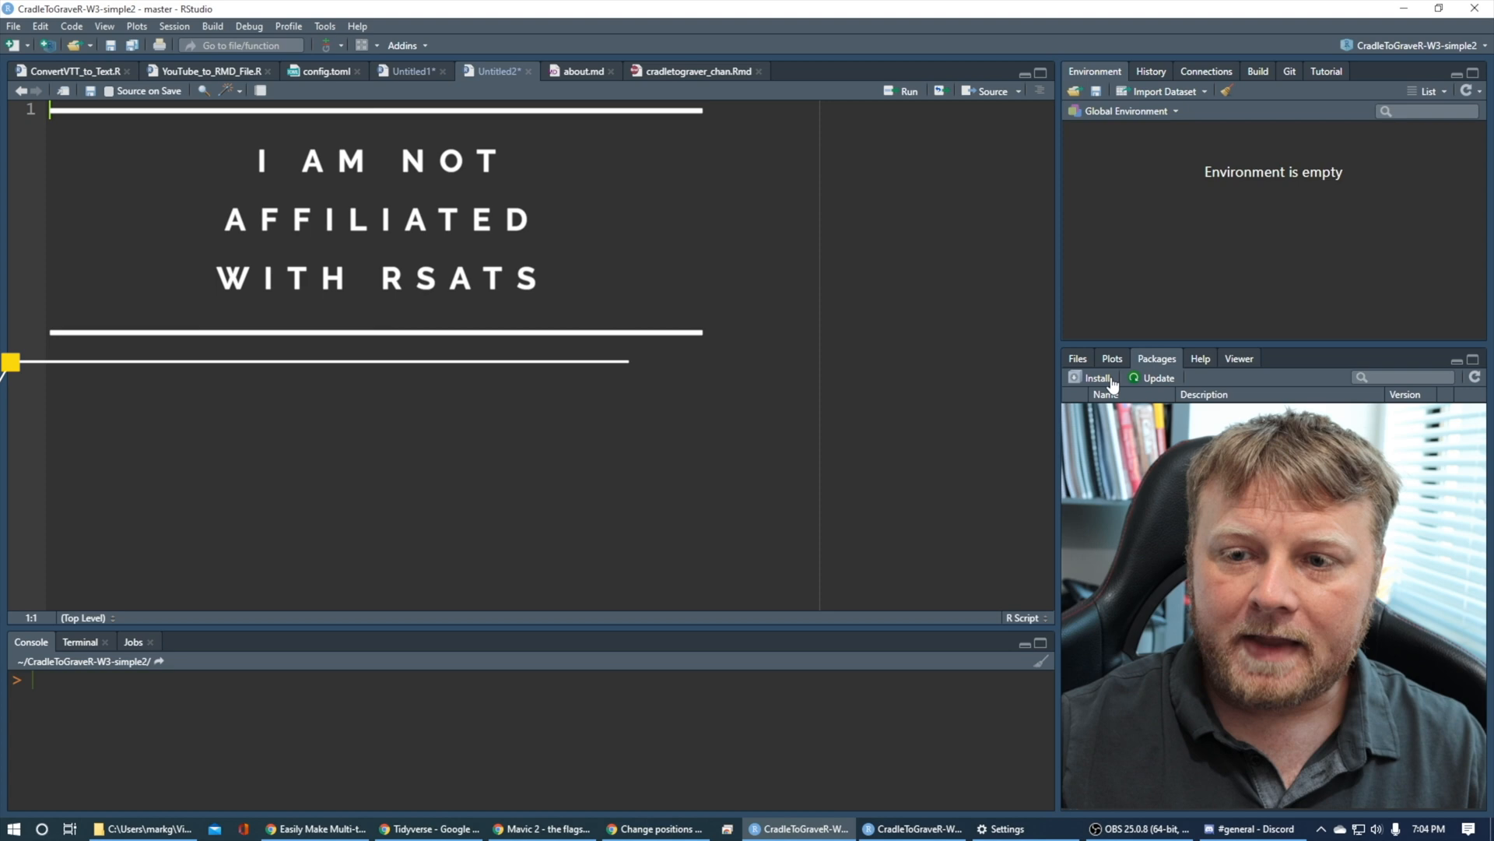
Install the titanic package from CRAN via the Packages pane, declining to restart R
click(1094, 377)
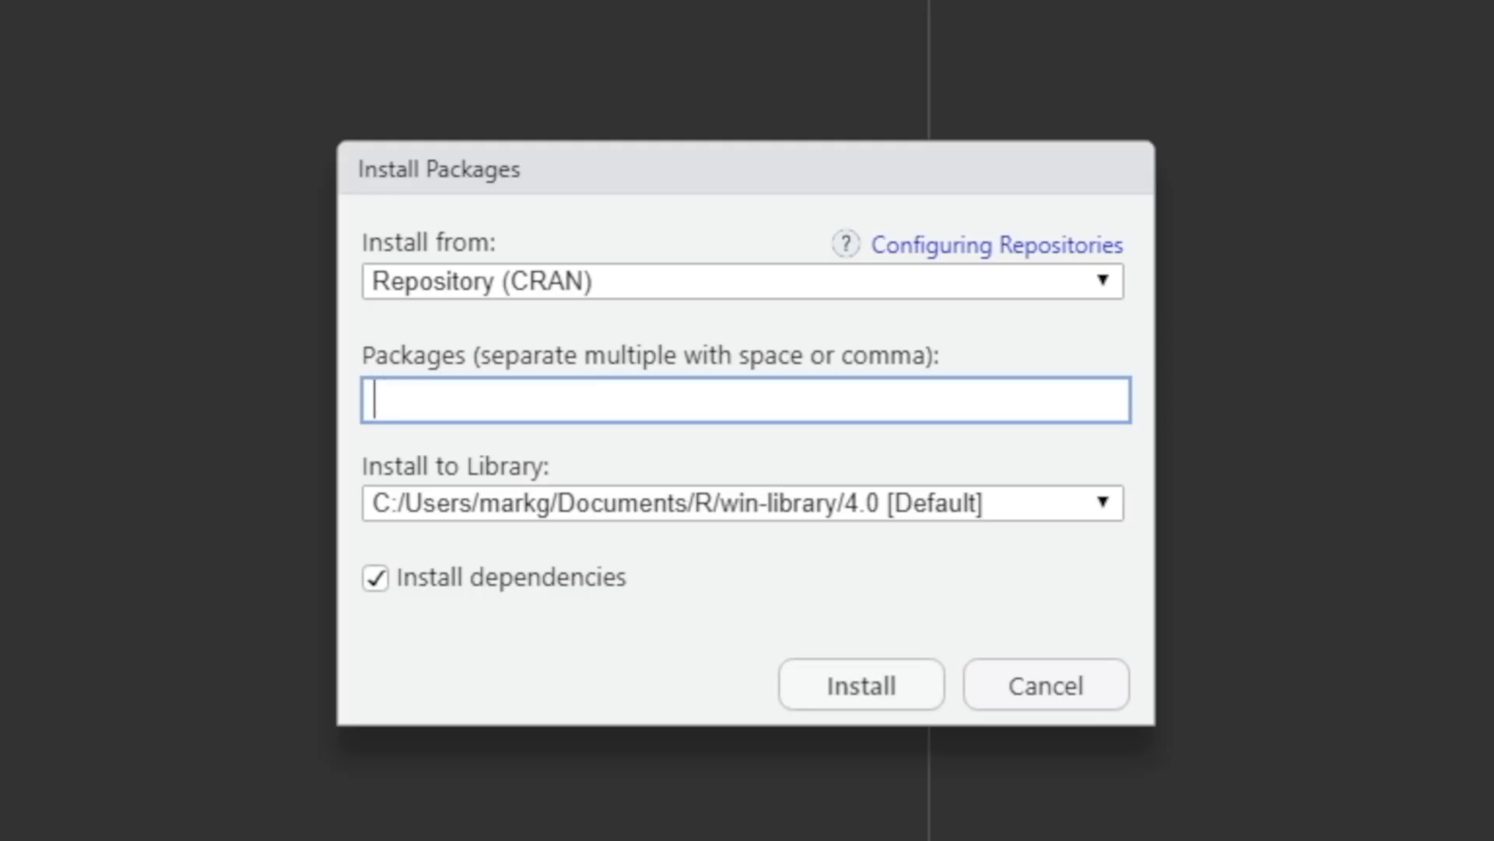
text(tit)
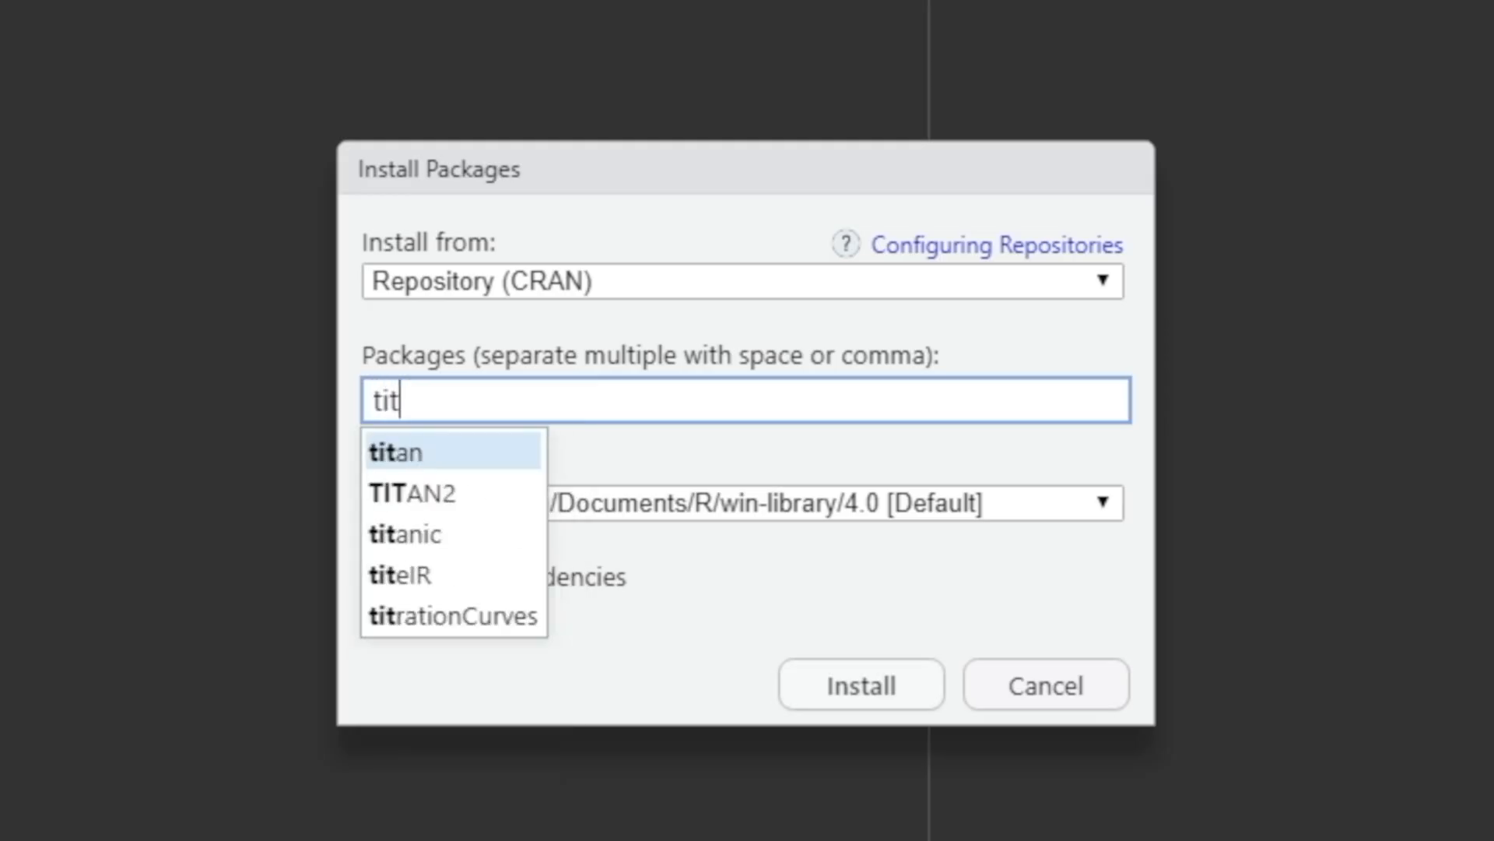
text(an)
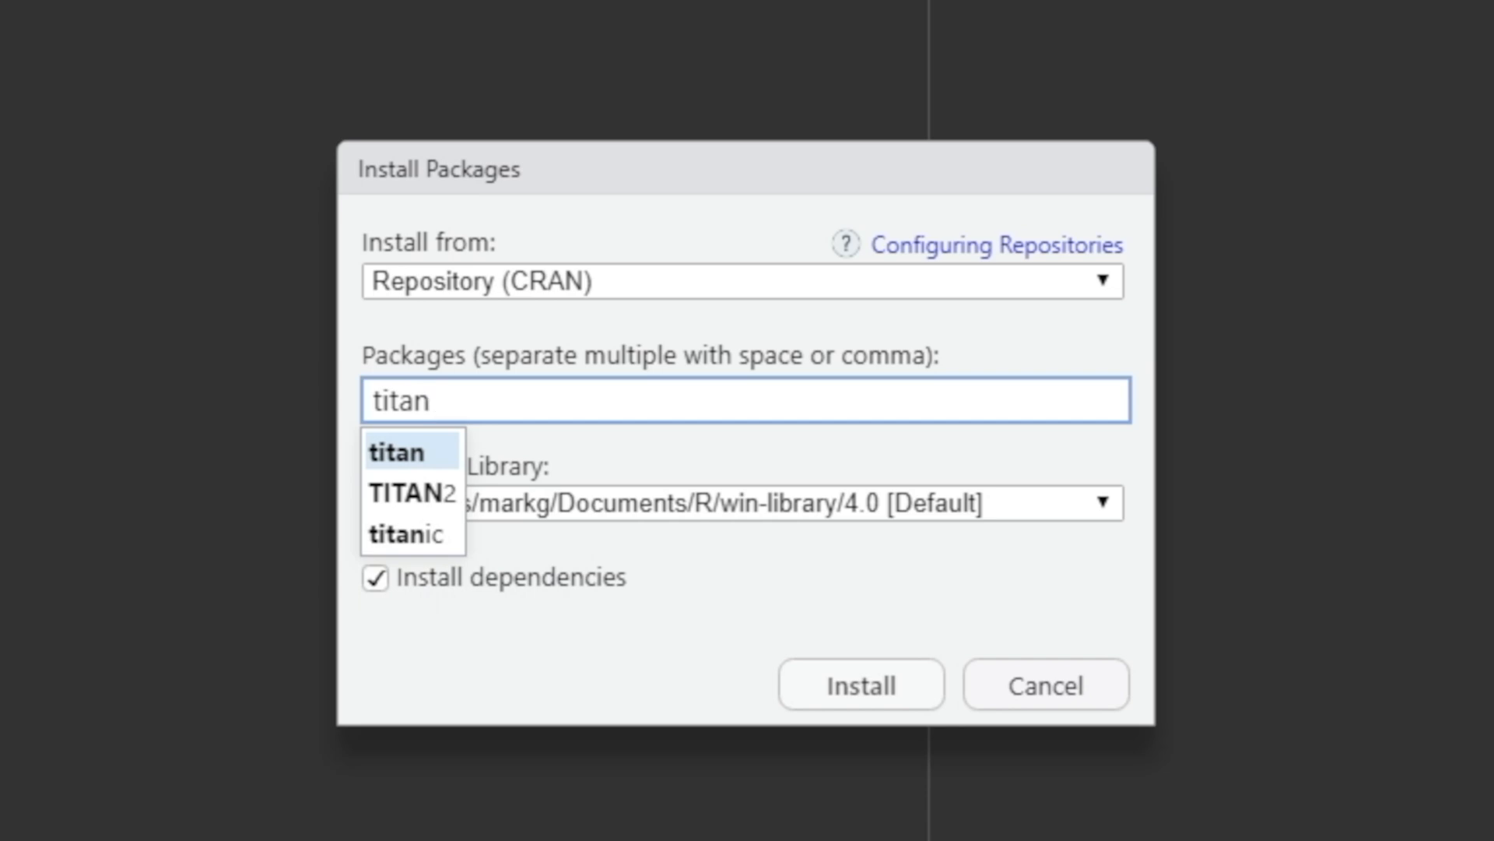
click(409, 533)
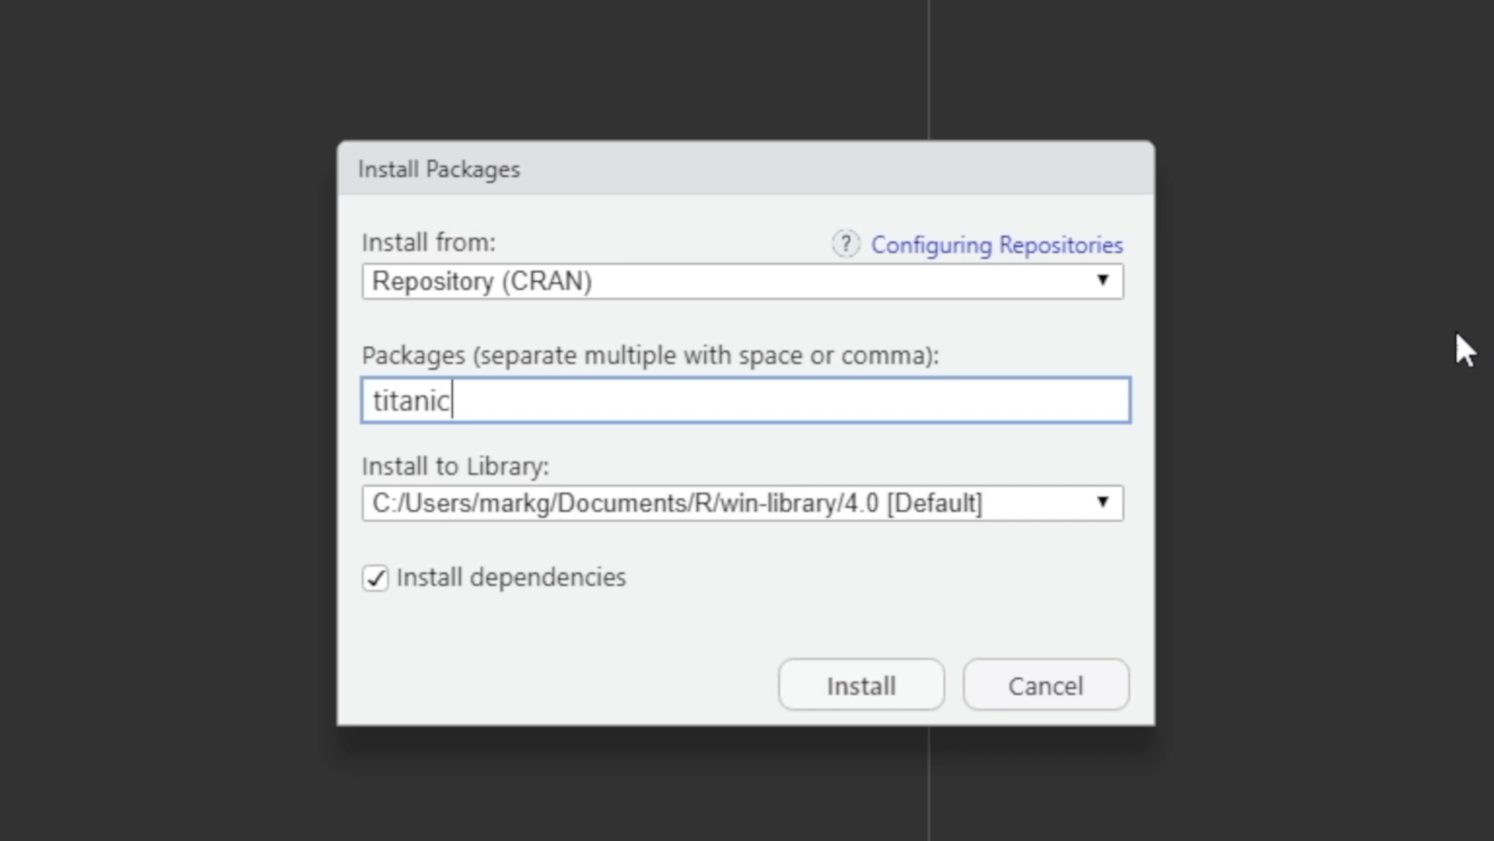
click(859, 685)
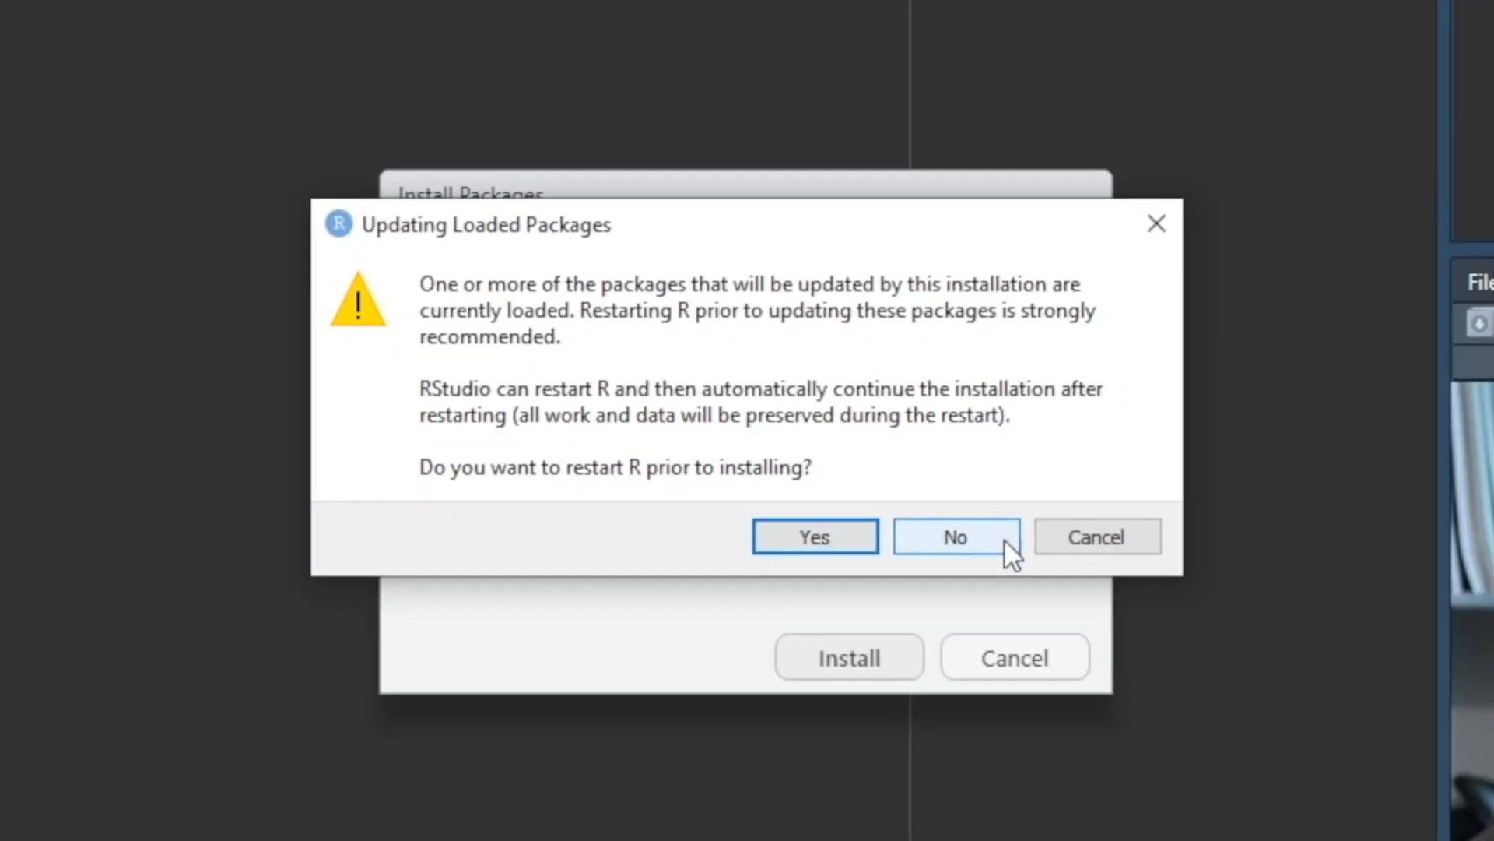
click(955, 535)
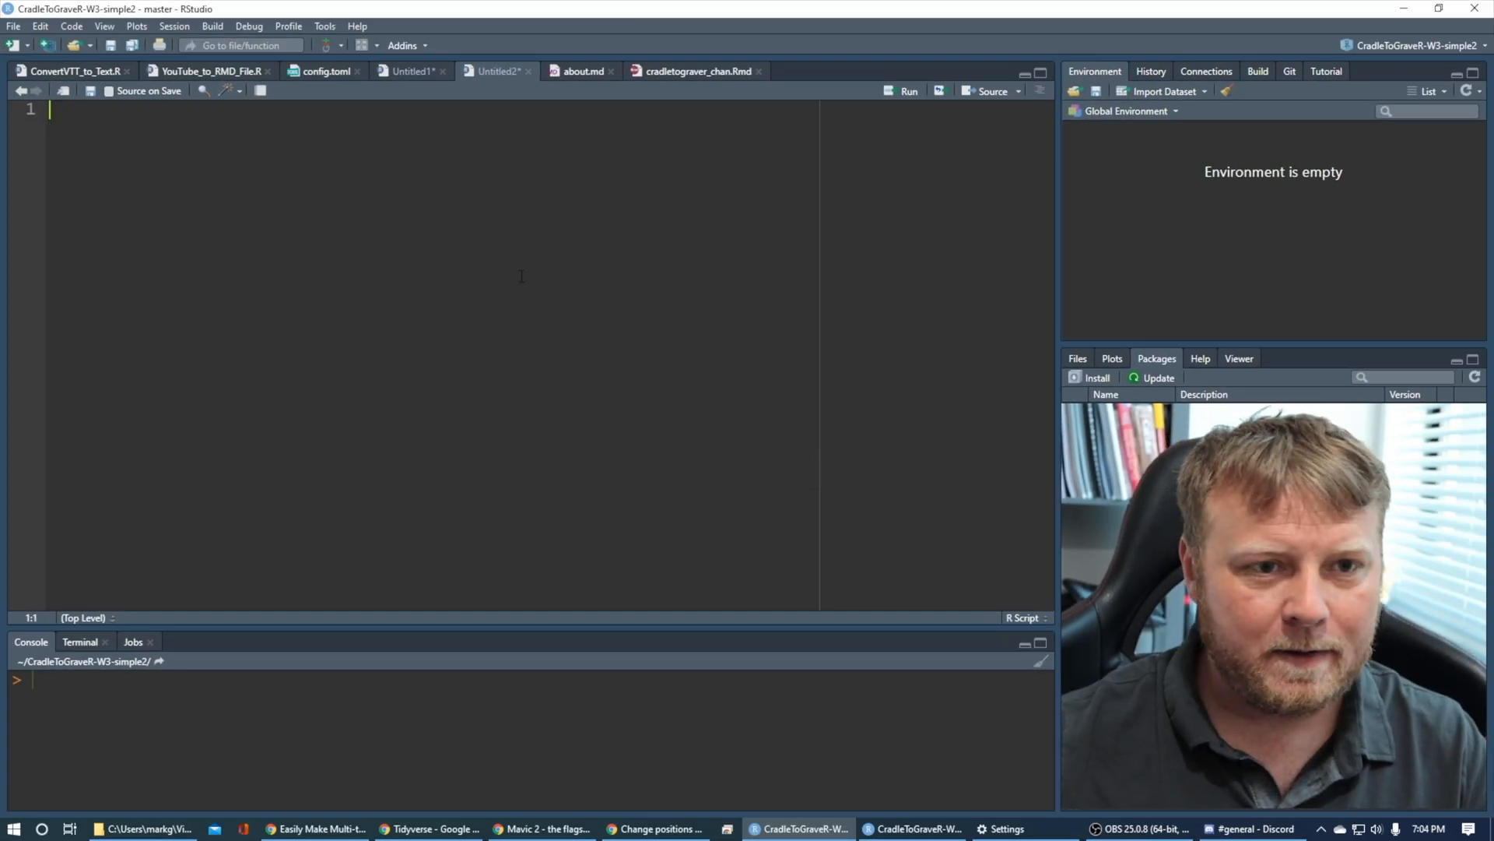
Write and run library(titanic), removing a stray character afterwards
text(library)
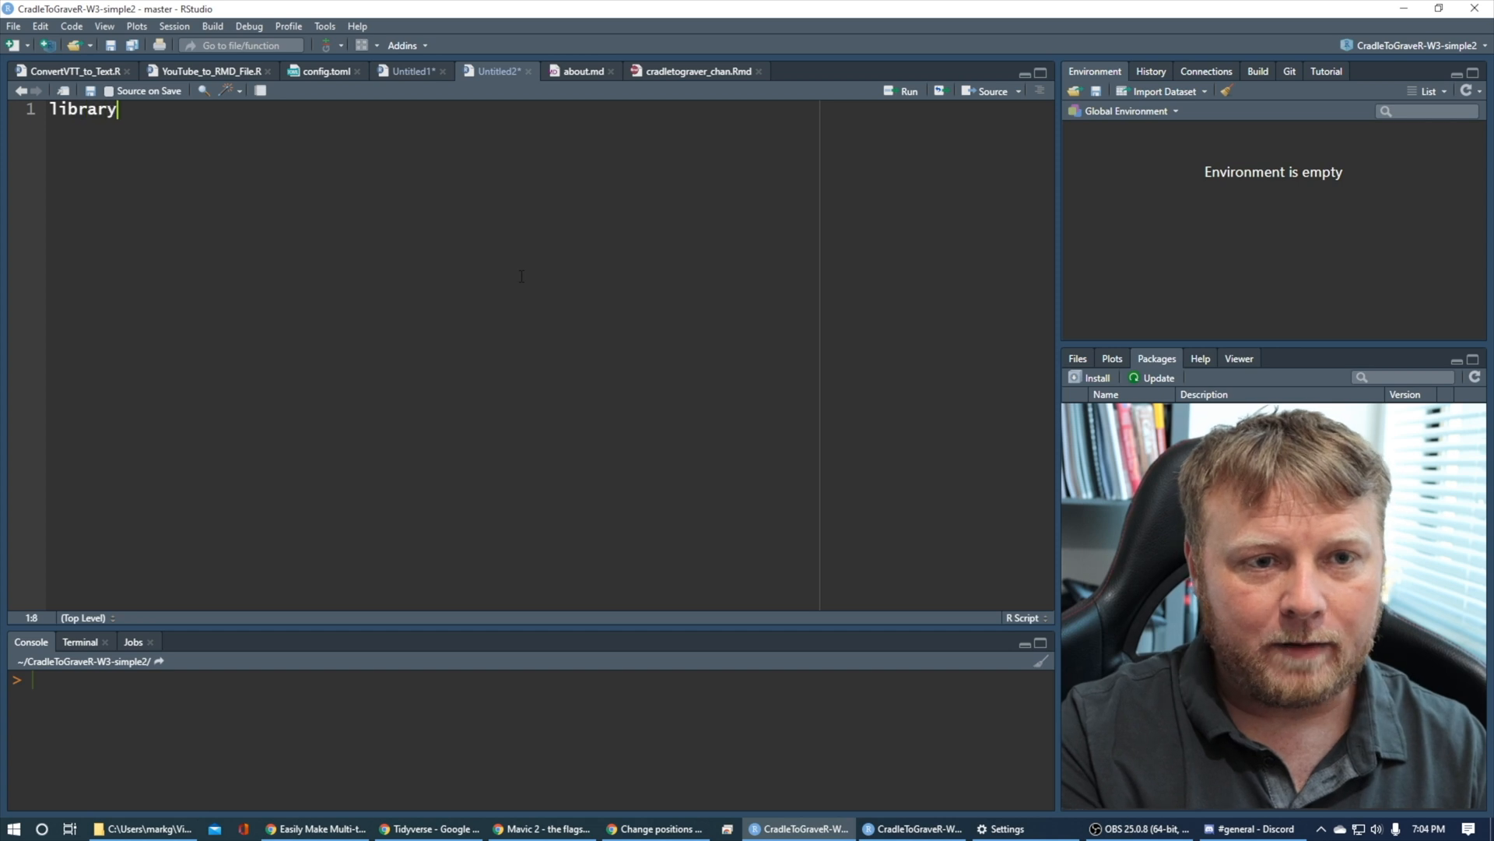
text((titanic))
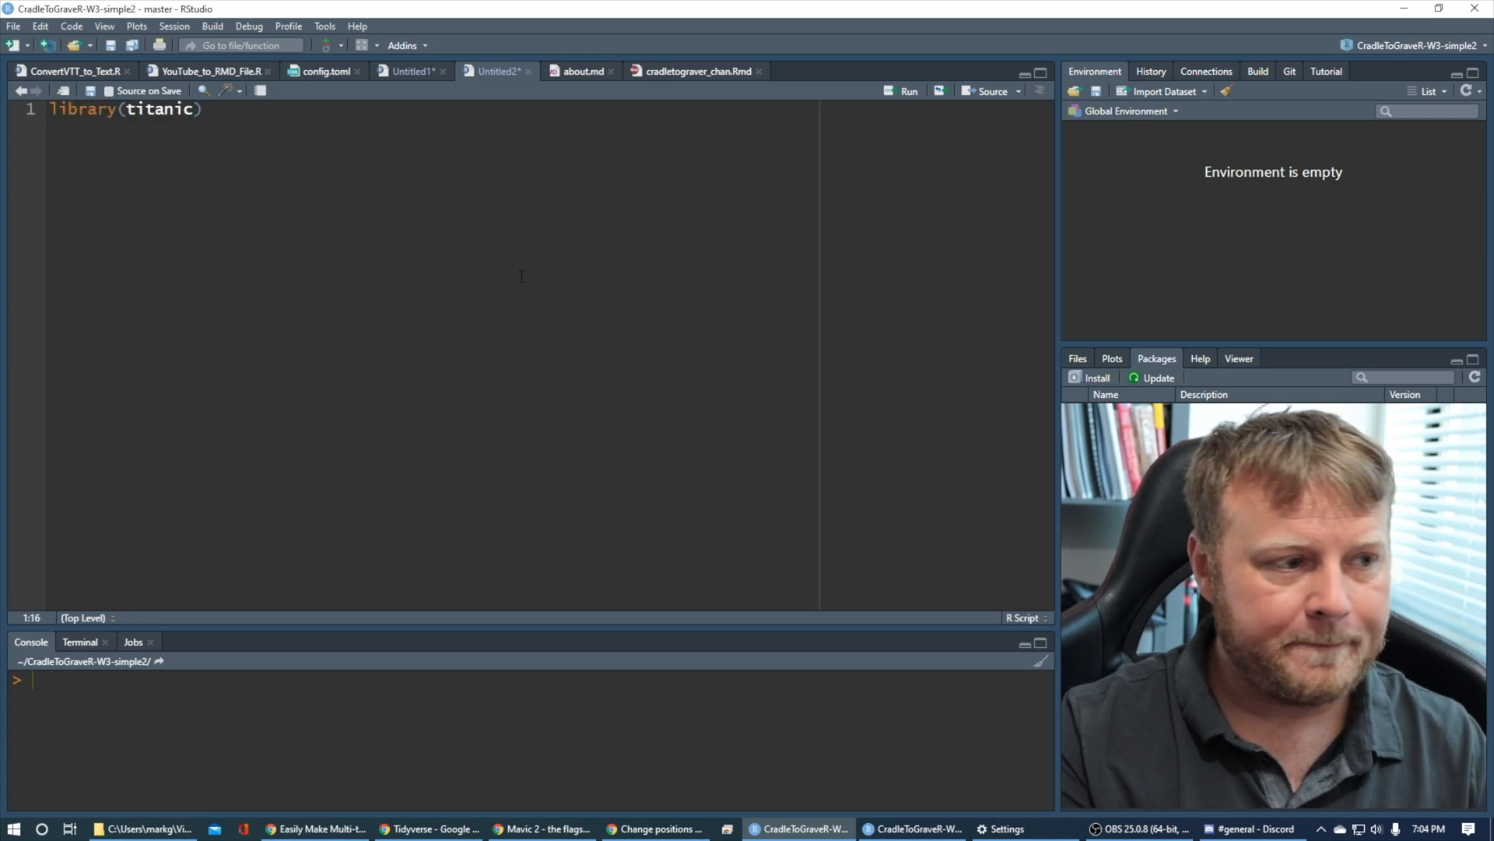
text(5)
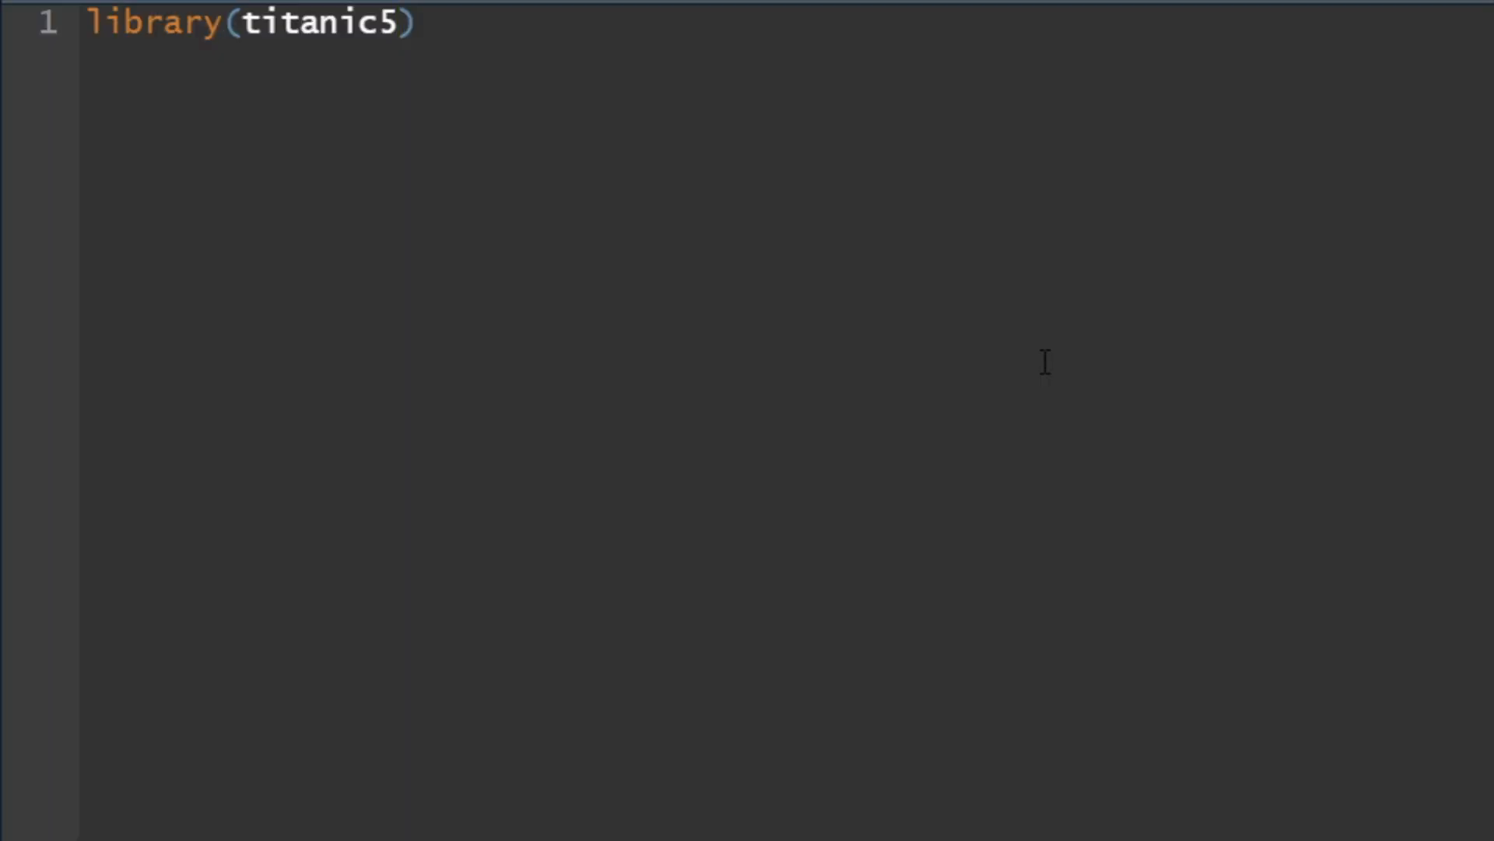
key(Backspace)
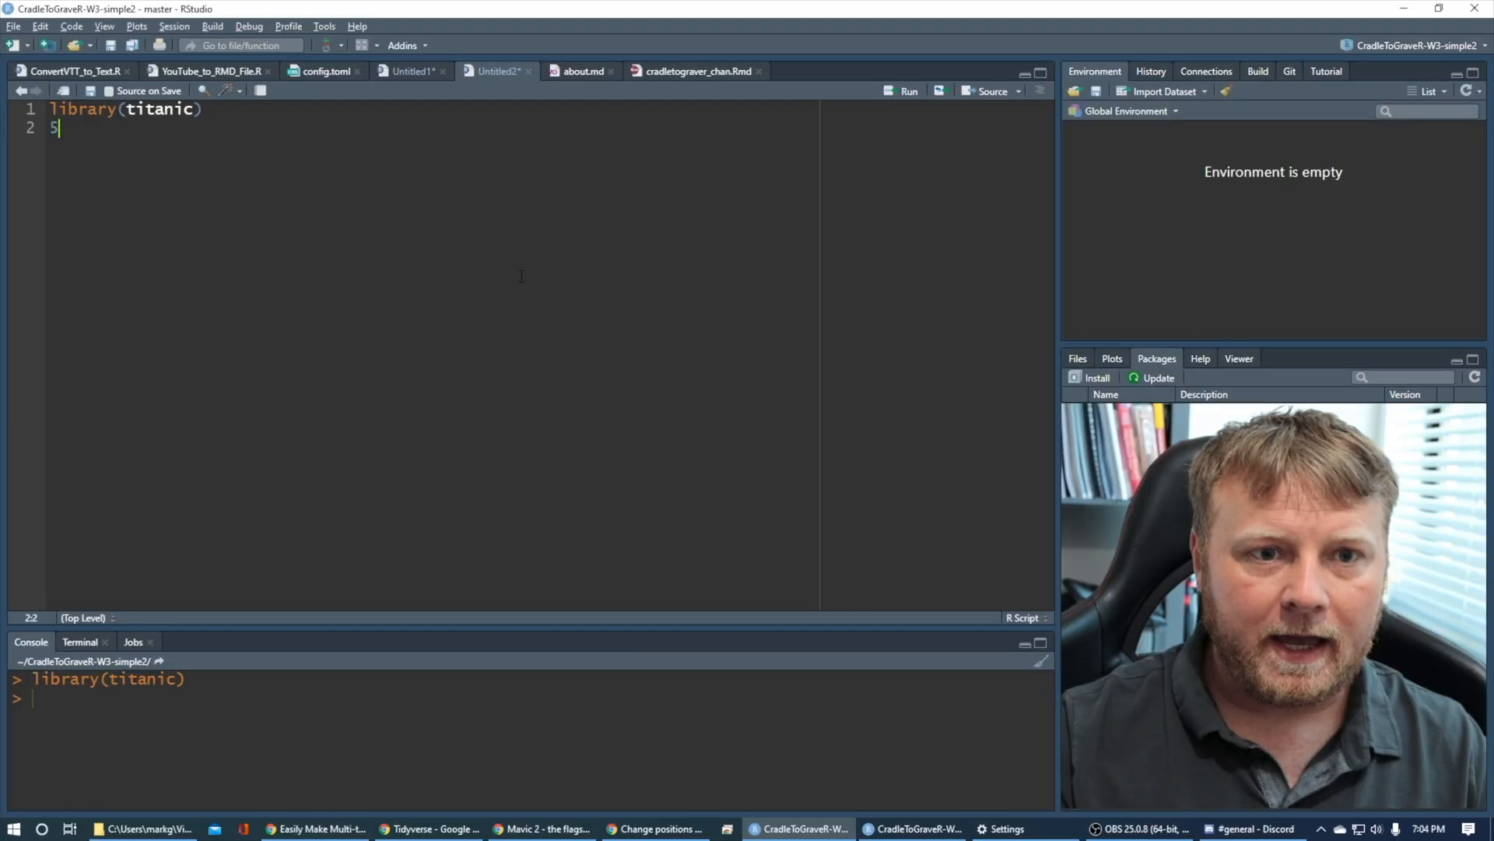
key(Backspace)
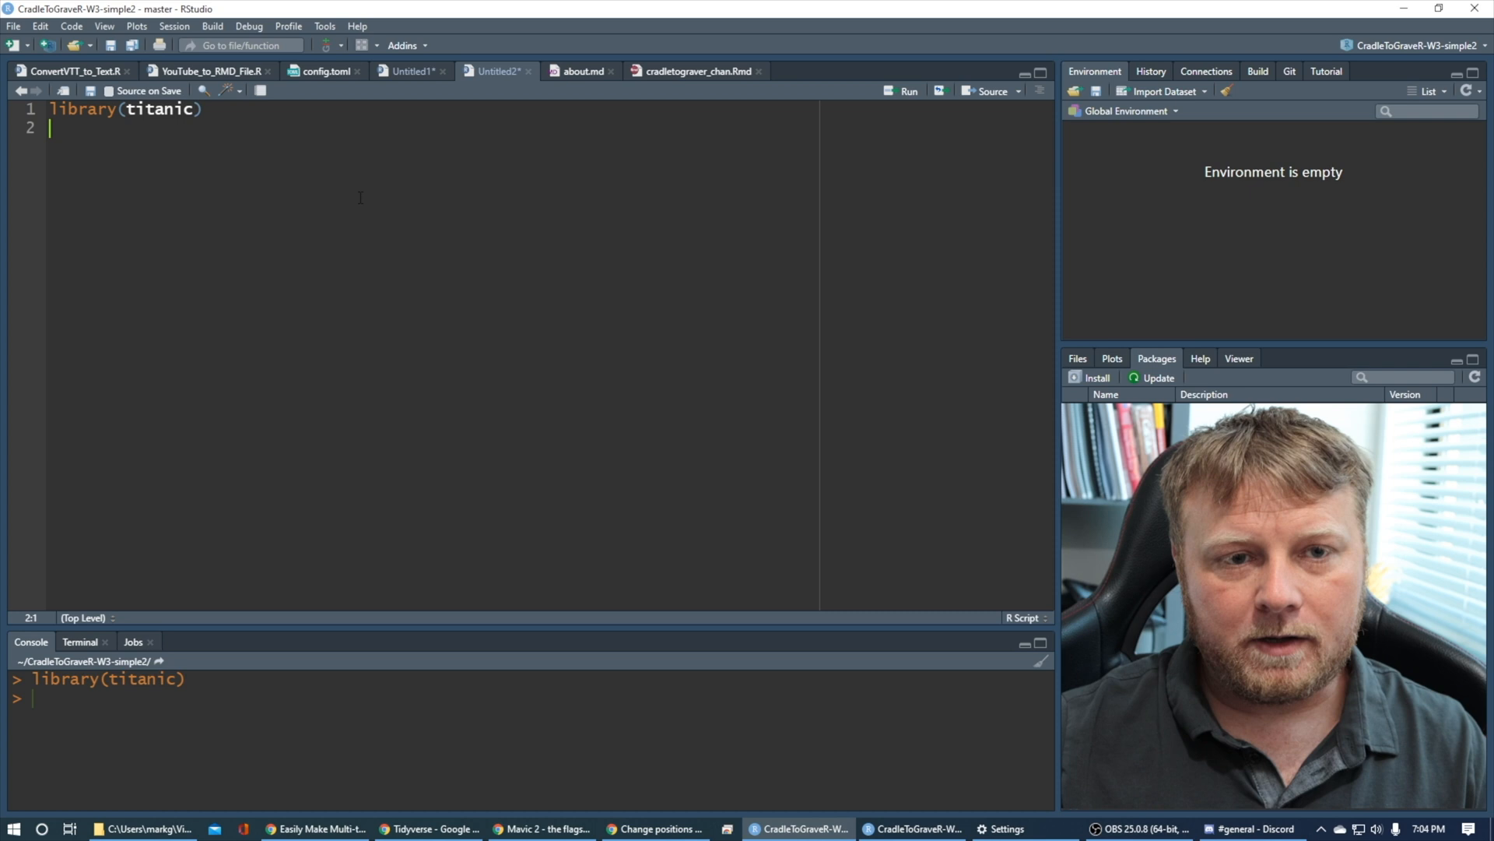
key(enter)
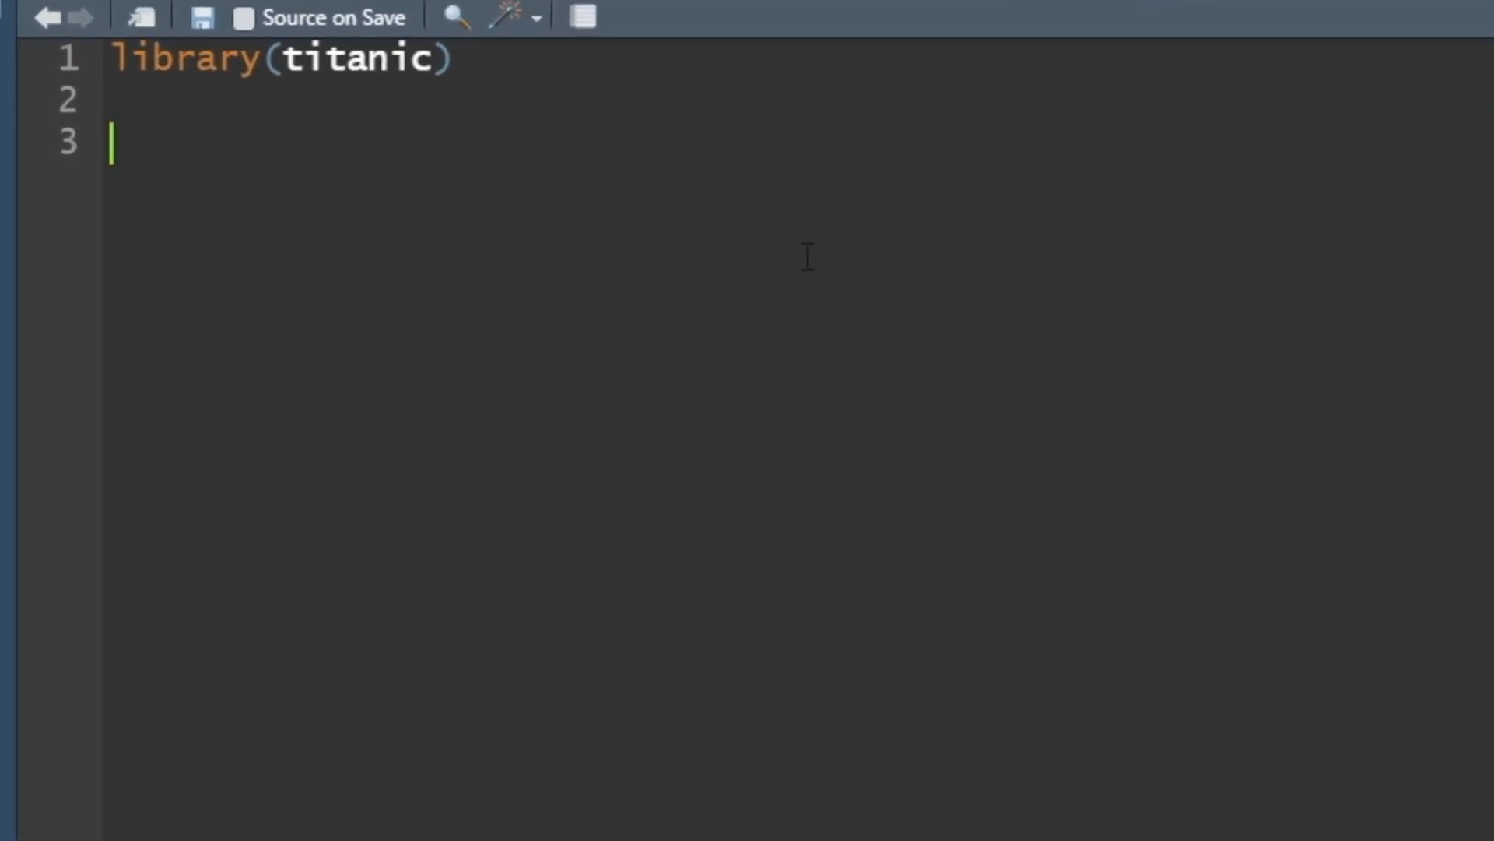
Add my_data <- titanic::titanic_test using autocomplete to pick the dataset
text(my_data <)
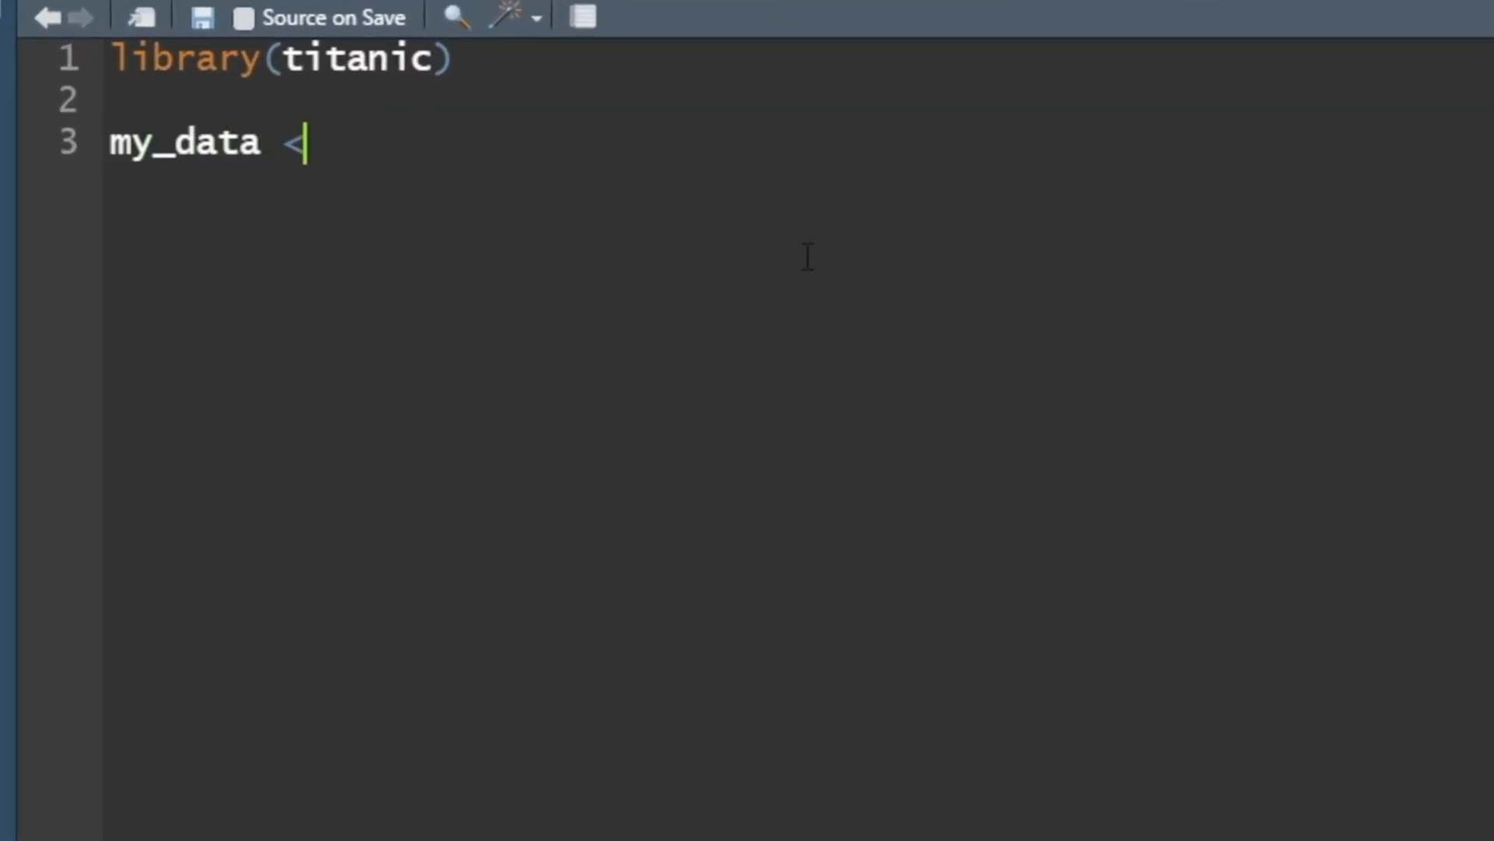
text(-)
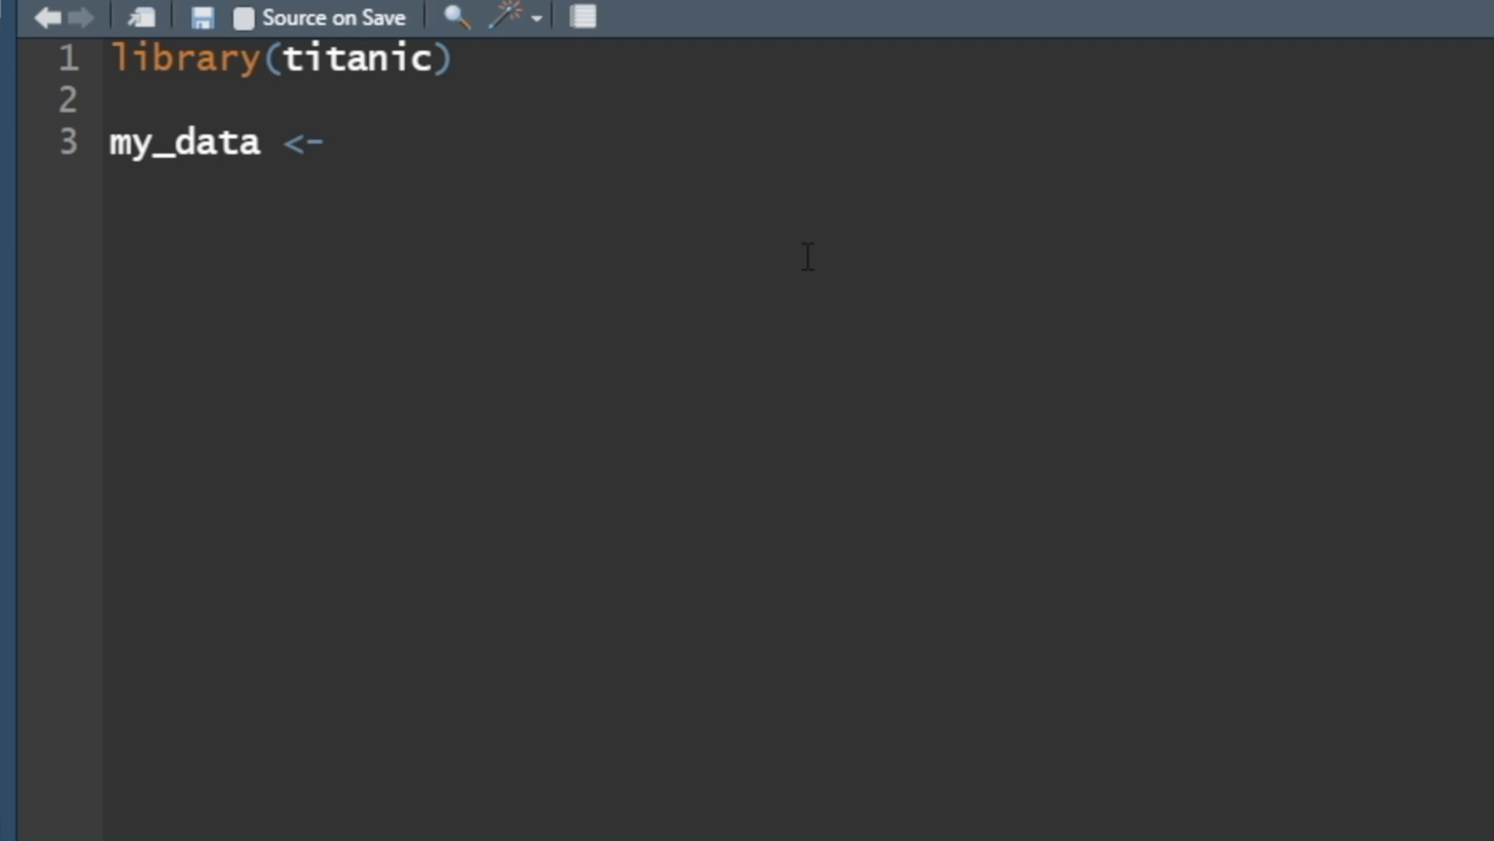
text(titanic::)
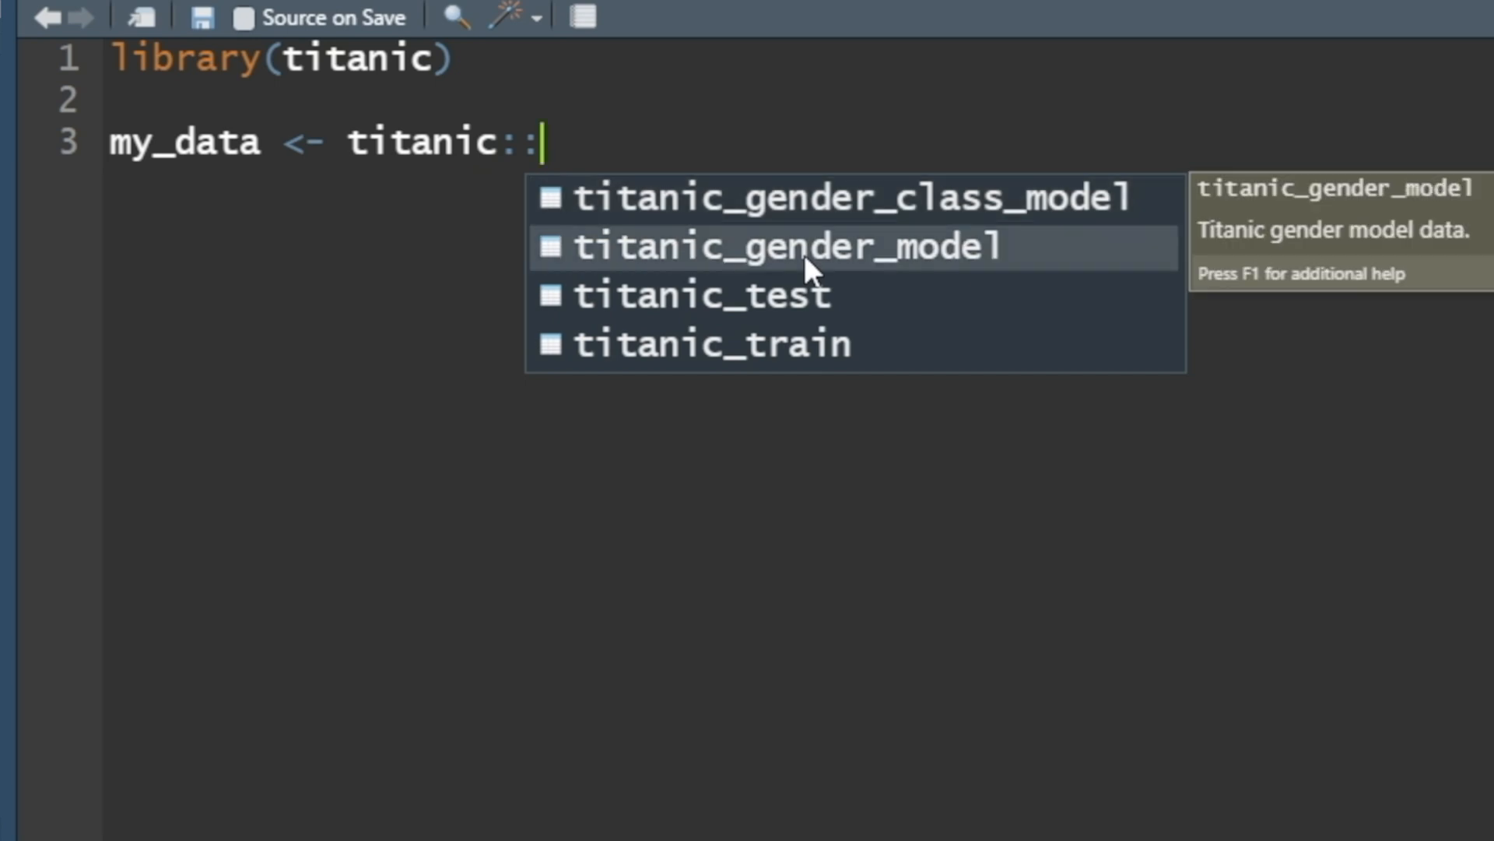
key(Down)
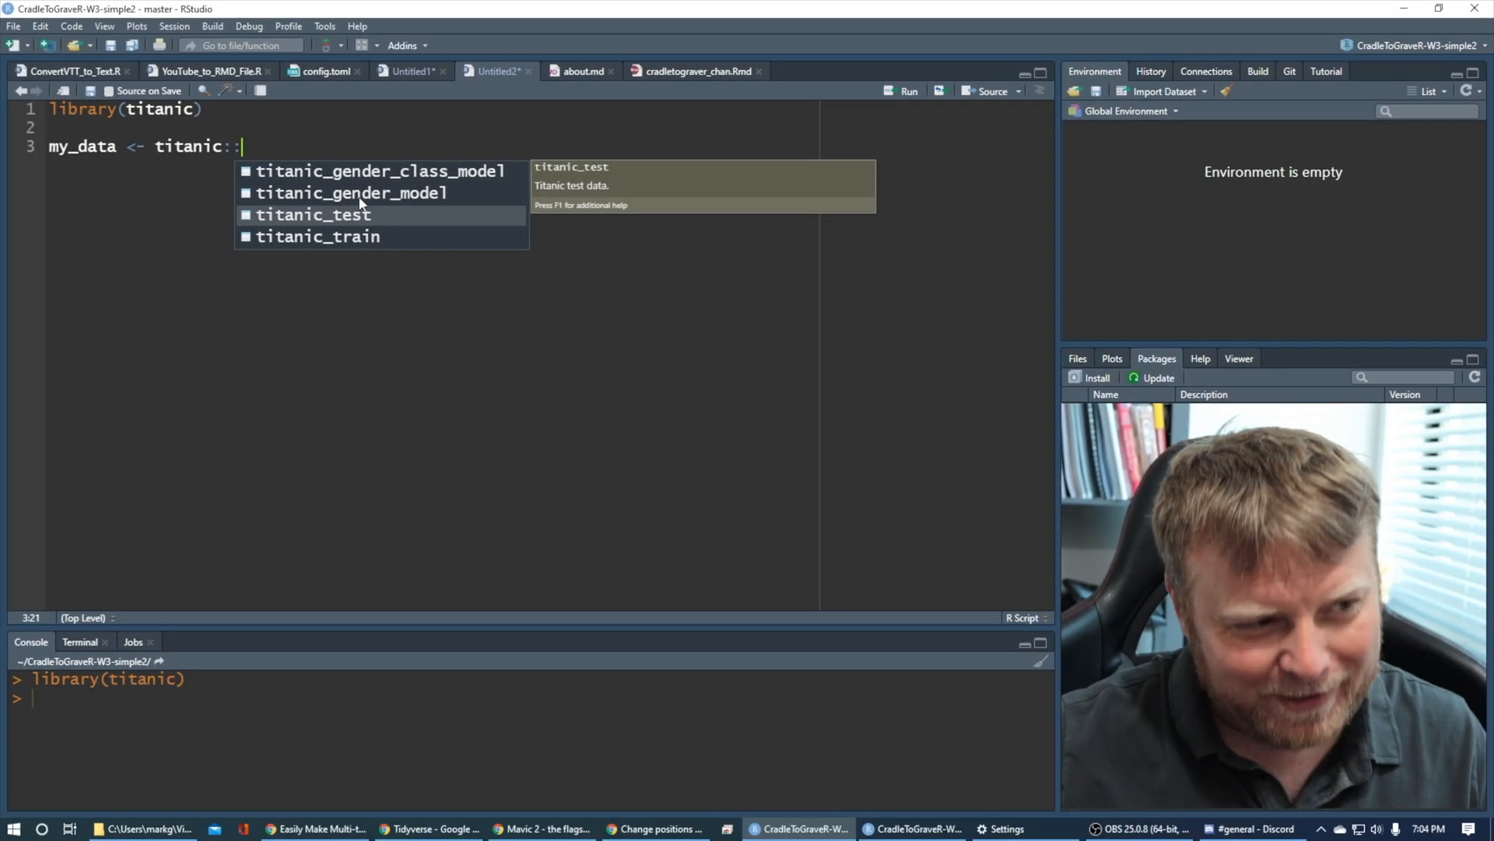
key(Down)
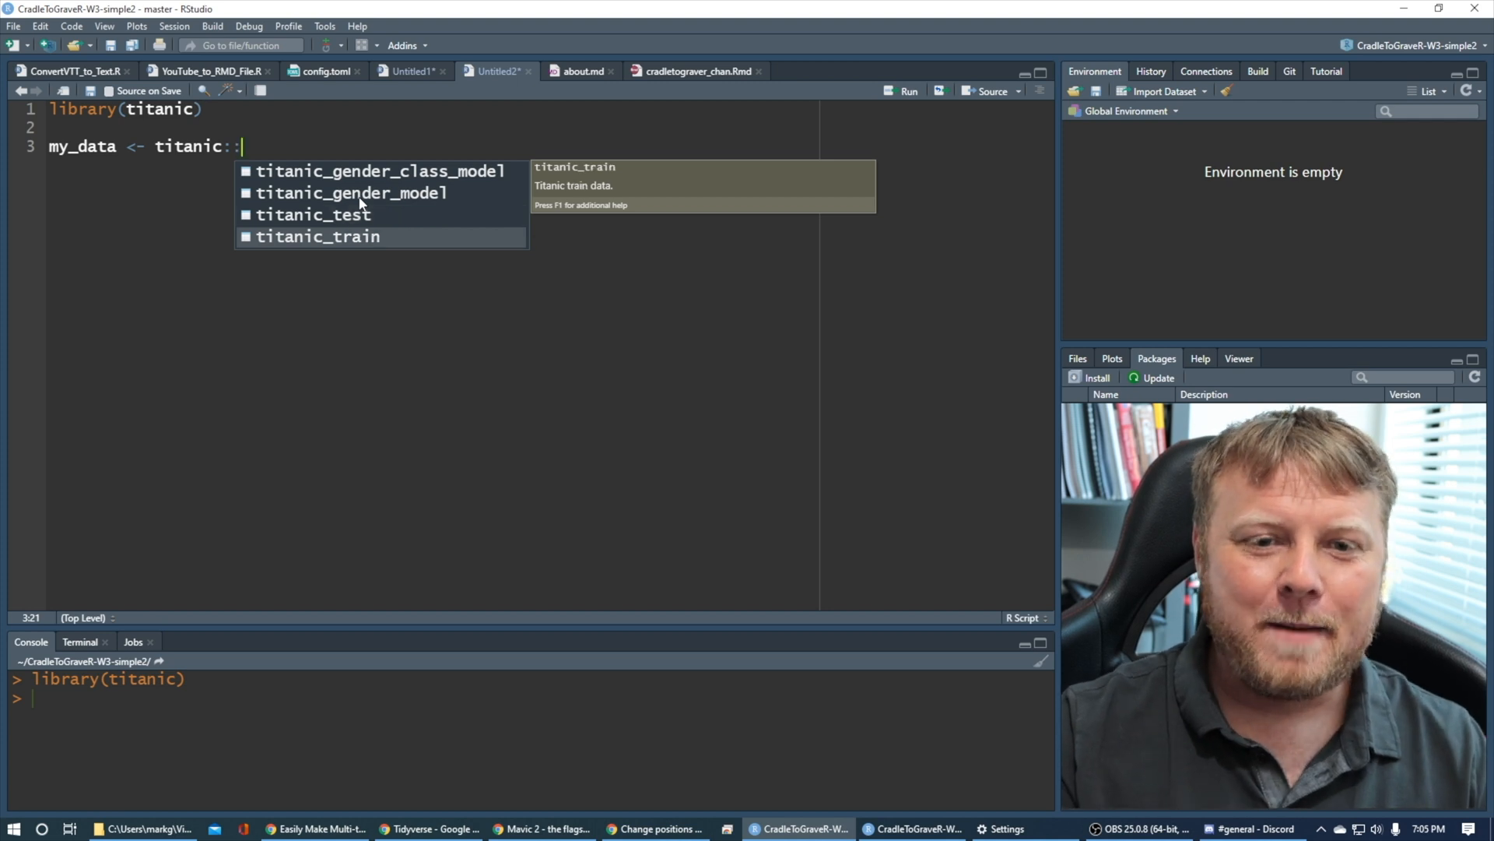
click(315, 215)
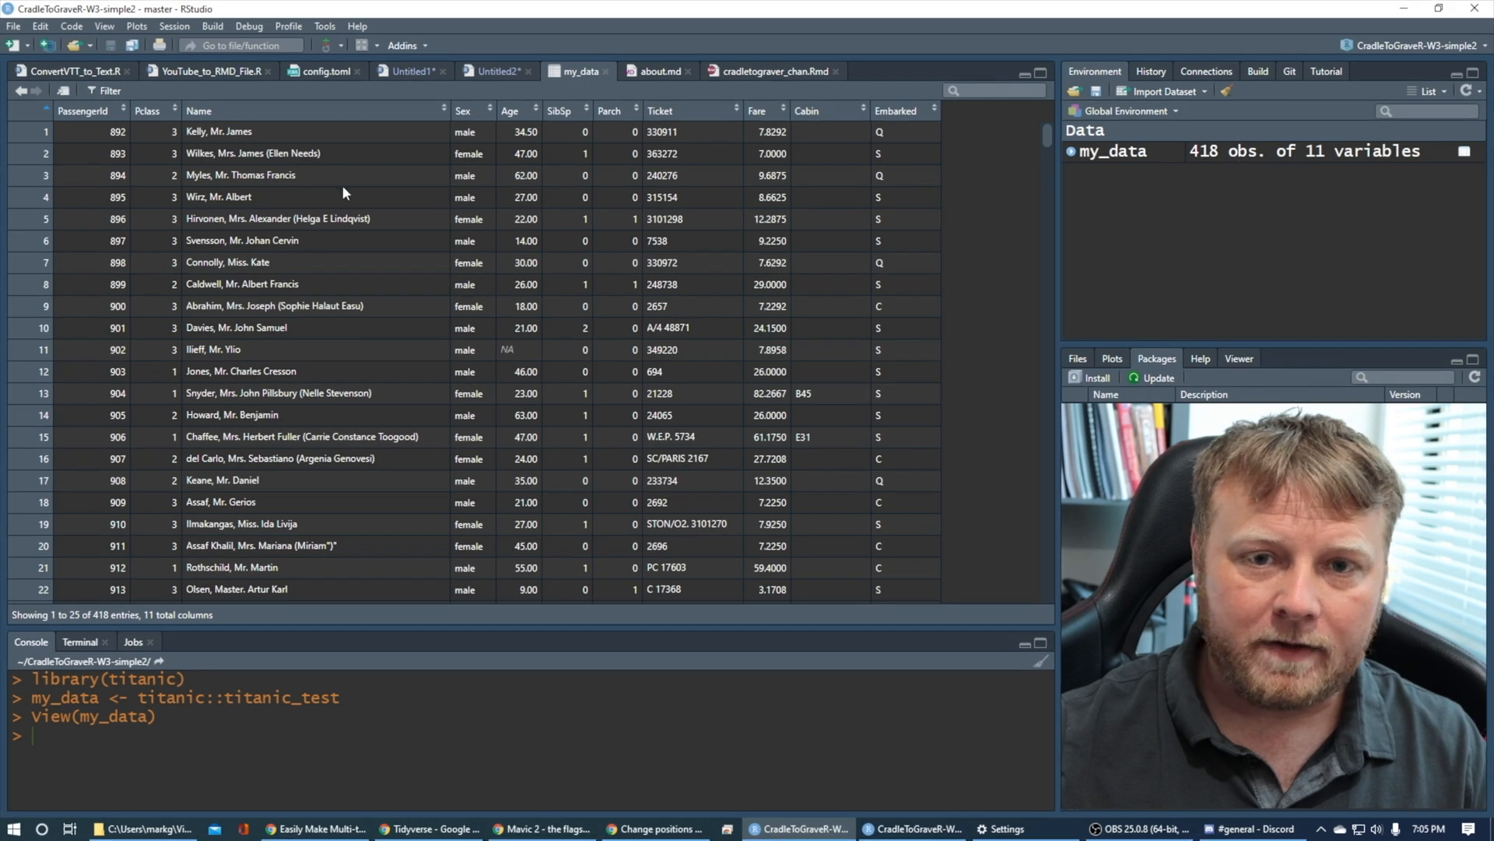
mouse_move(495, 551)
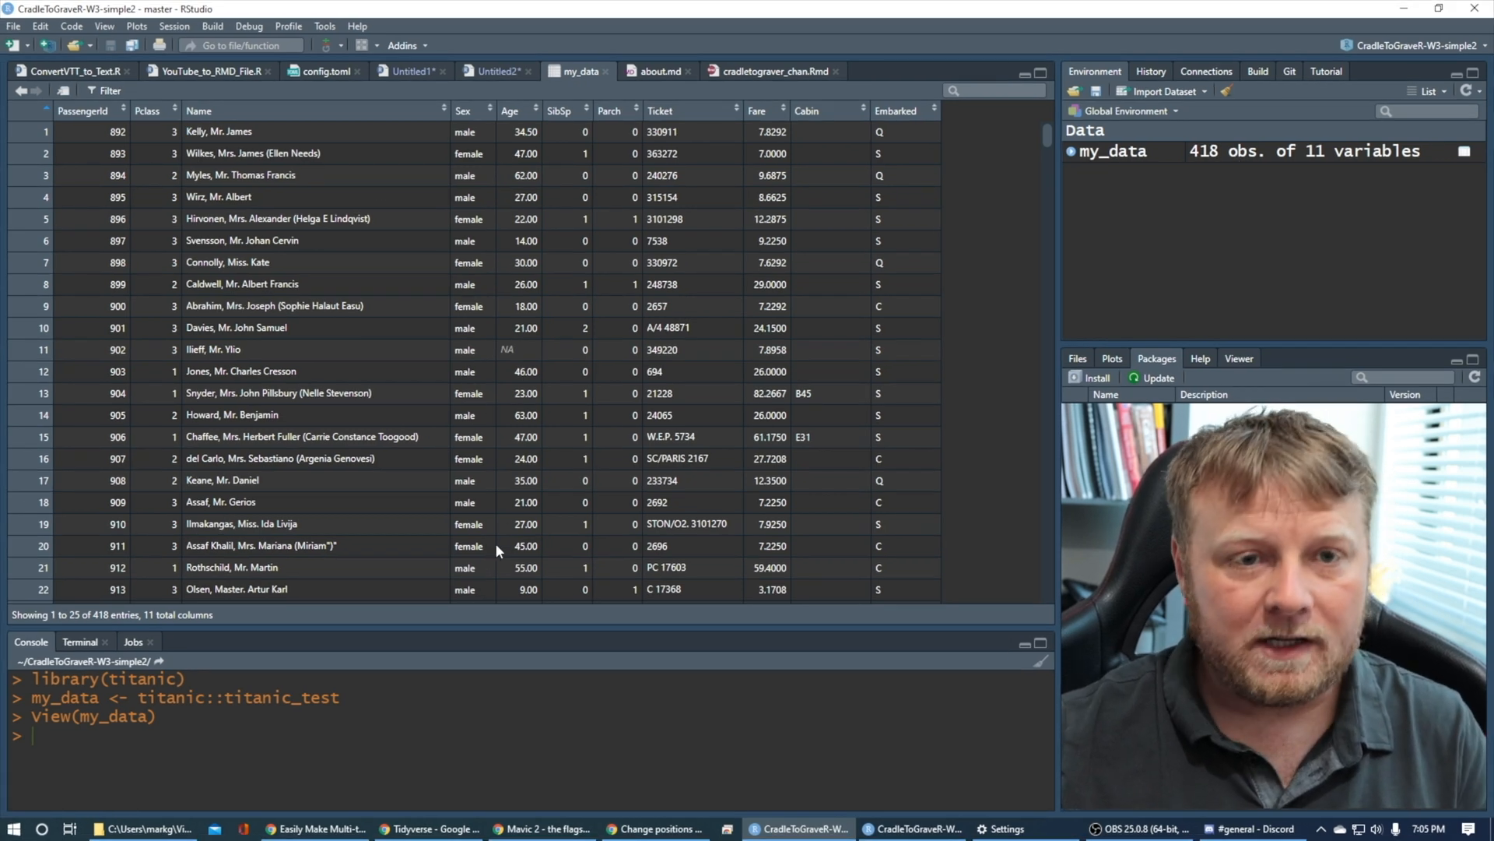
mouse_move(224, 304)
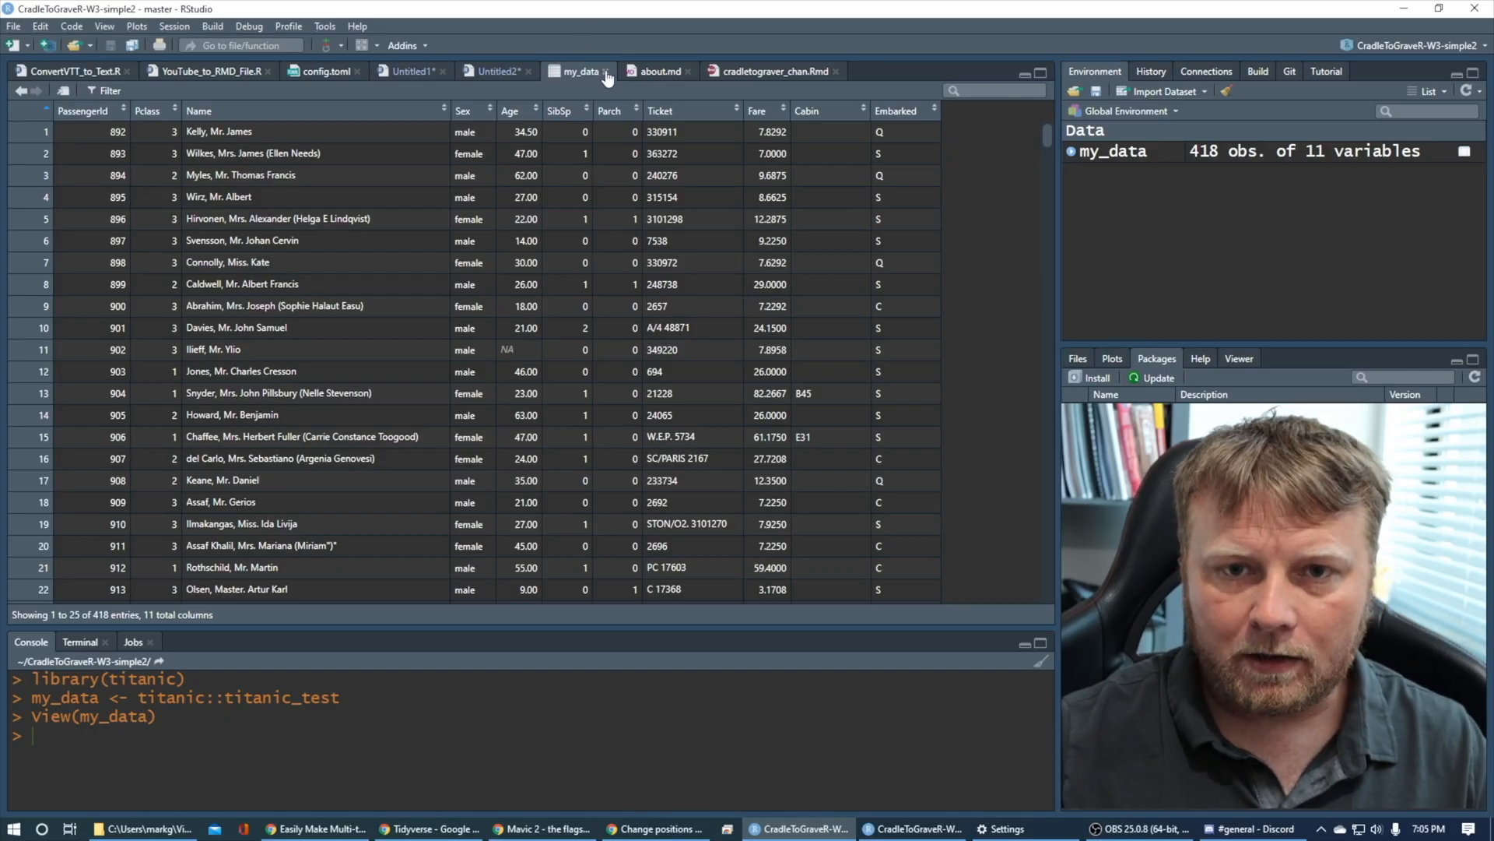
Close the my_data viewer tab and return to the script
click(495, 70)
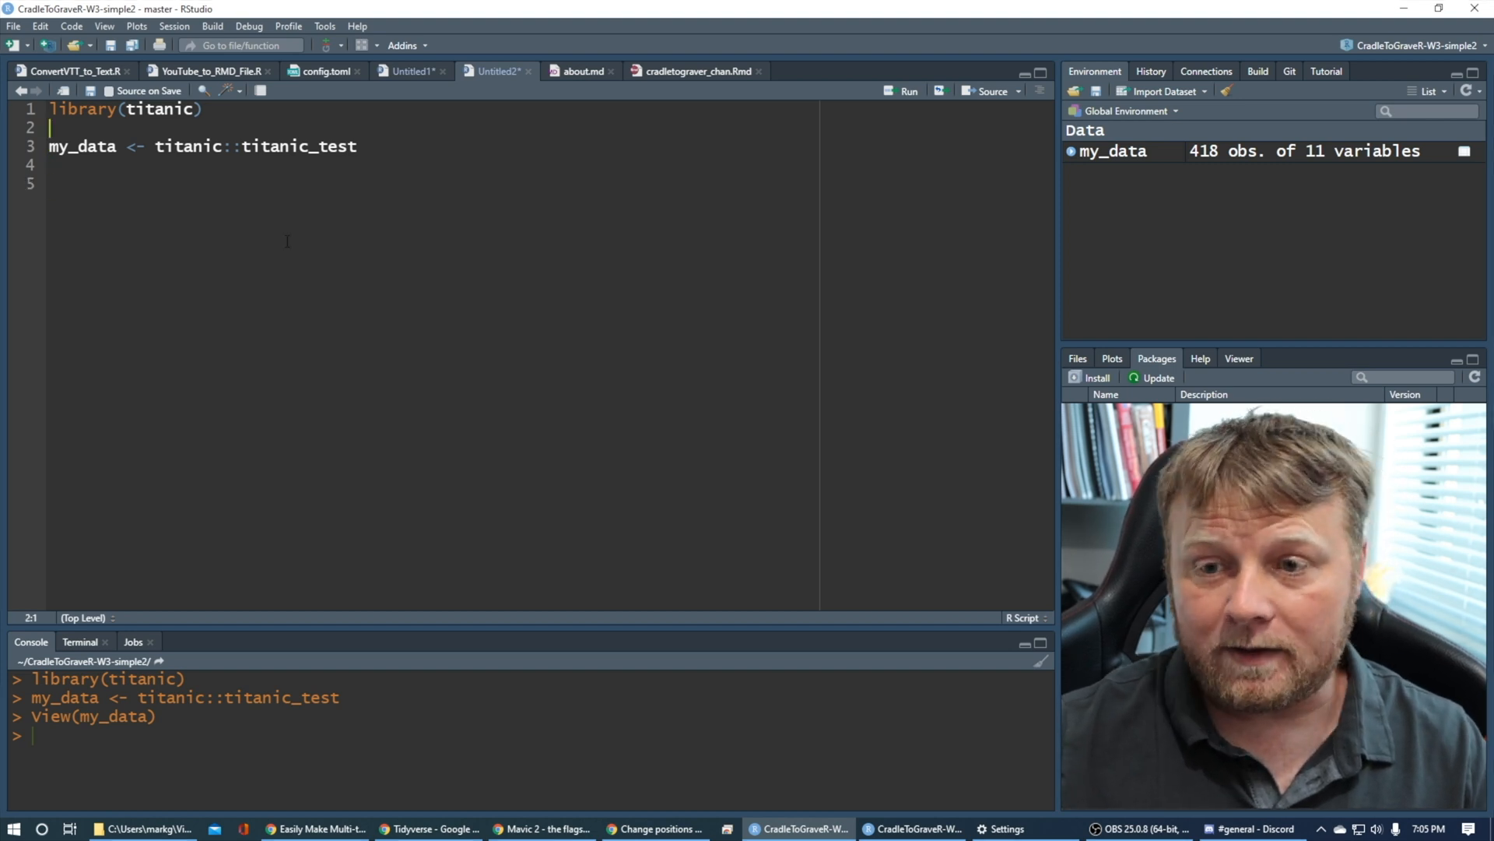
click(1096, 376)
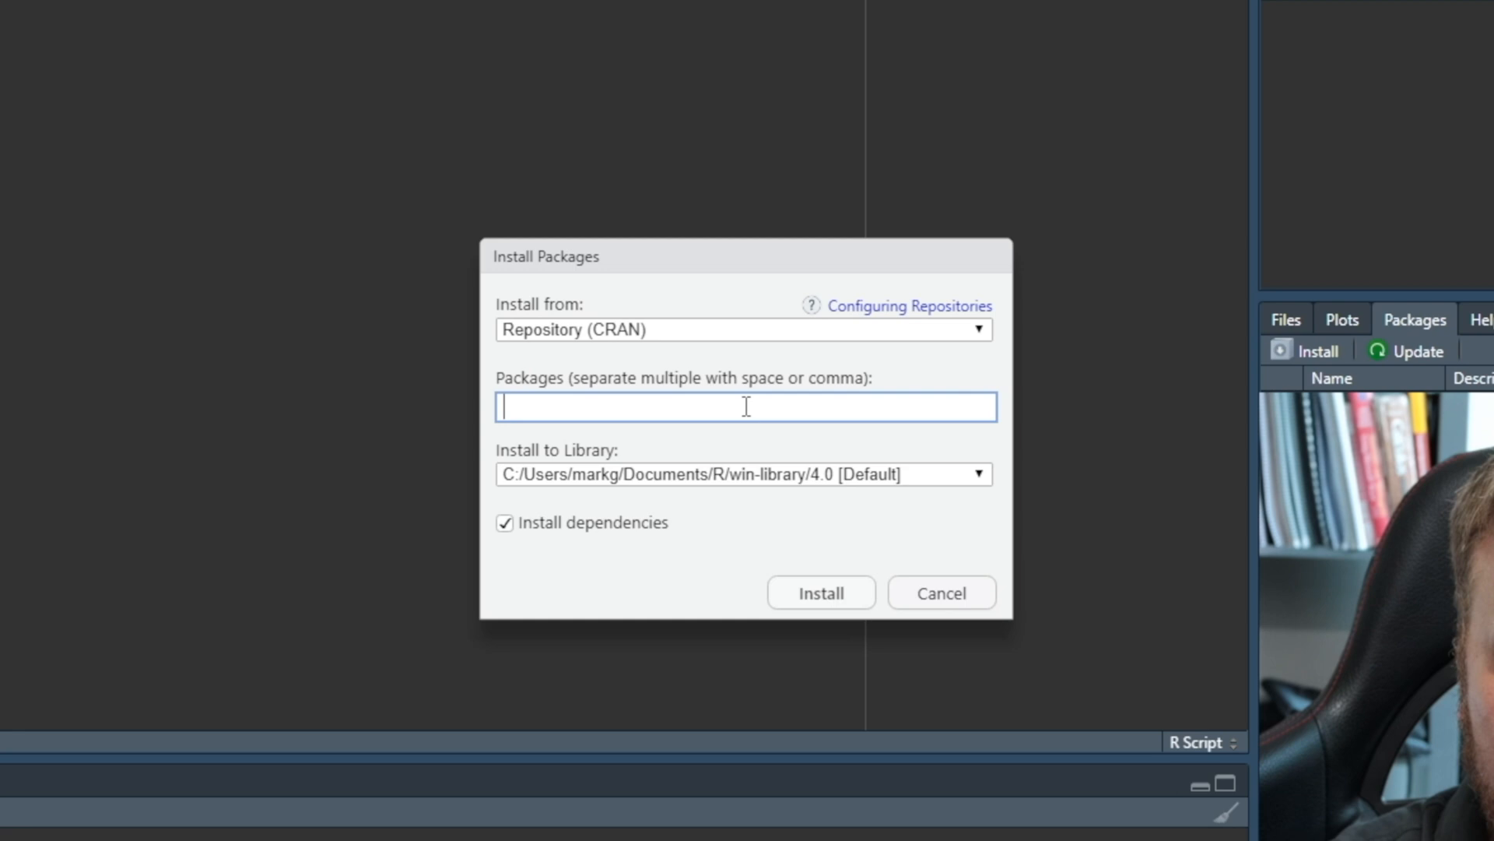
text(dplyr)
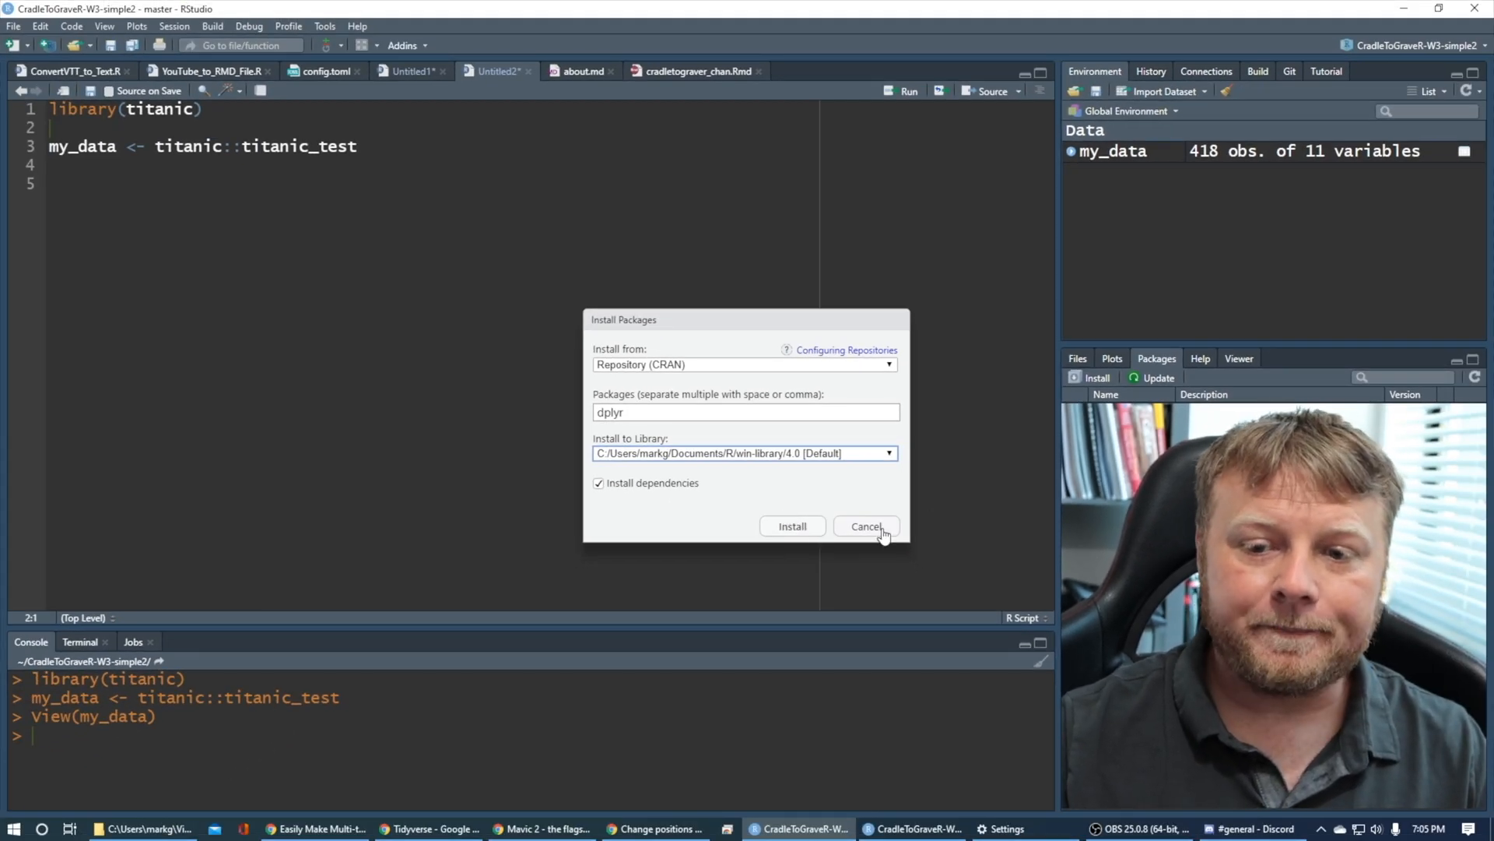
click(863, 526)
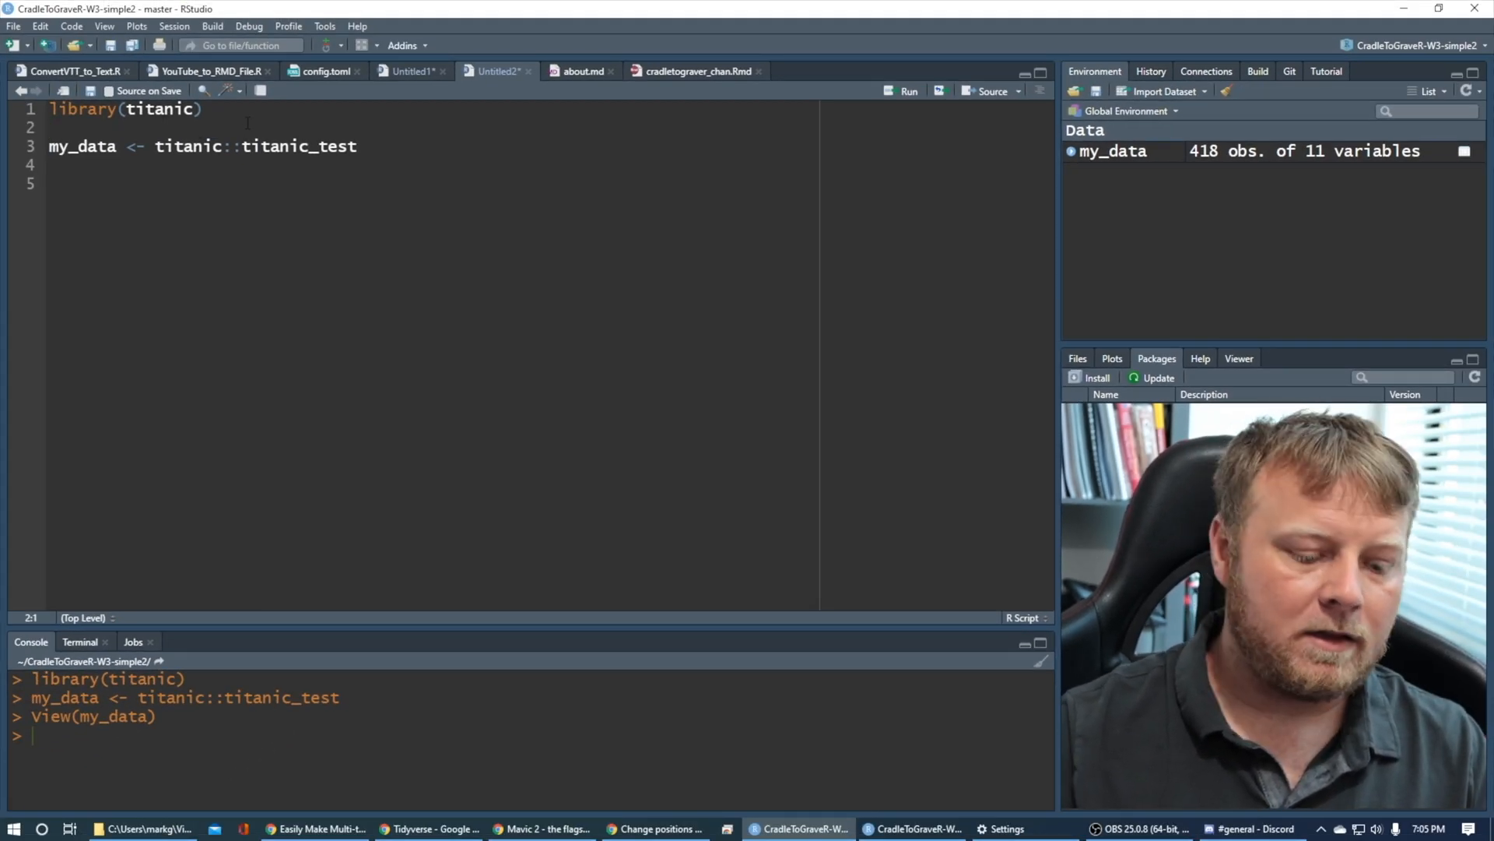
Add library(dplyr) to the script and query packageVersion("dplyr") in the console
text(library()
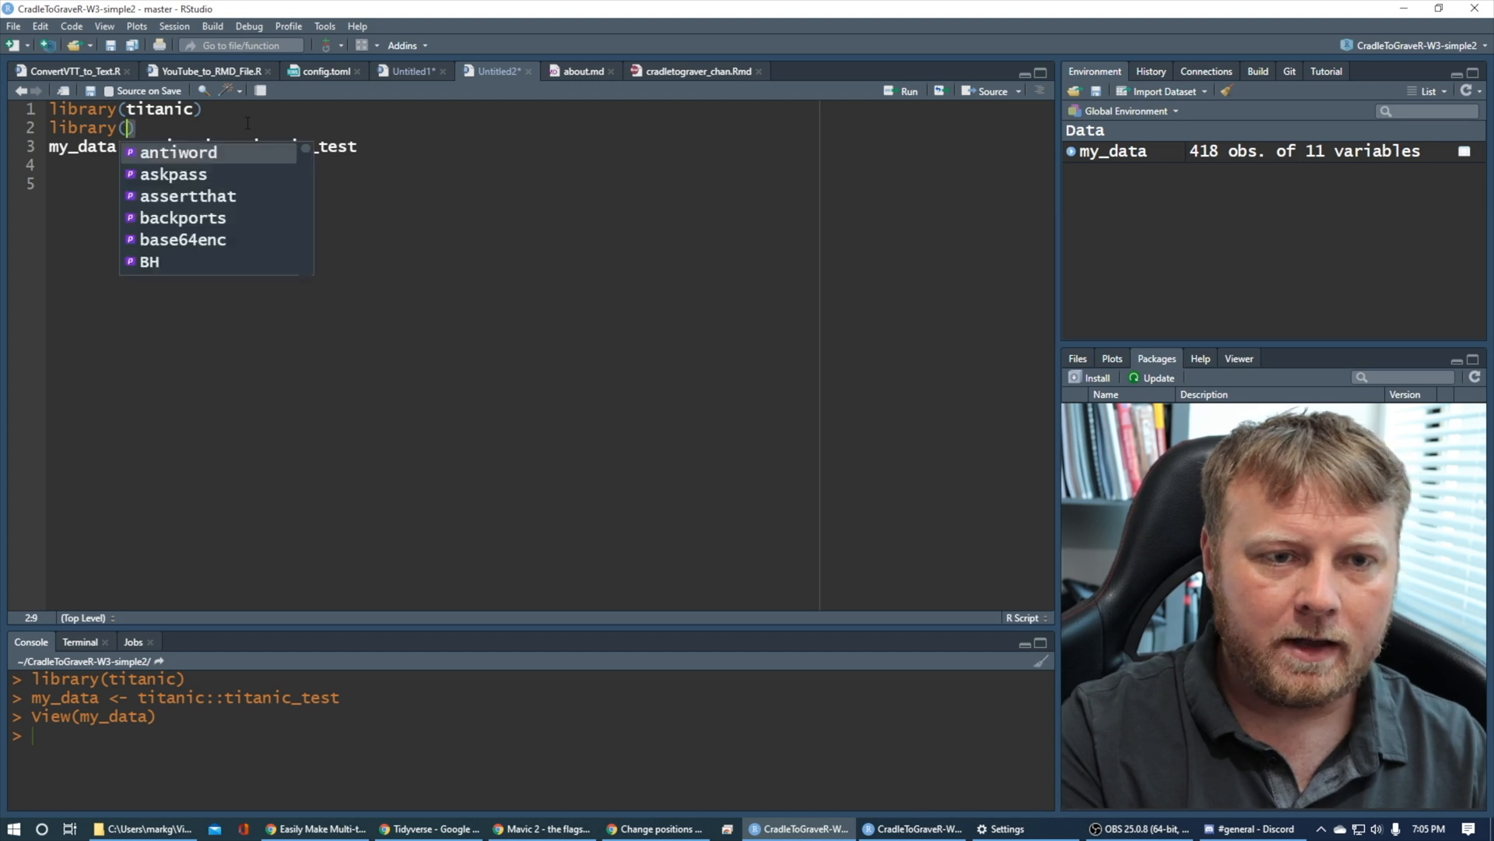
text(dplyr)
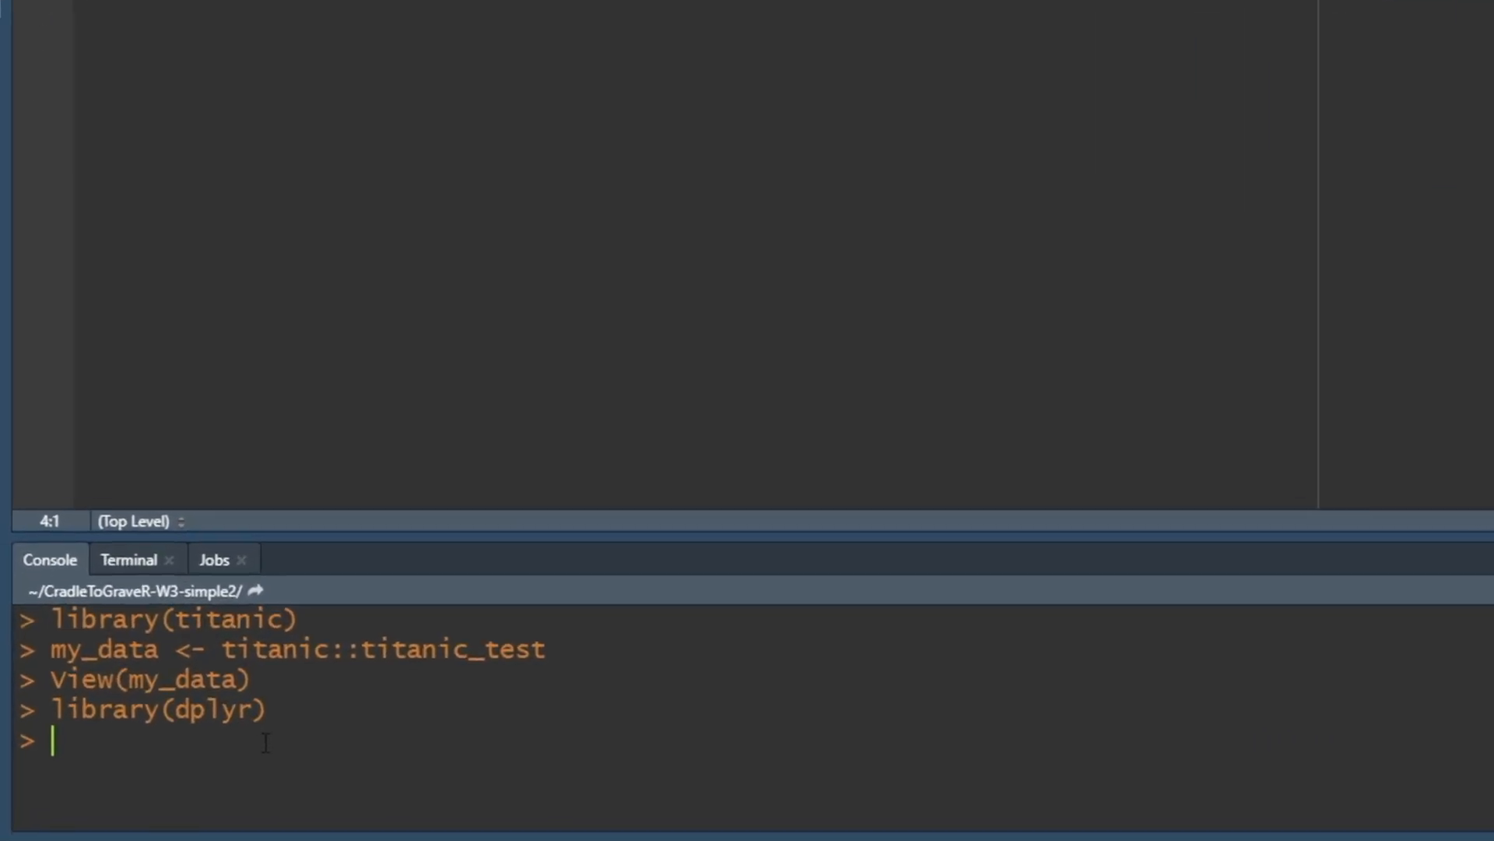
text(packageVer)
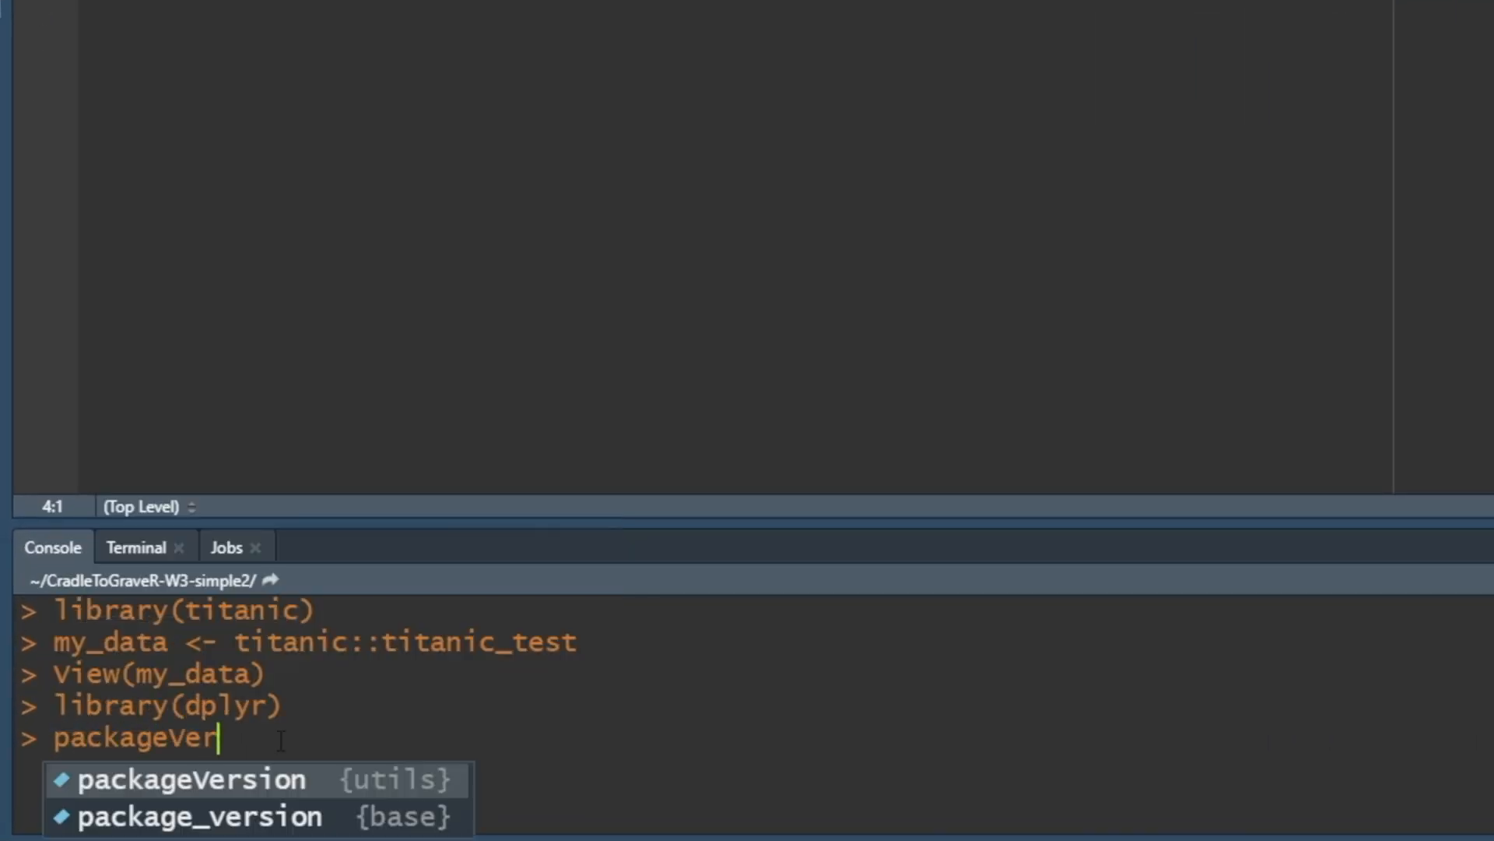
key(Tab)
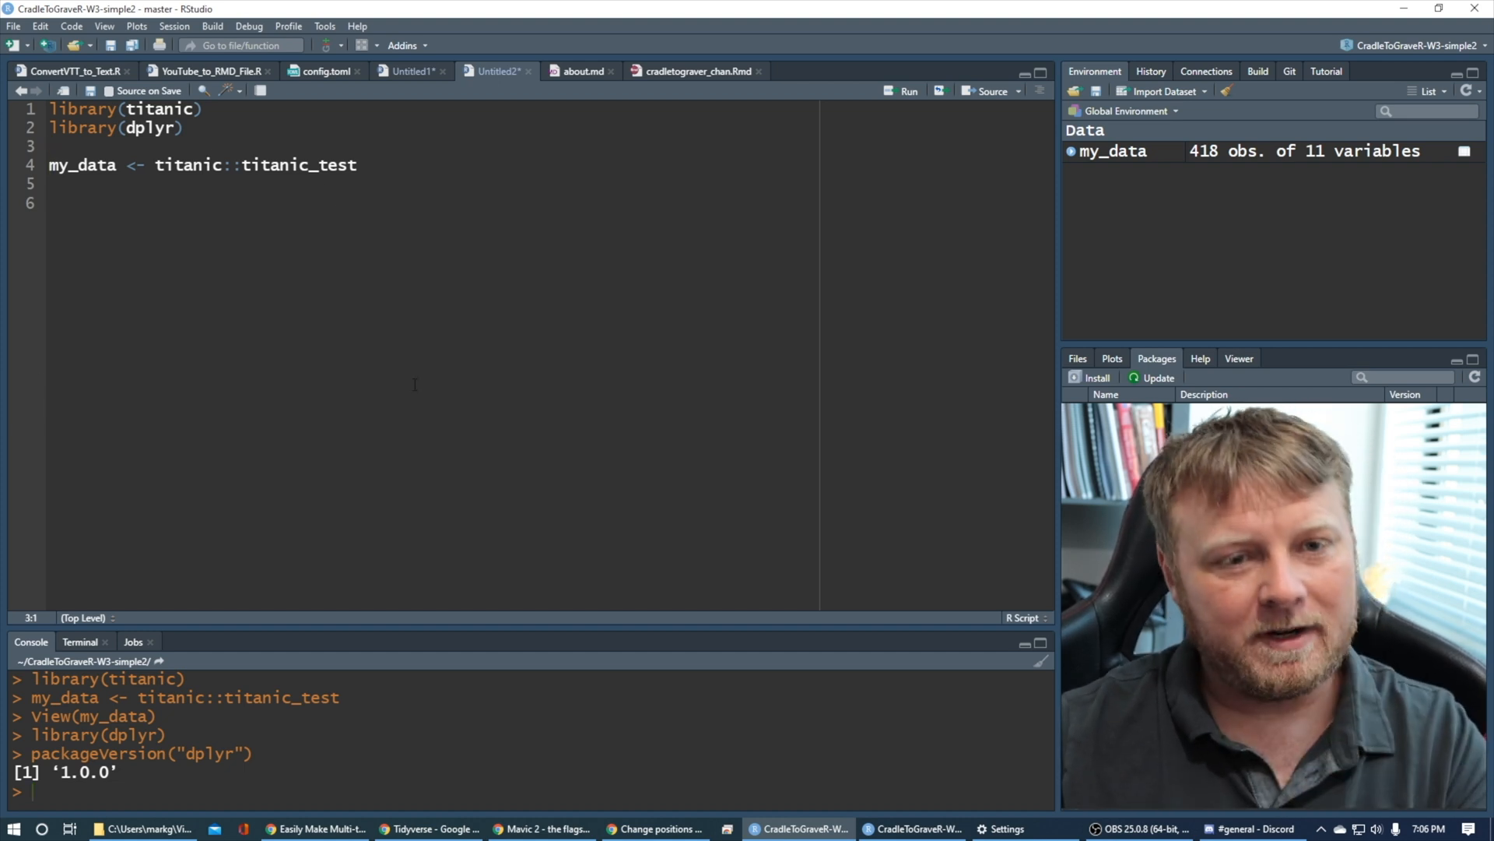
mouse_move(655, 828)
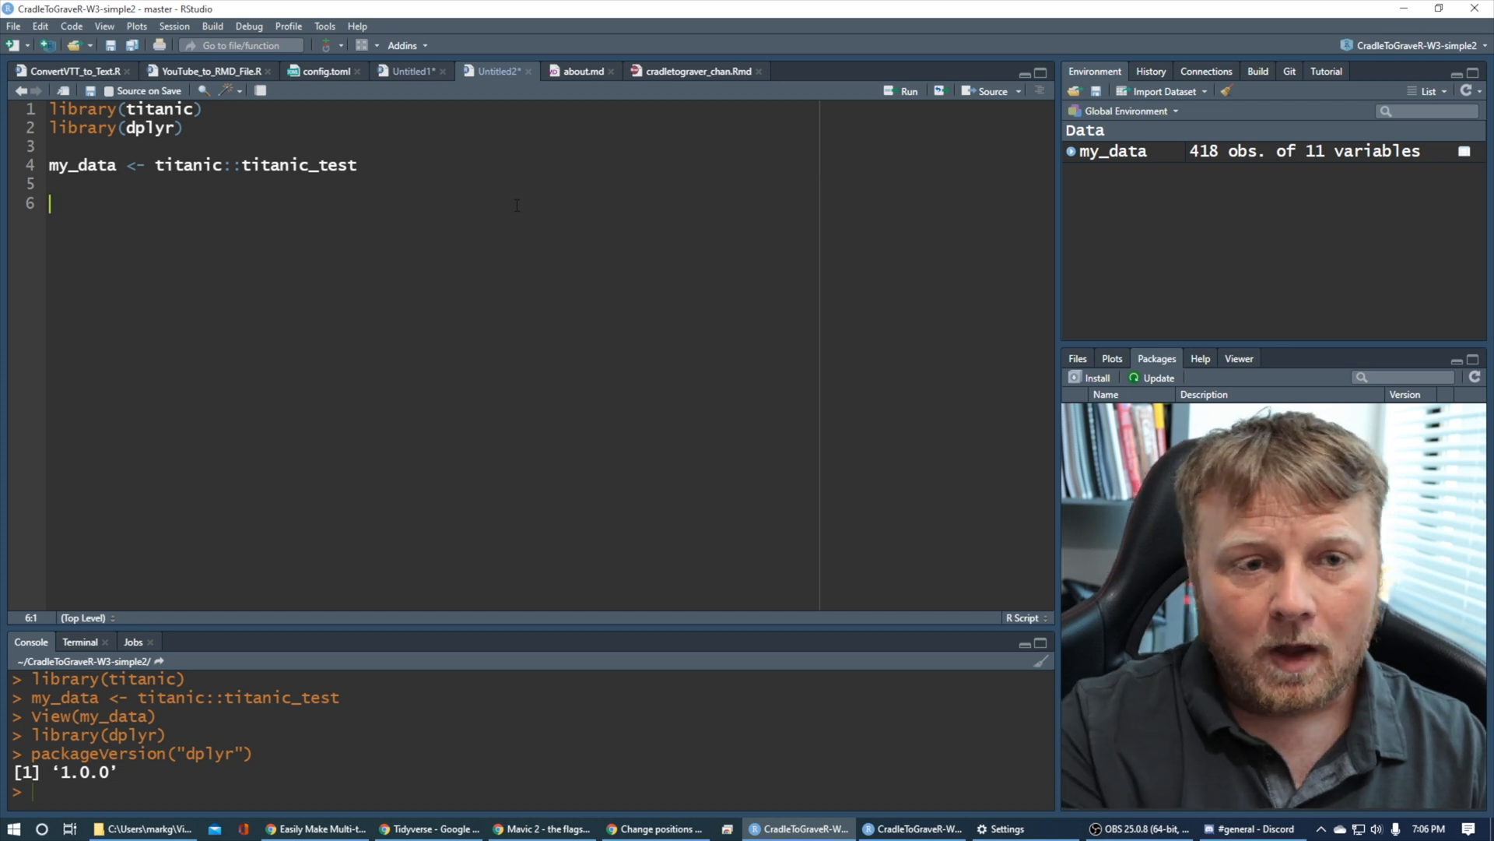
Write my_data <- relocate(my_data, Name, .before = PassengerId), checking column names in the viewer
text(my_data <-)
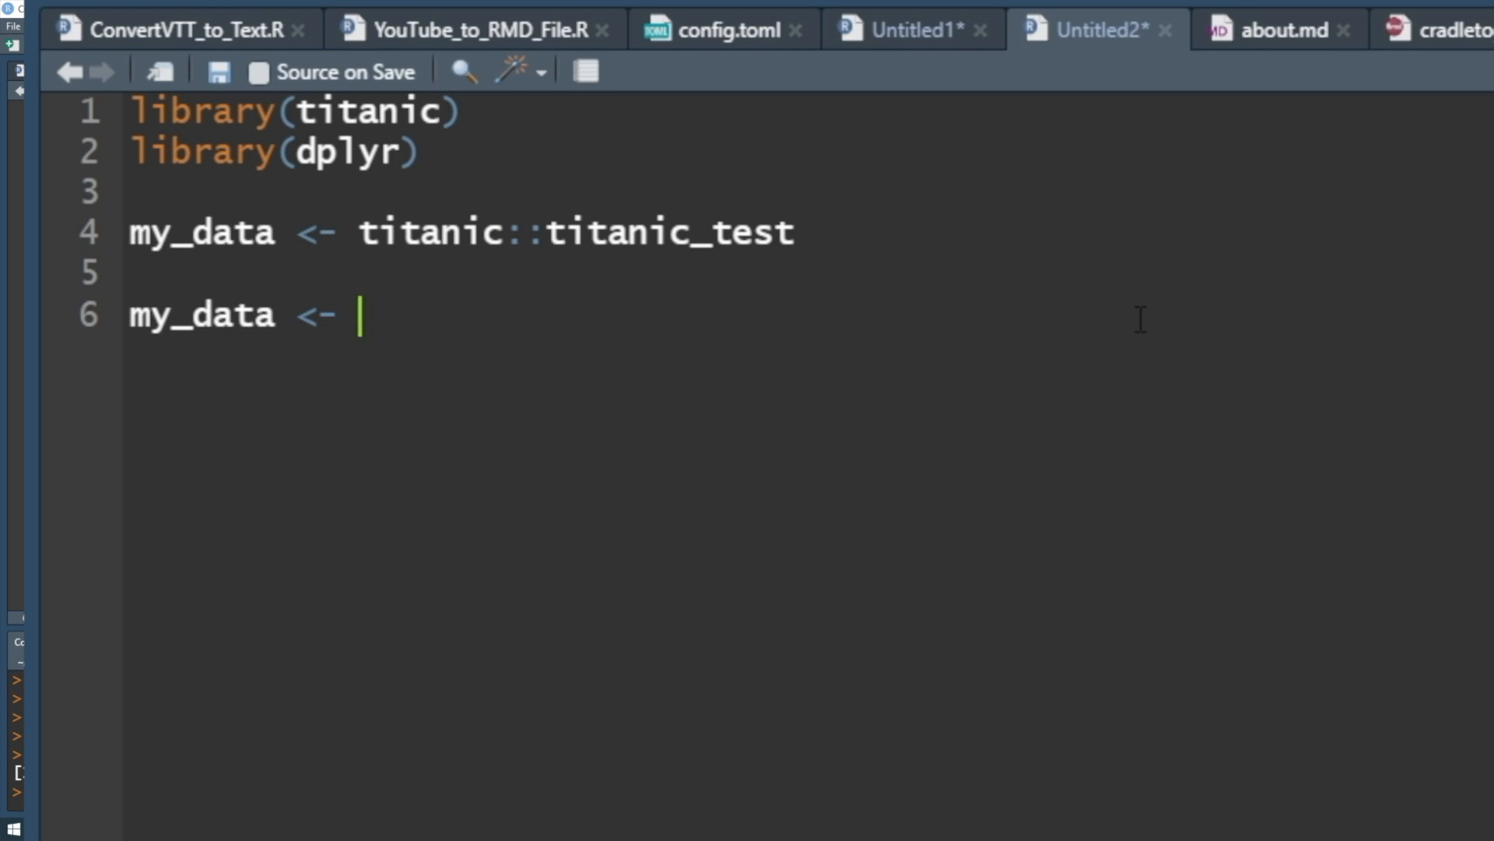
text(relocat)
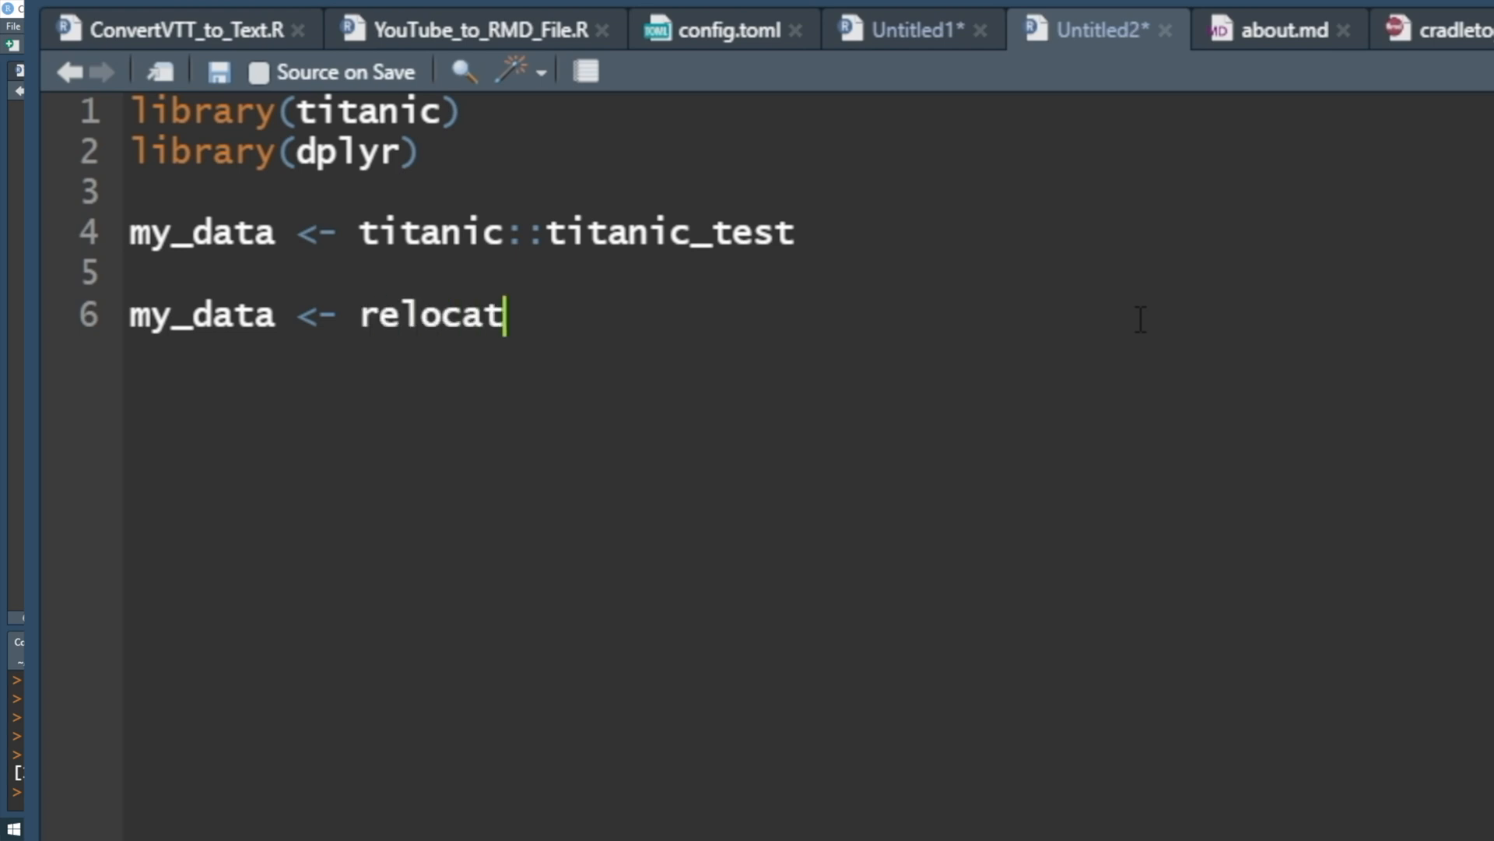
text(e(my_)
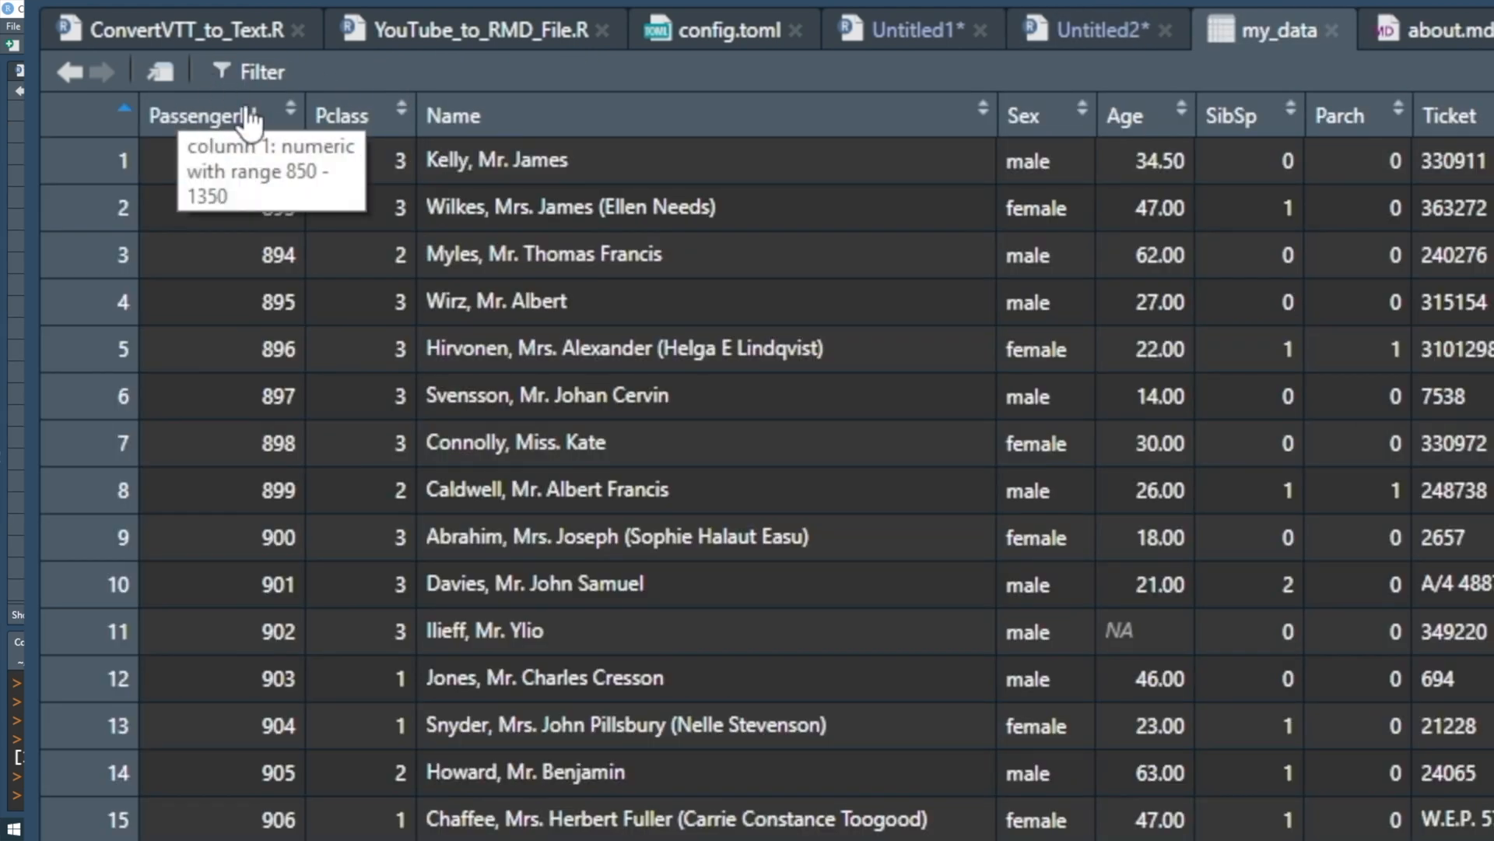
mouse_move(655, 81)
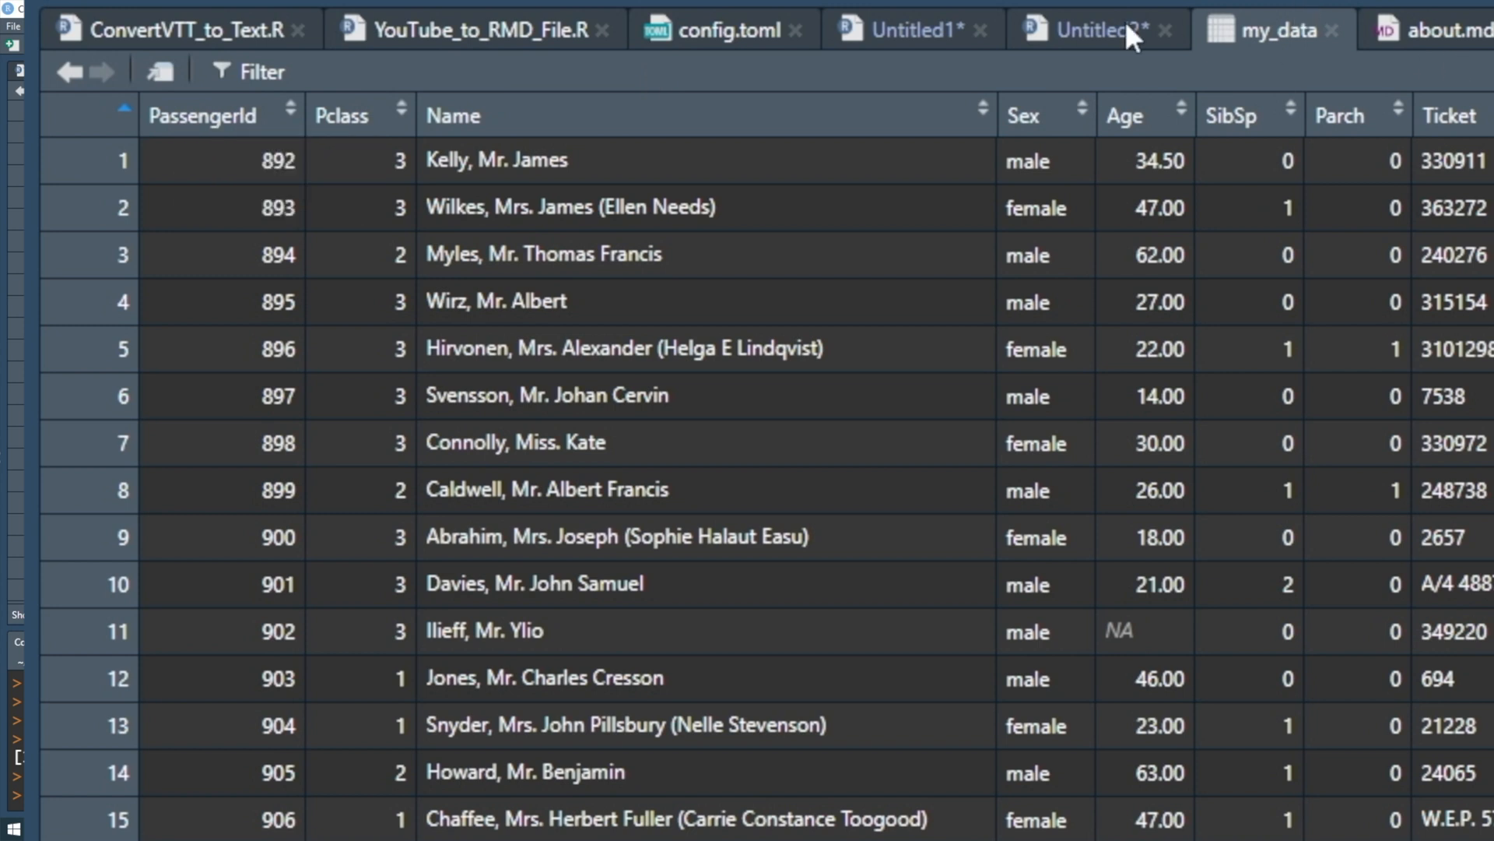
click(1086, 29)
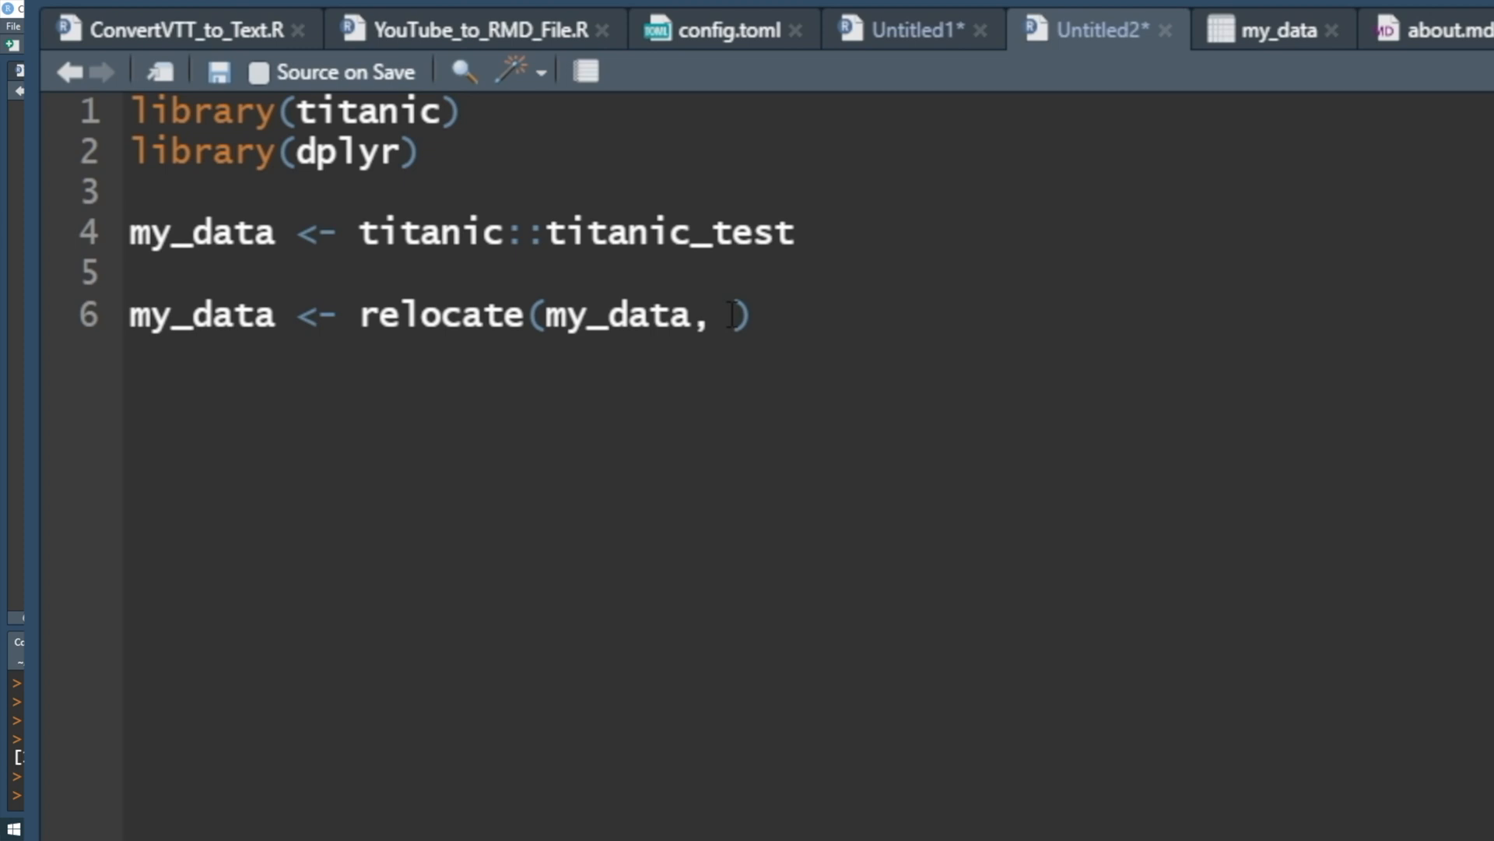
text(PassengerId,)
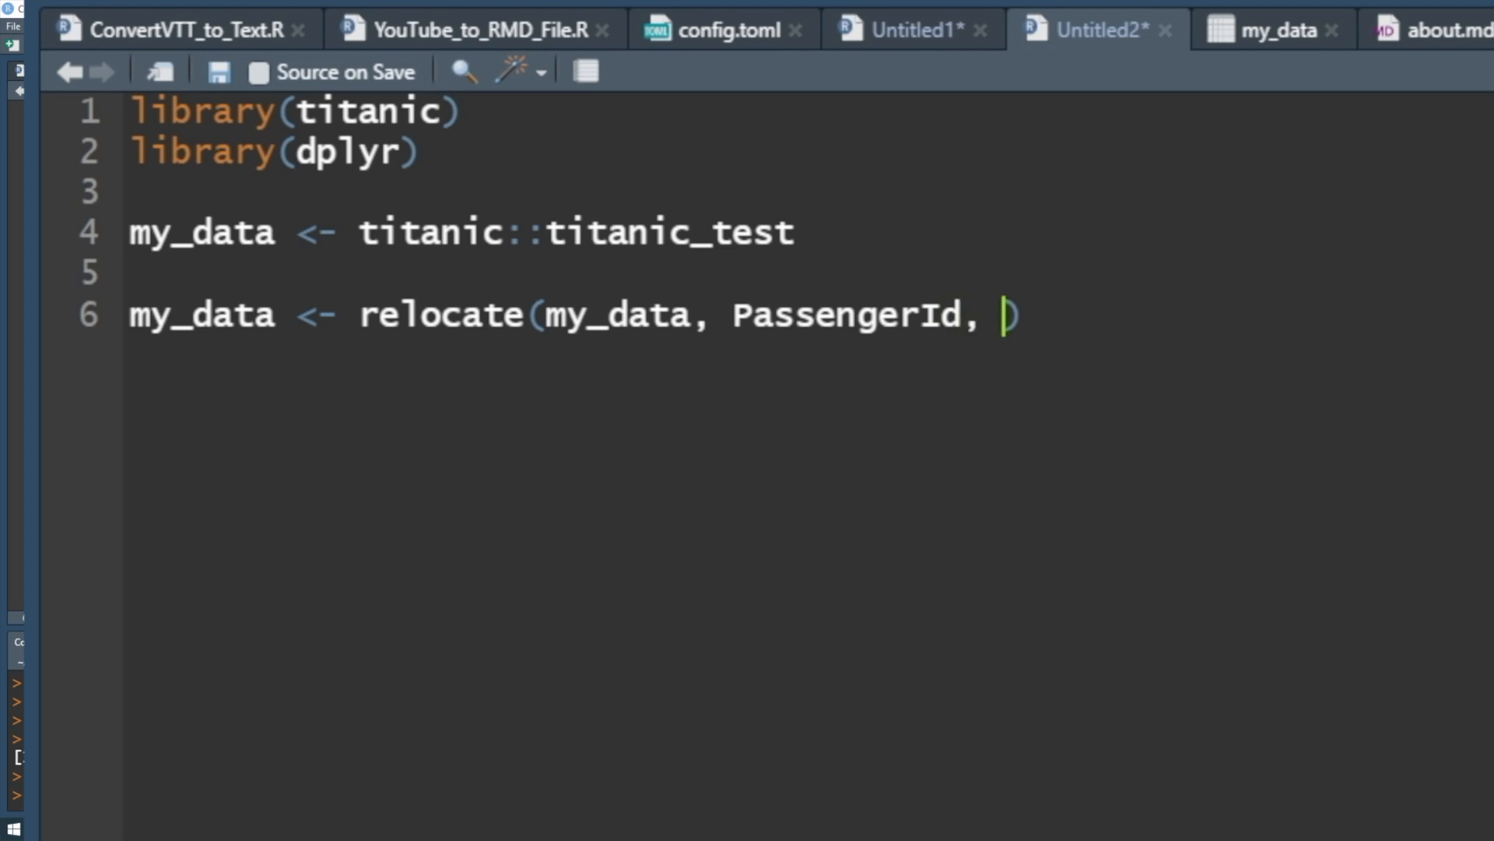
text(.before = ")
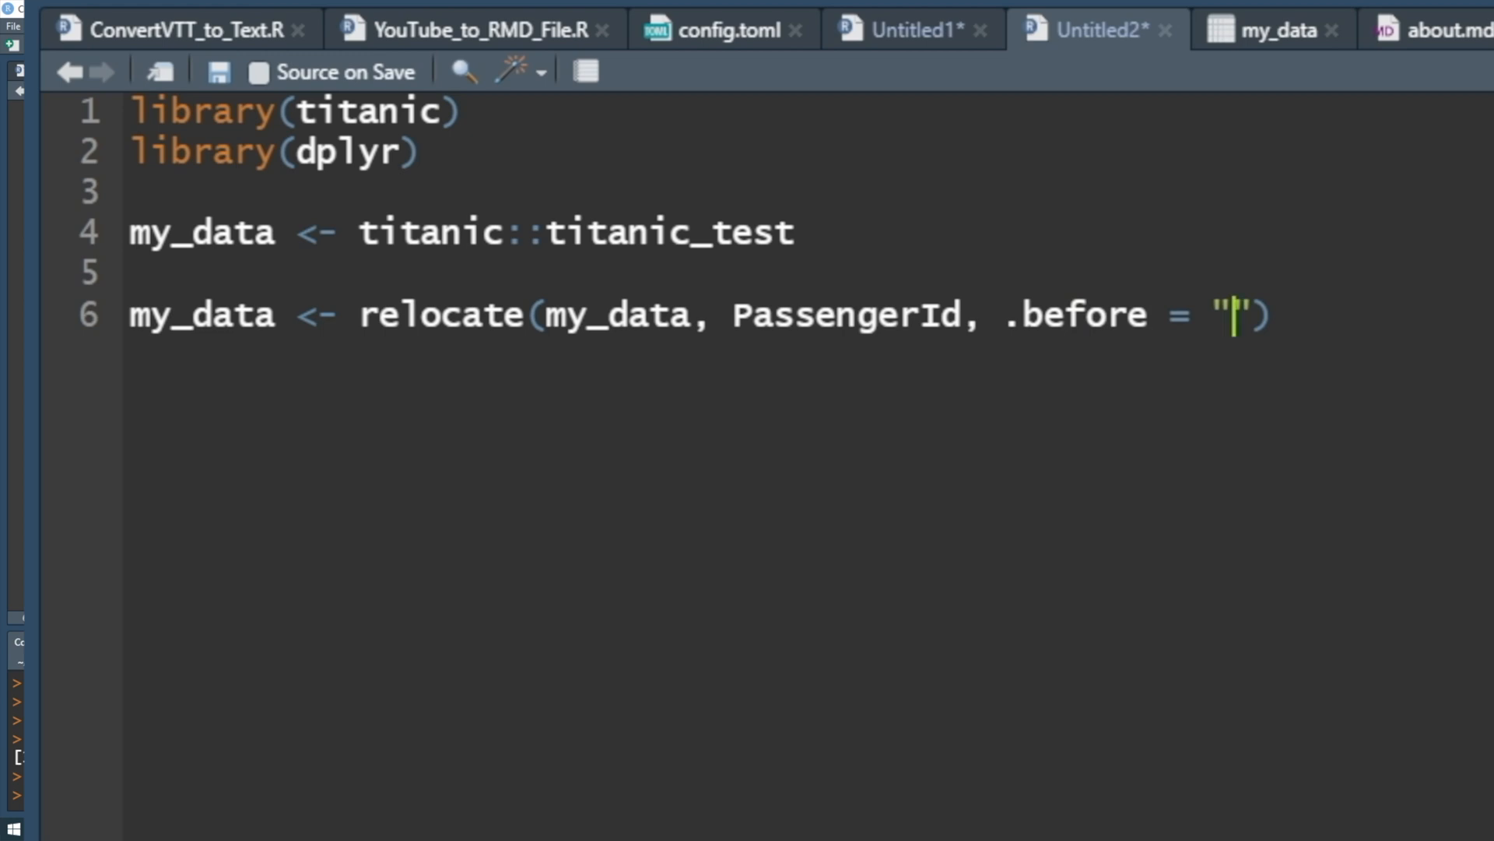
text(Pass)
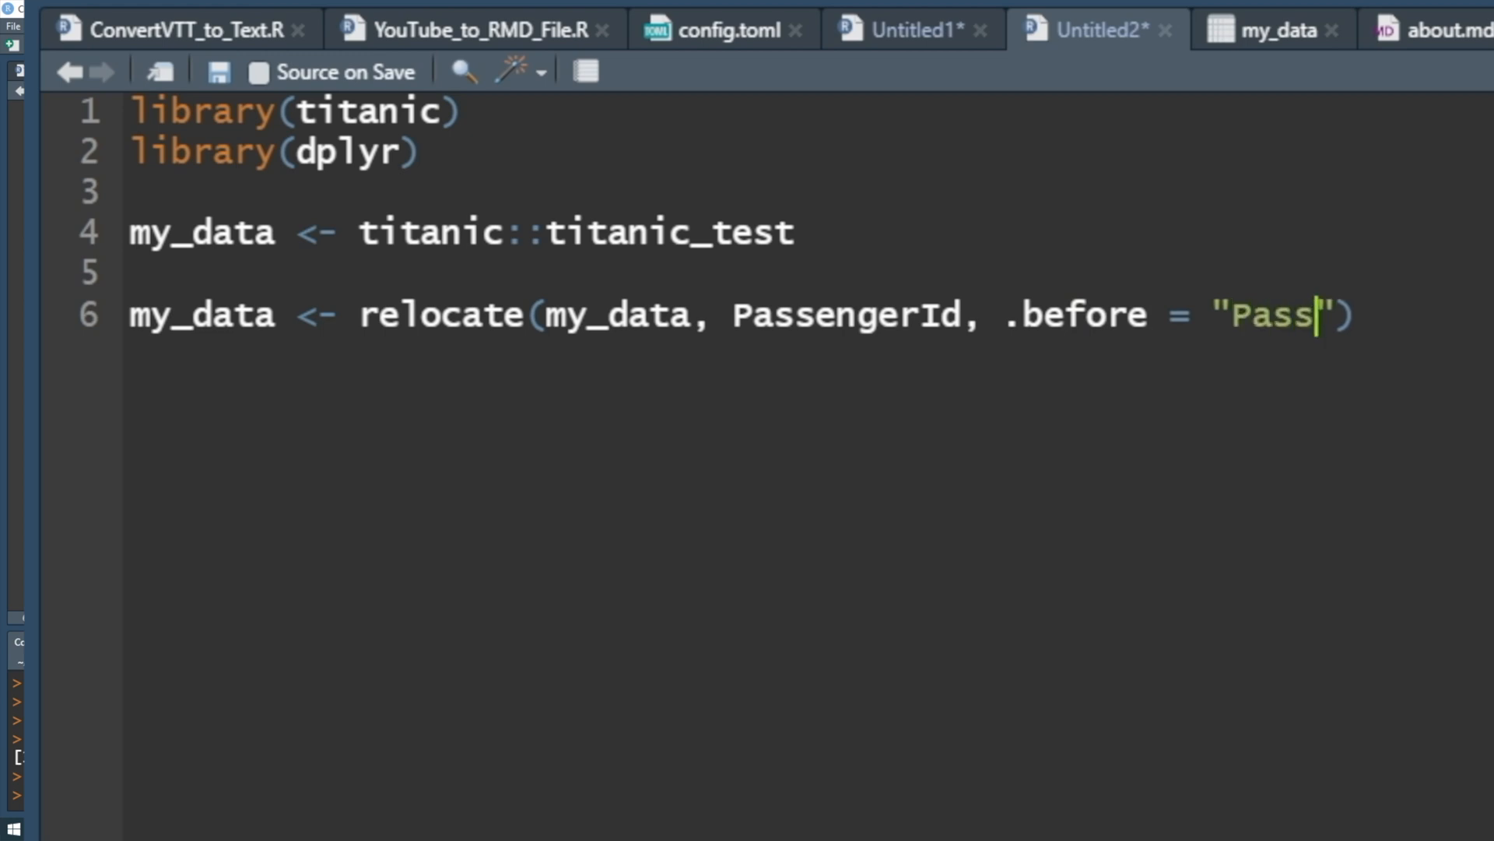
text(engerID)
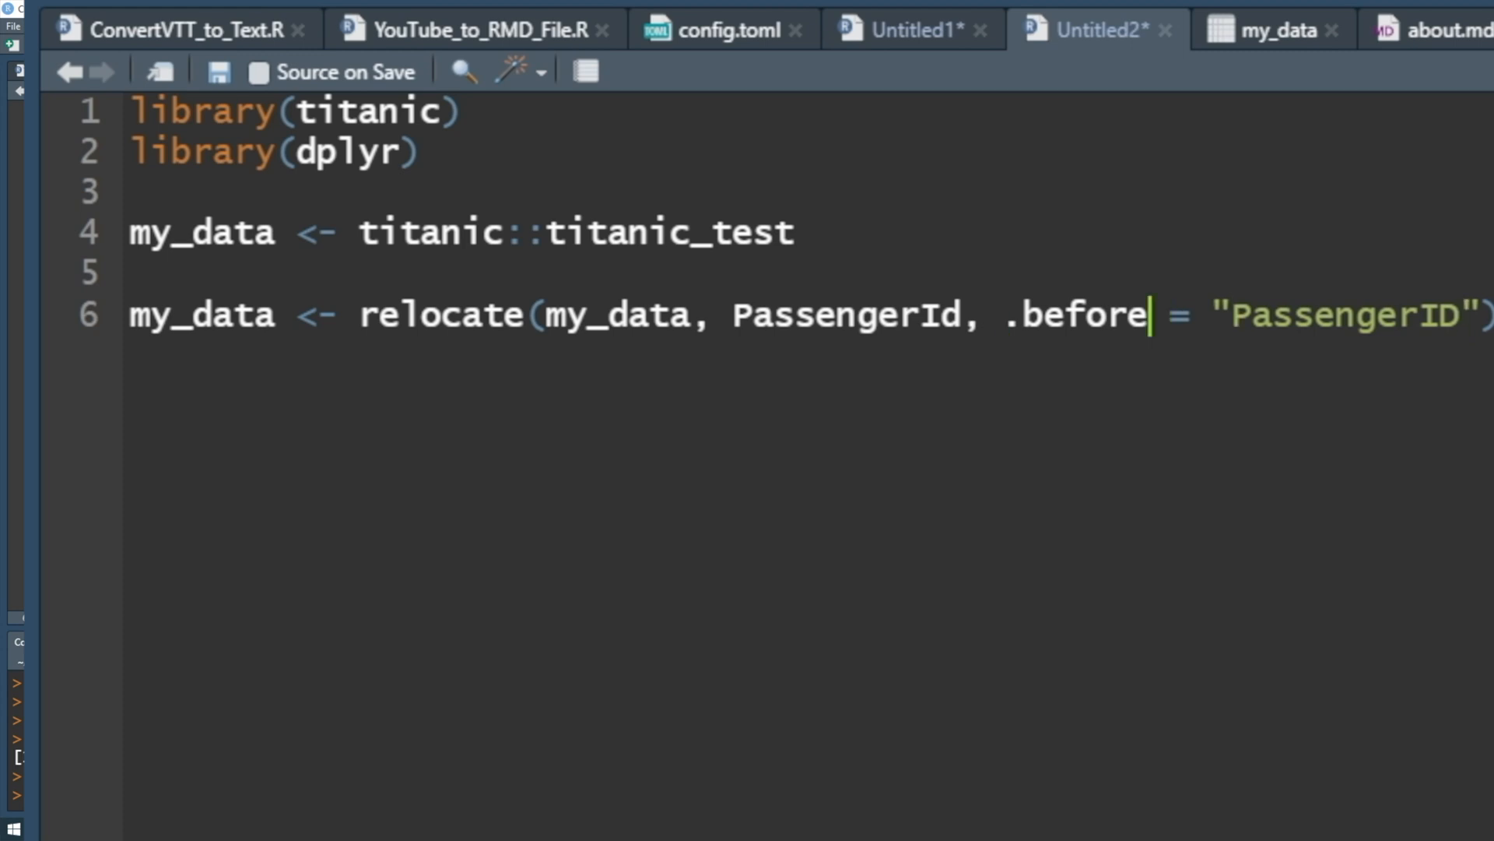
key(Backspace)
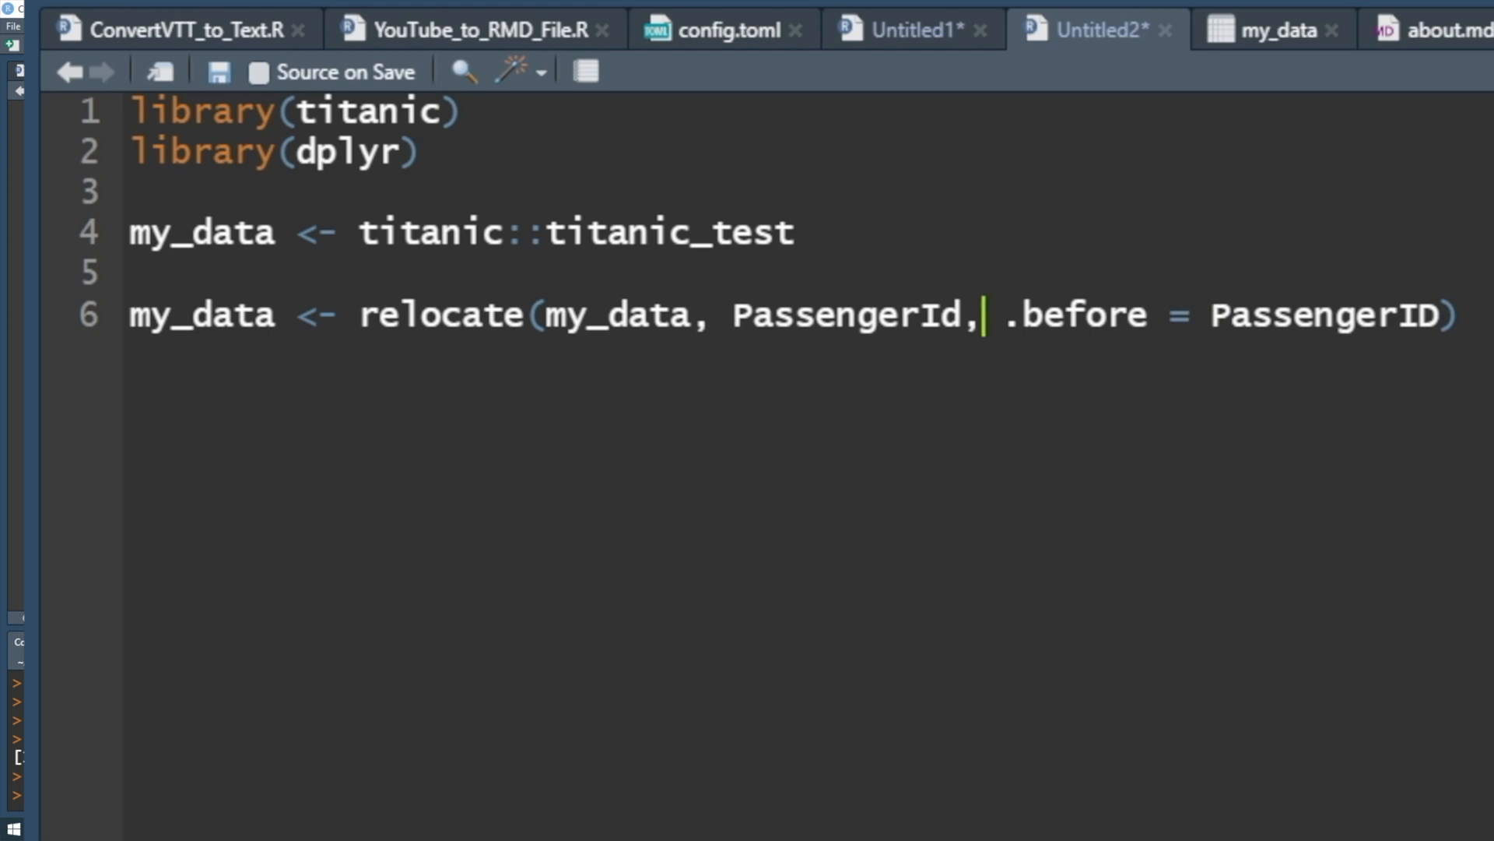
text(Nam)
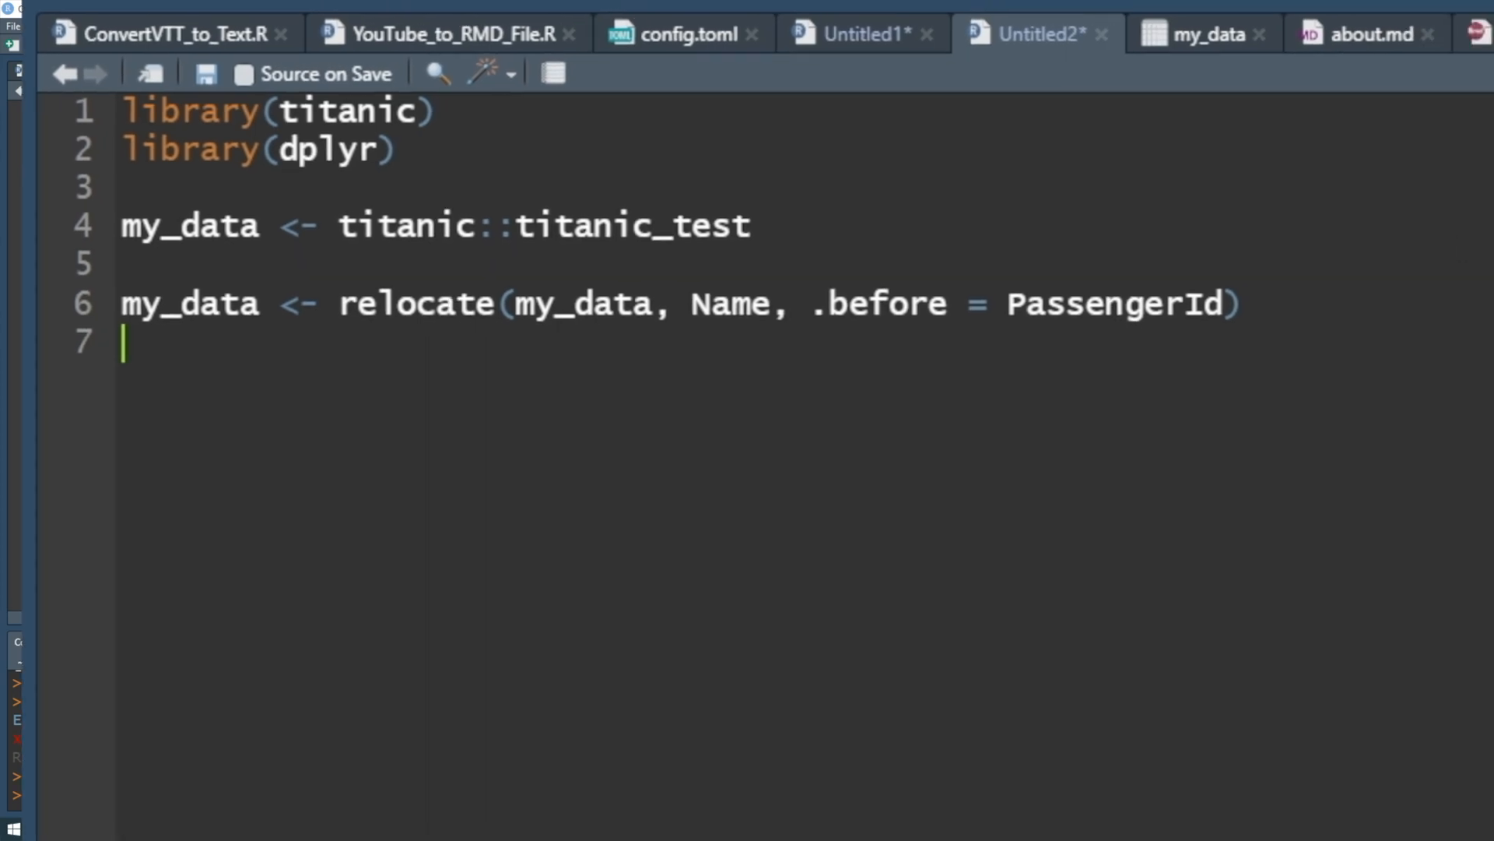
View my_data from the Environment pane to confirm Name now leads the columns
click(1205, 32)
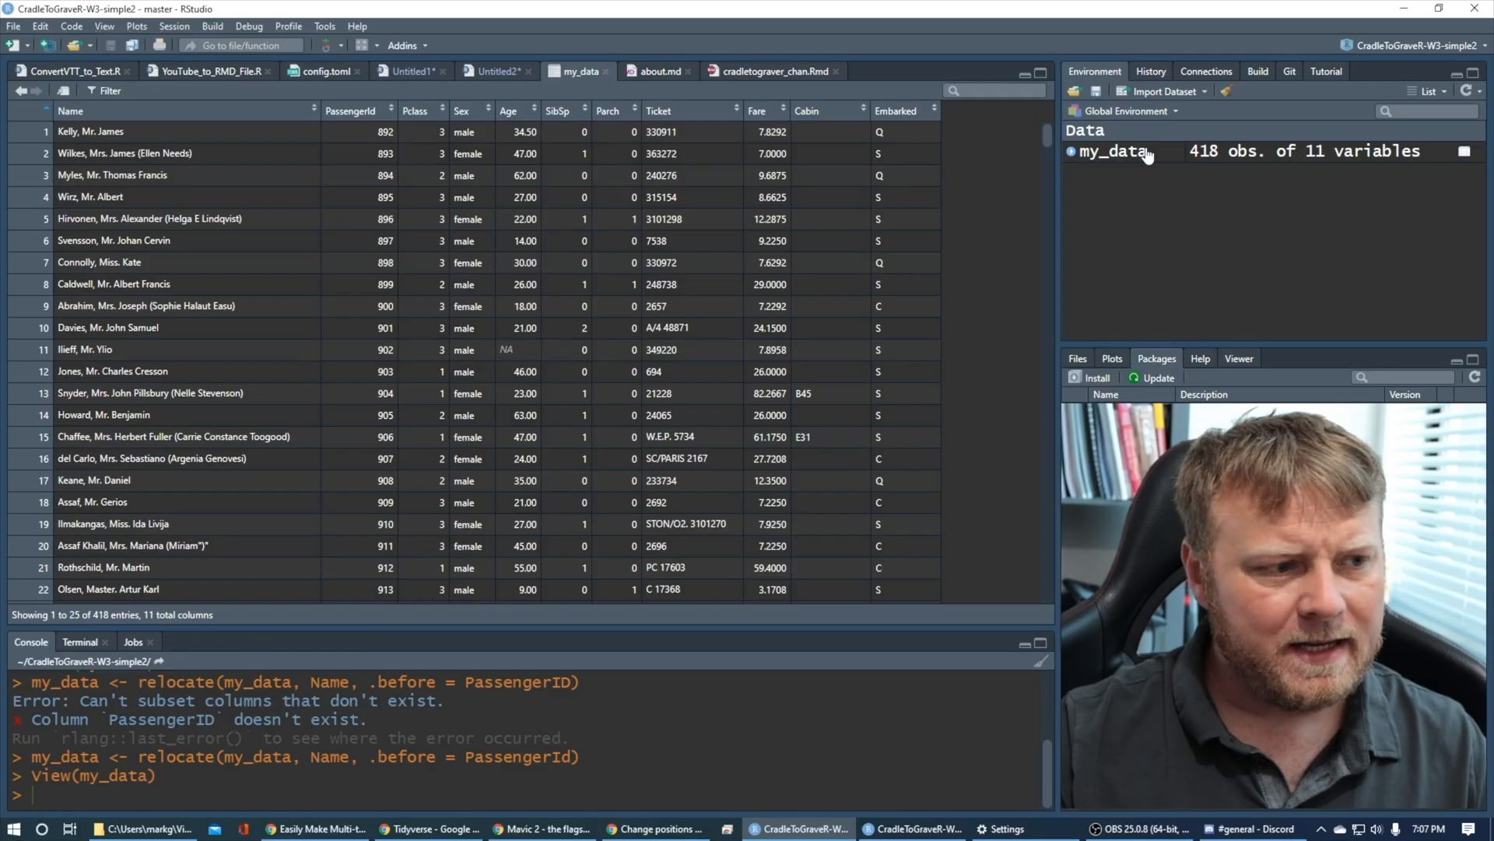
click(495, 70)
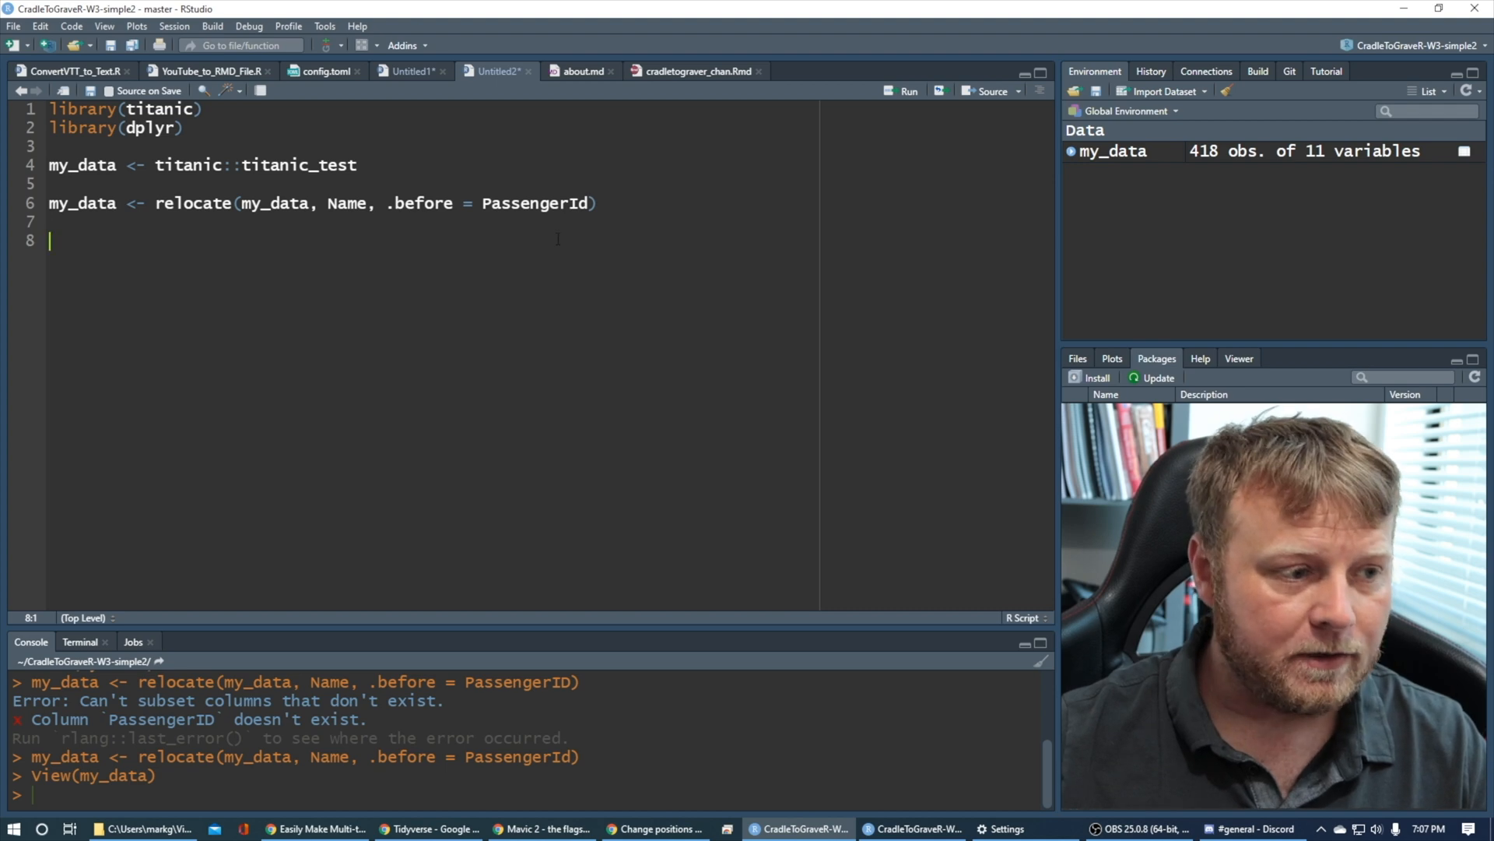
double_click(418, 203)
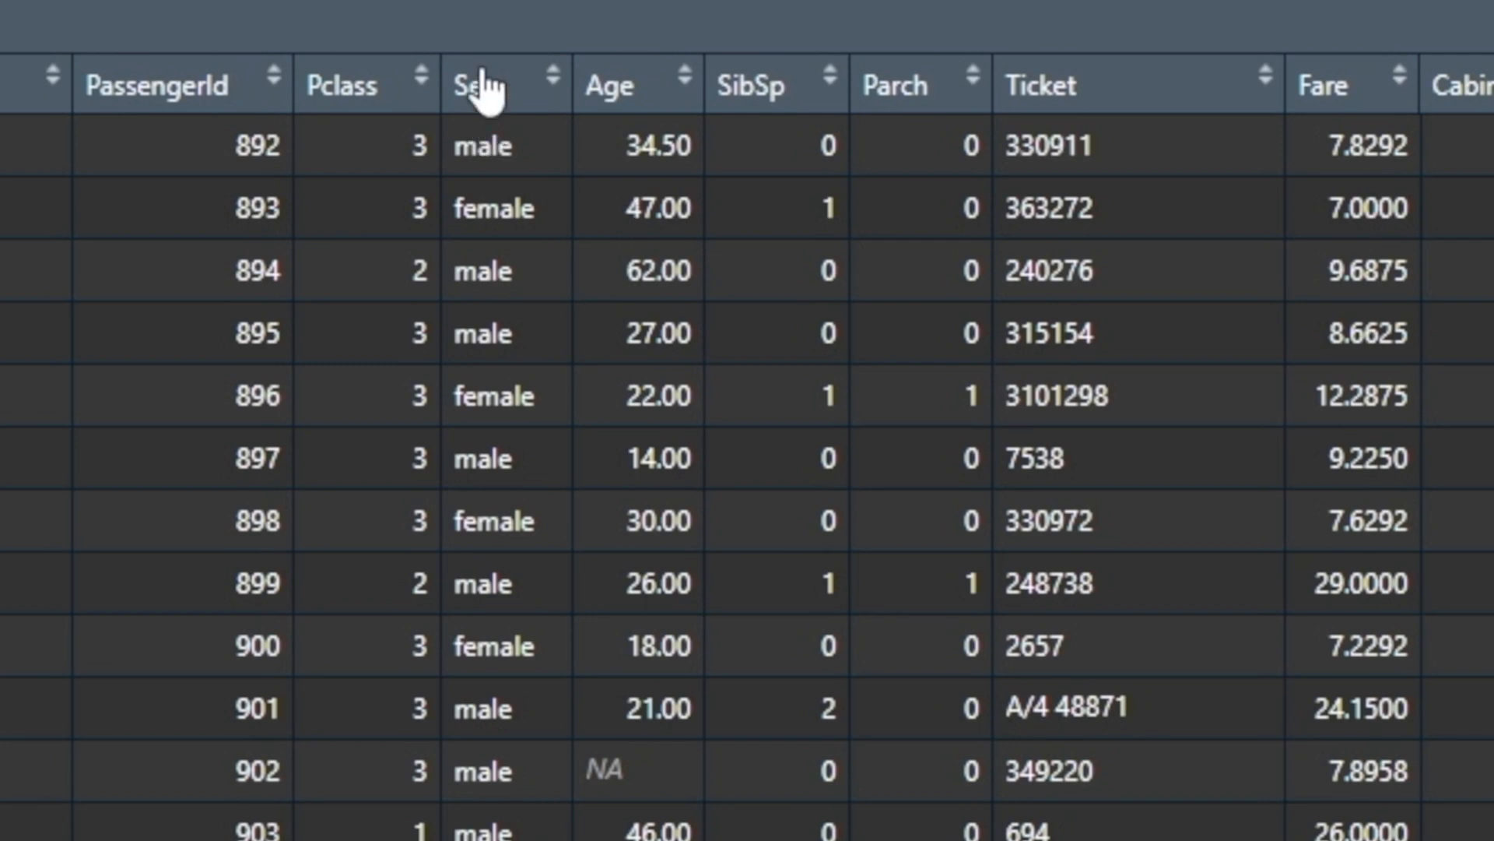
mouse_move(908, 7)
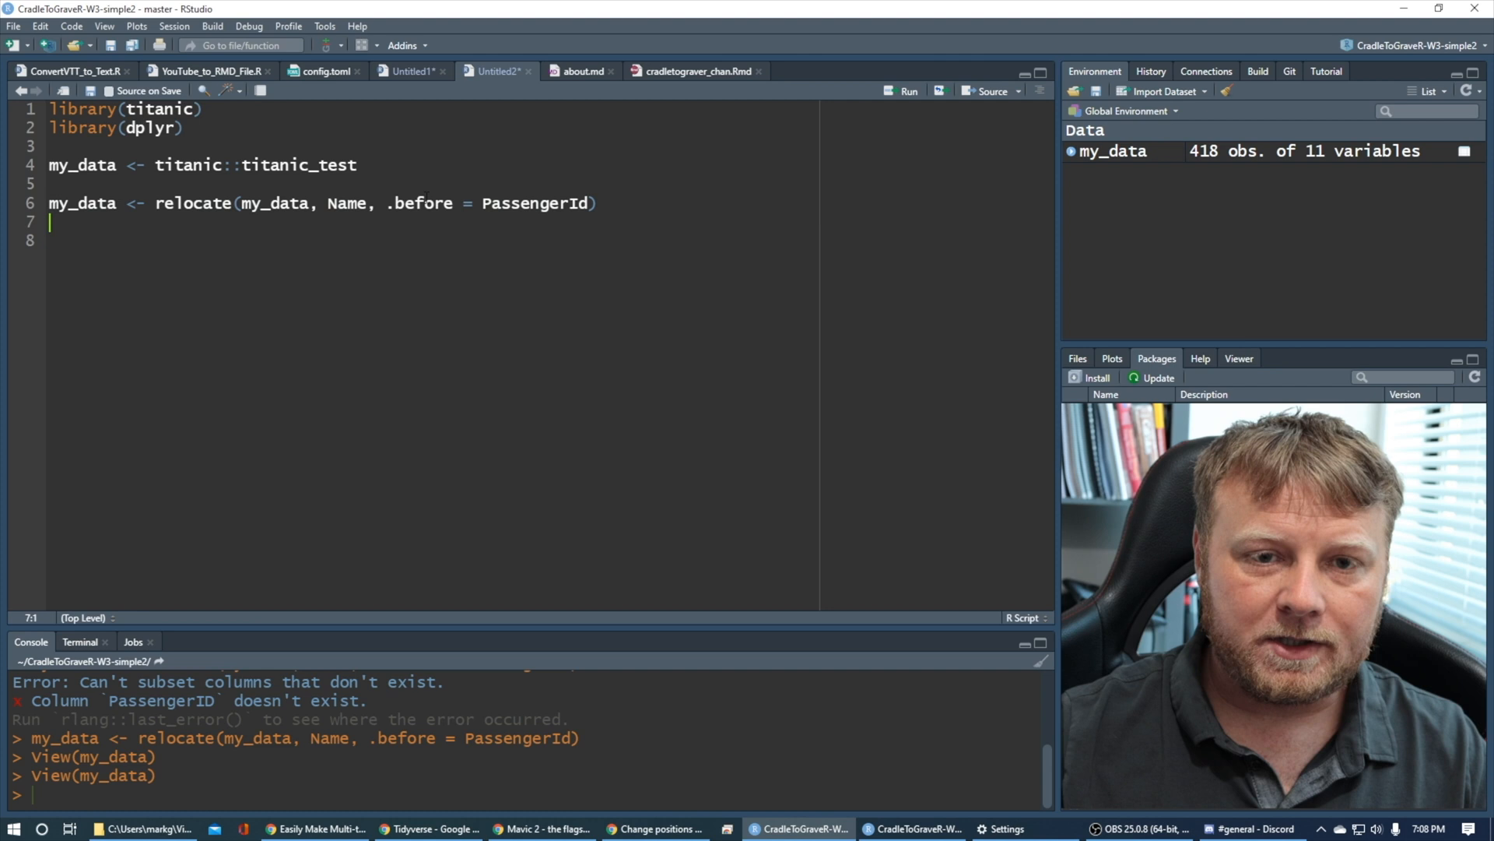
Write my_data <- relocate(my_data, Sex, .after = Age) on line 8
text(my_data <-)
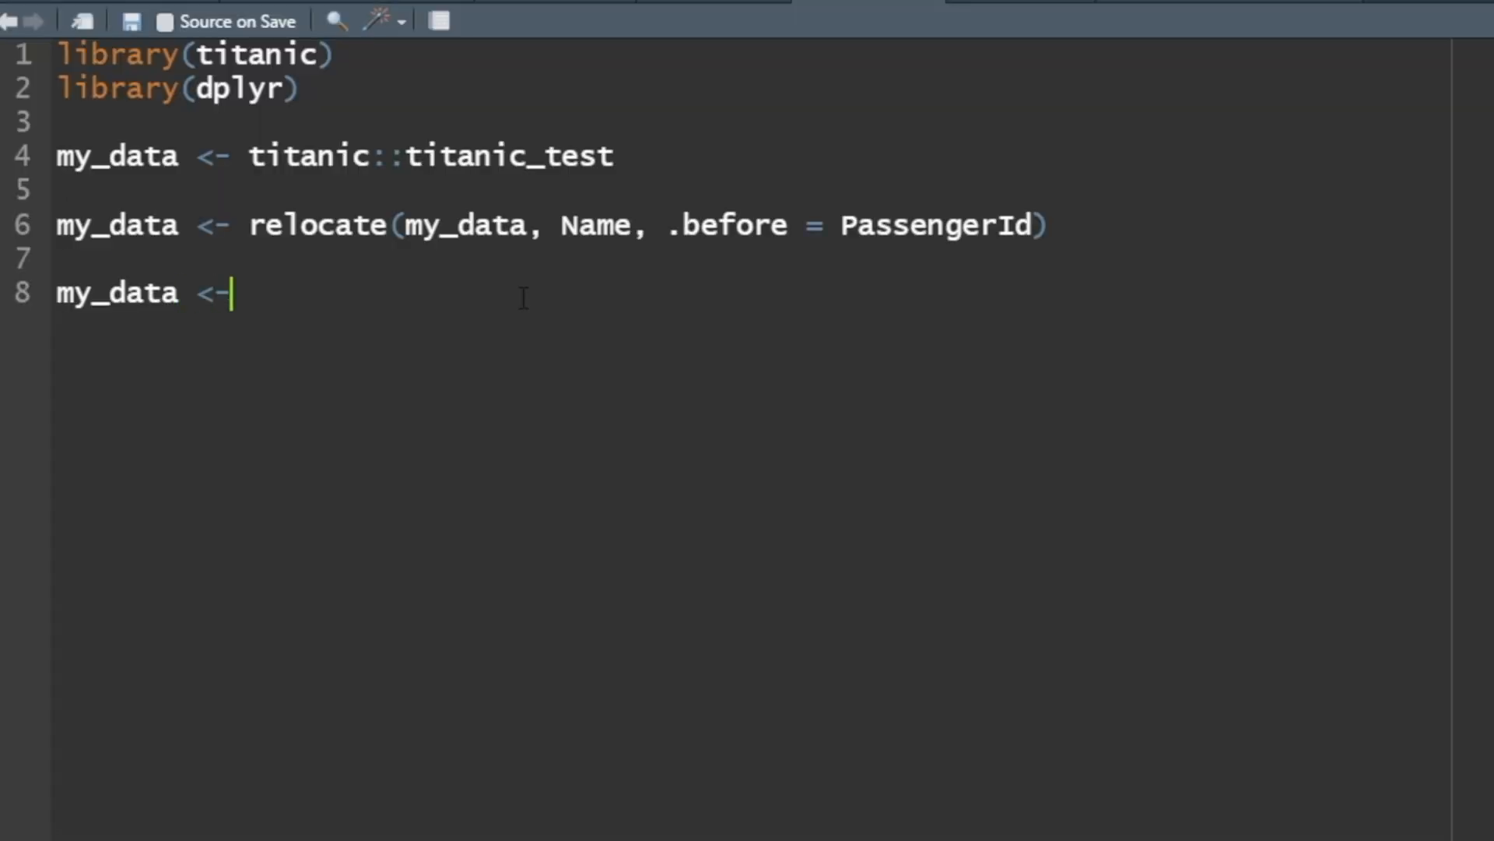
text(relocate (my)
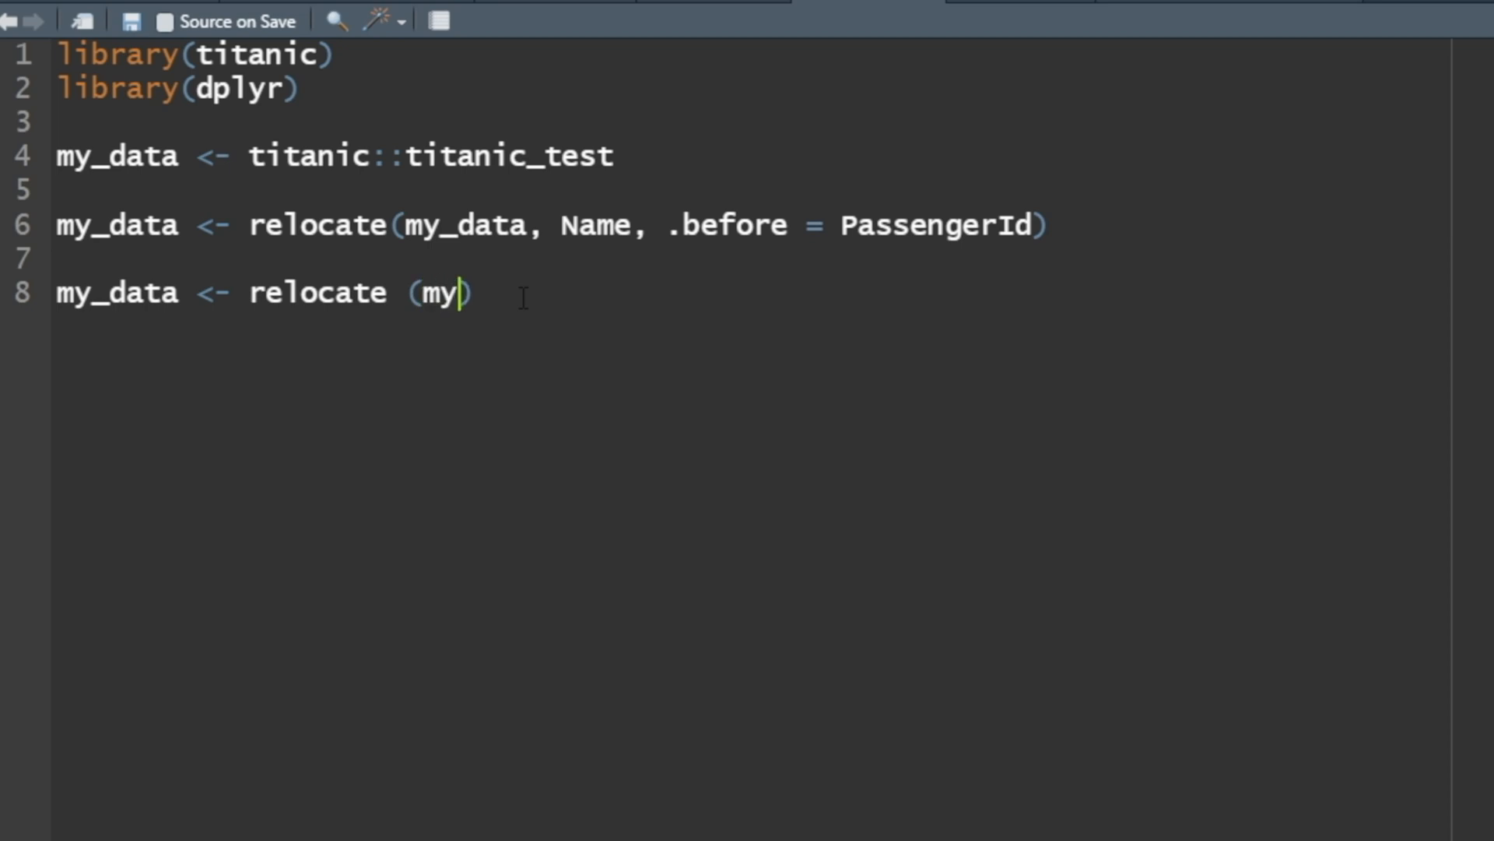
text(_data)
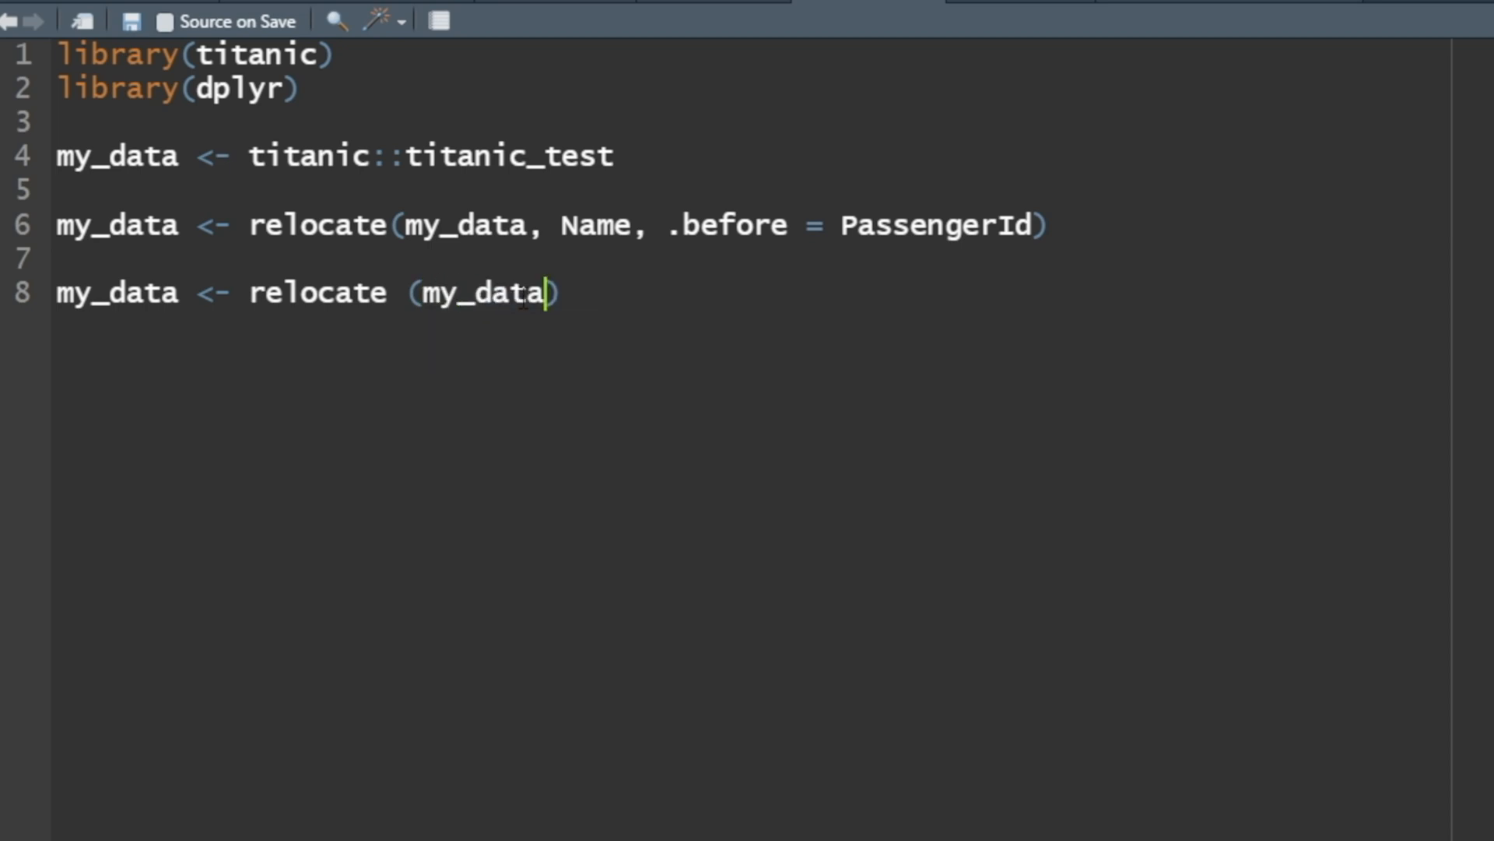
text(, Sex,)
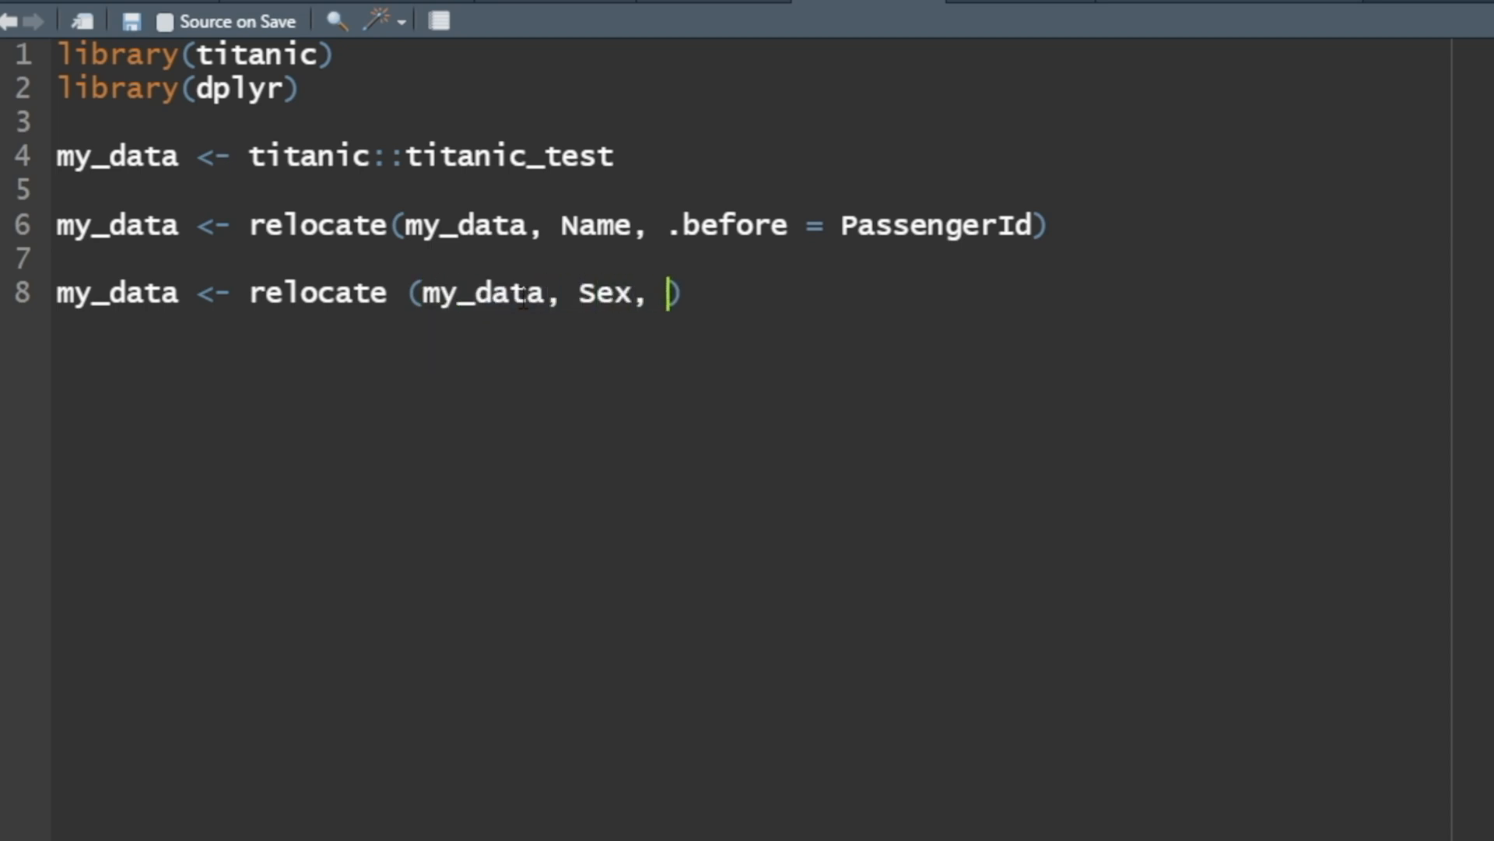
text(.after = Age)
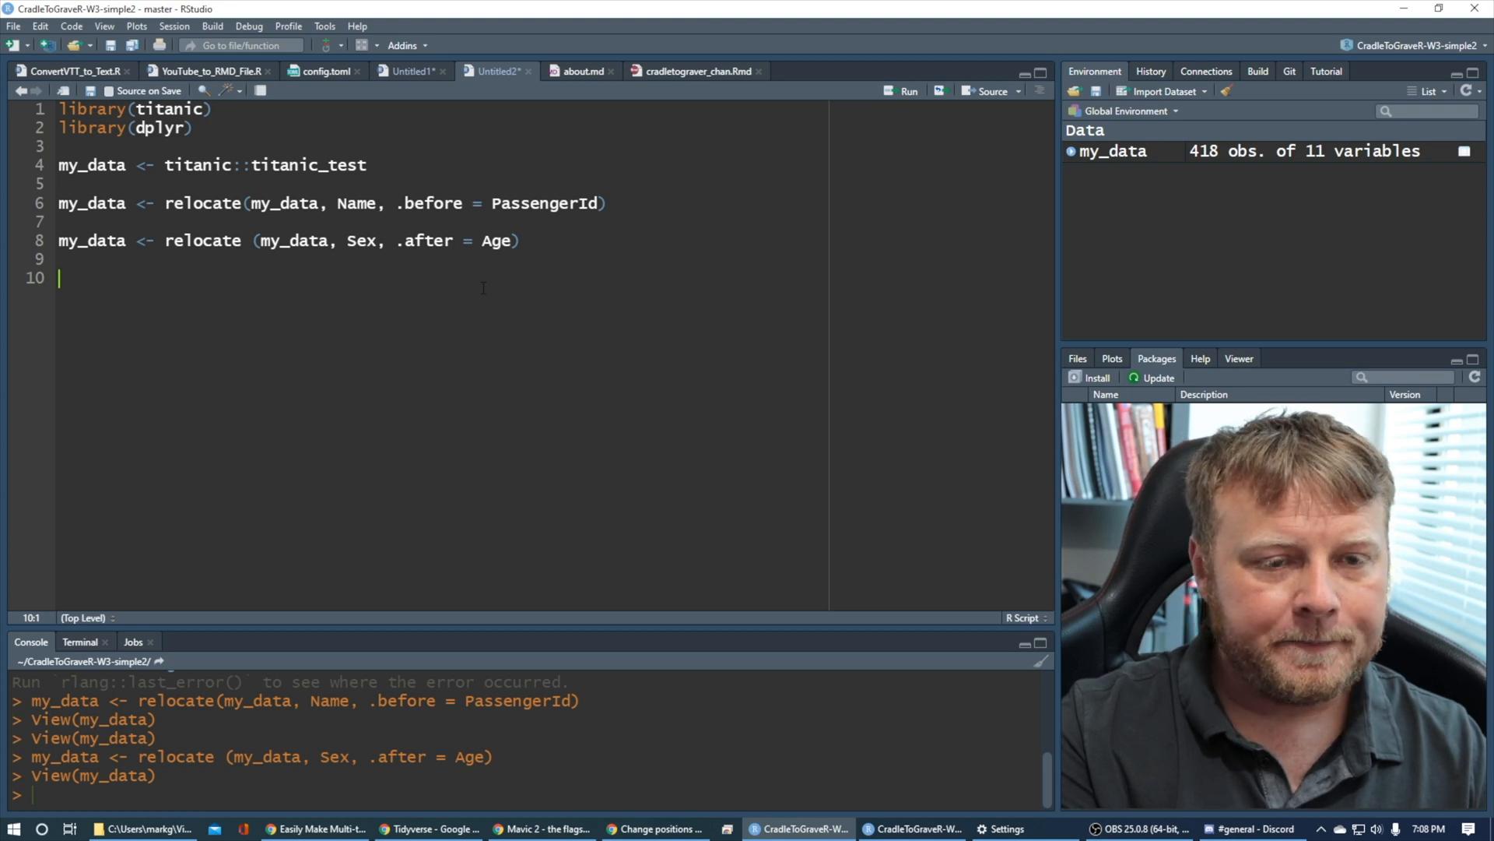
Start line 10 as my_data <- my_data %>% relocate() with empty arguments
text(my_data <-)
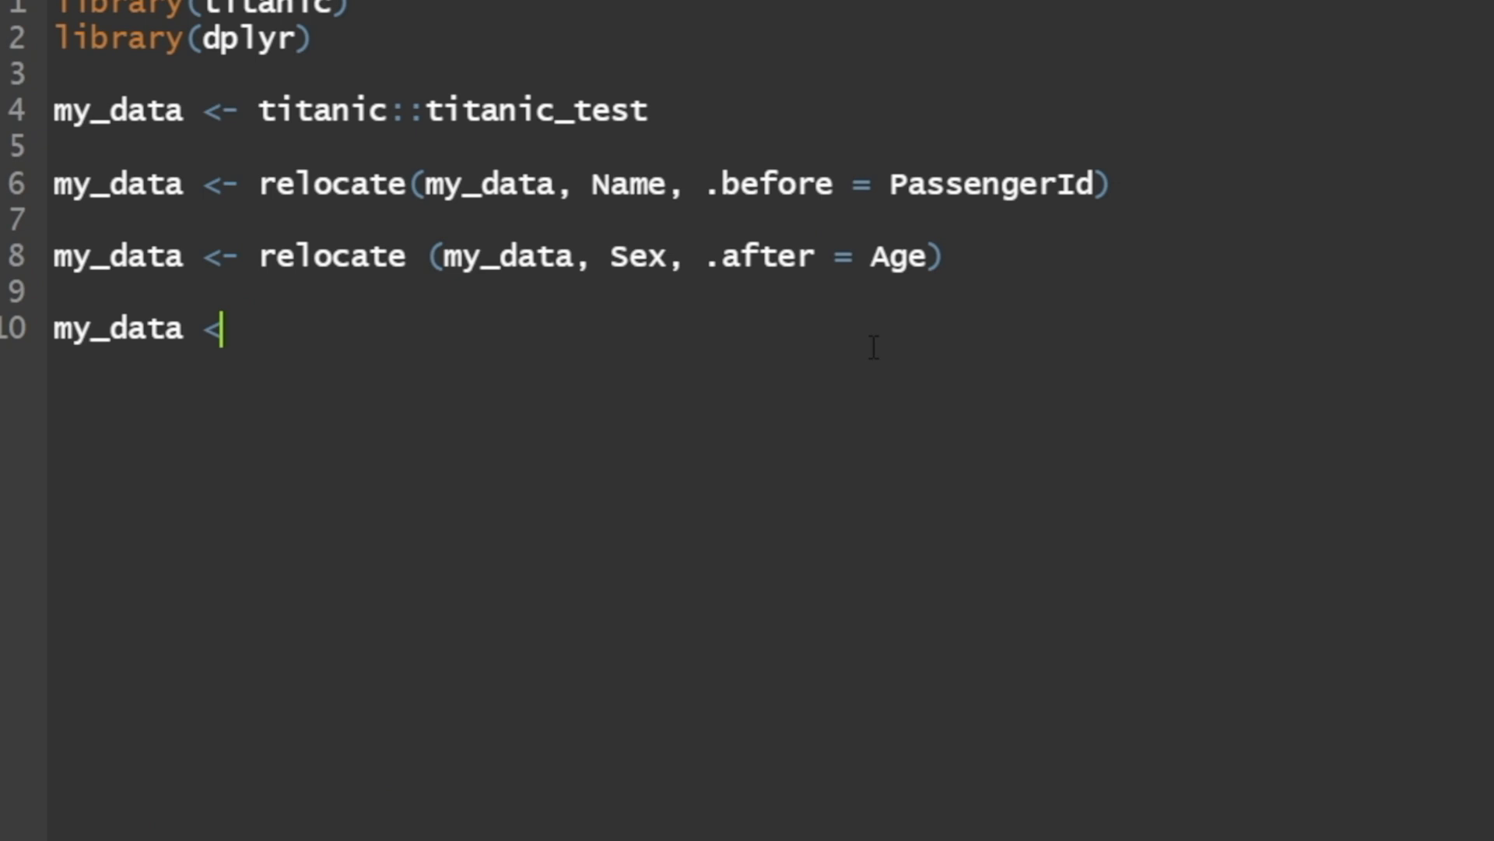
text(-)
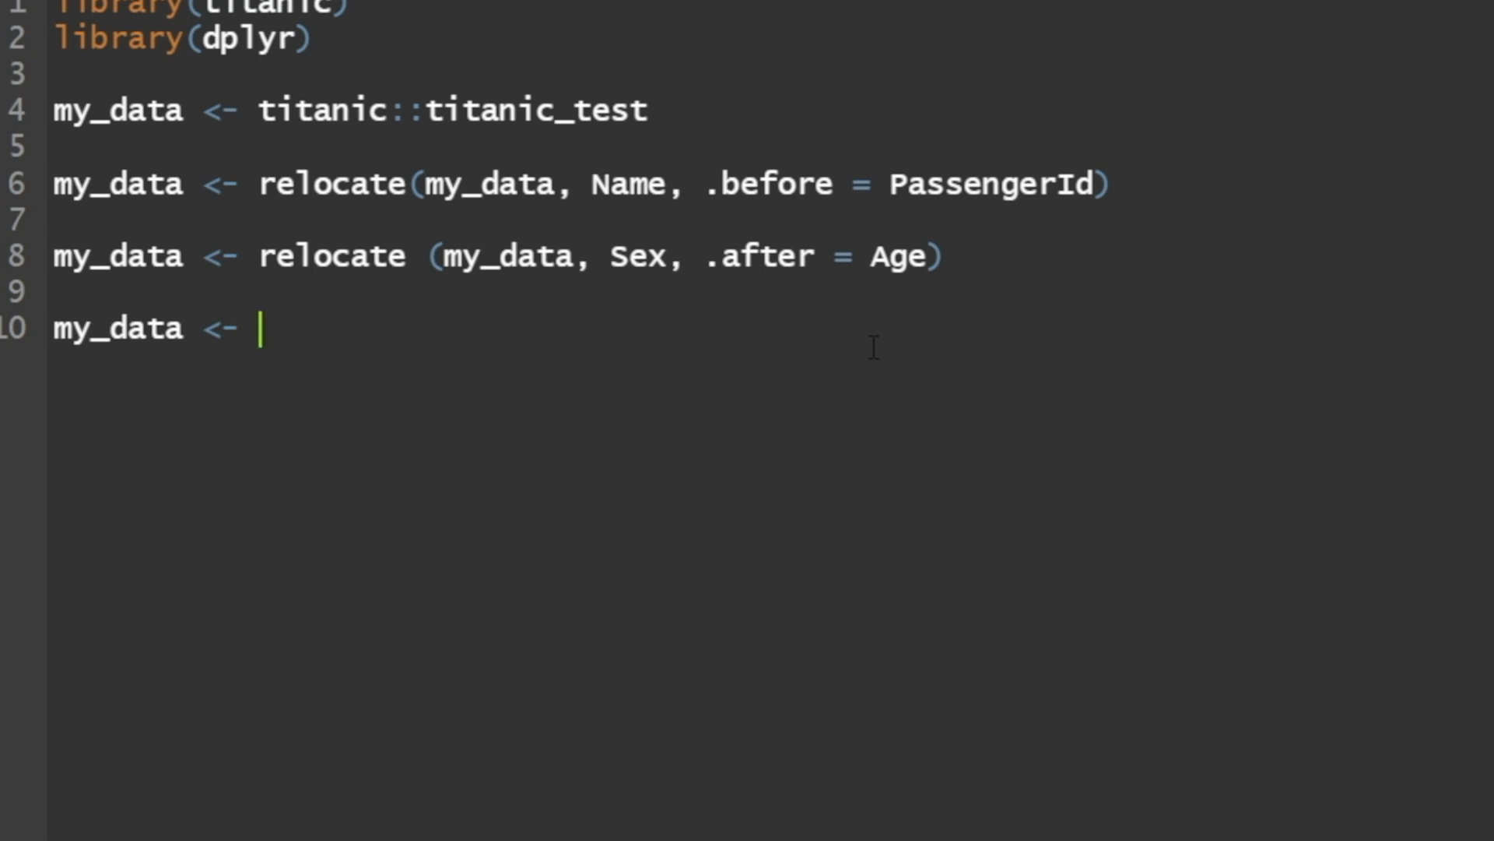
text(My)
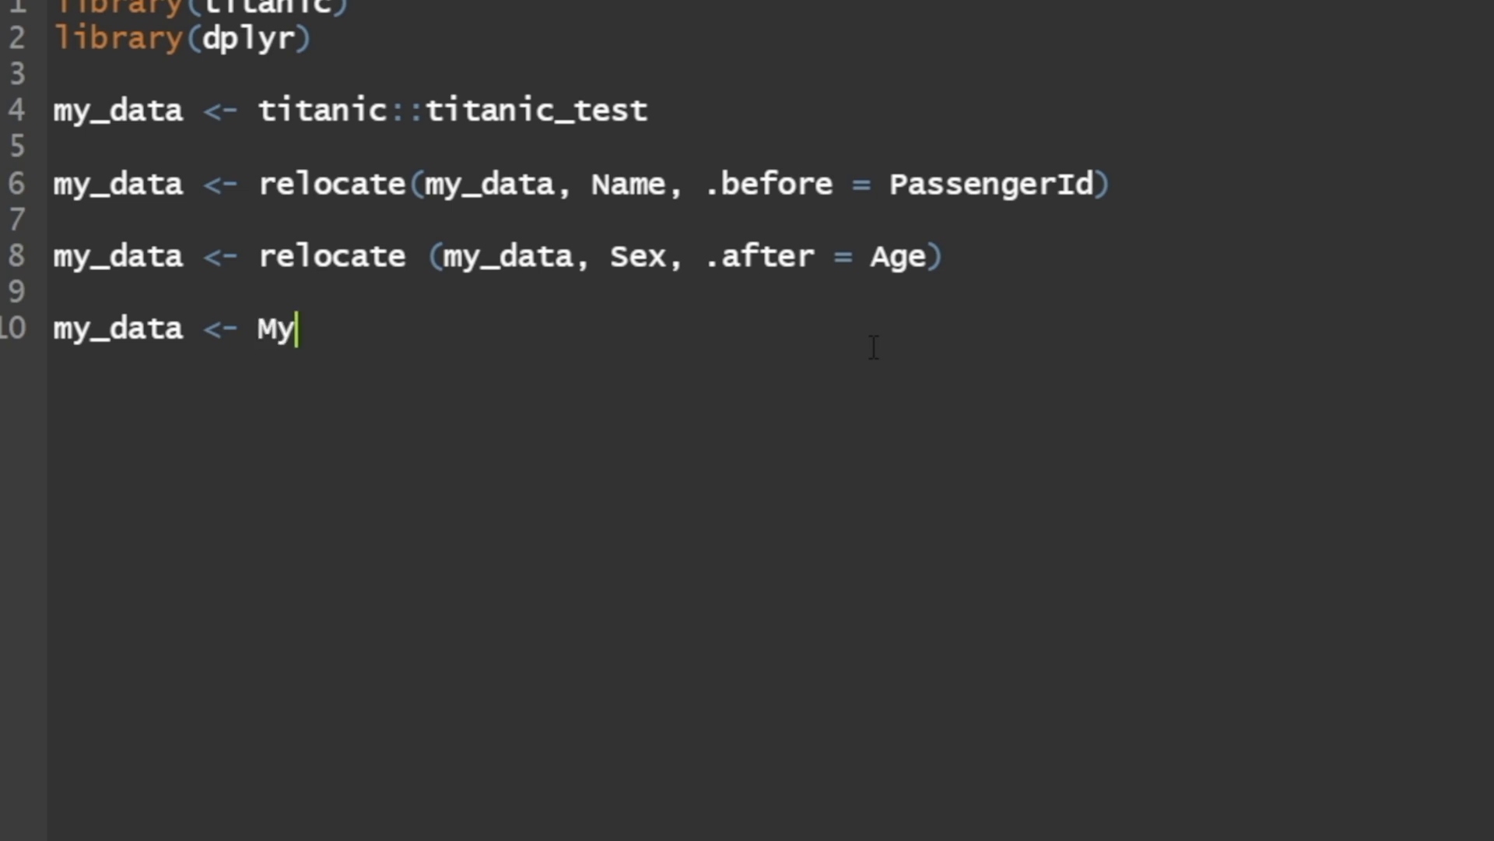
text(_data)
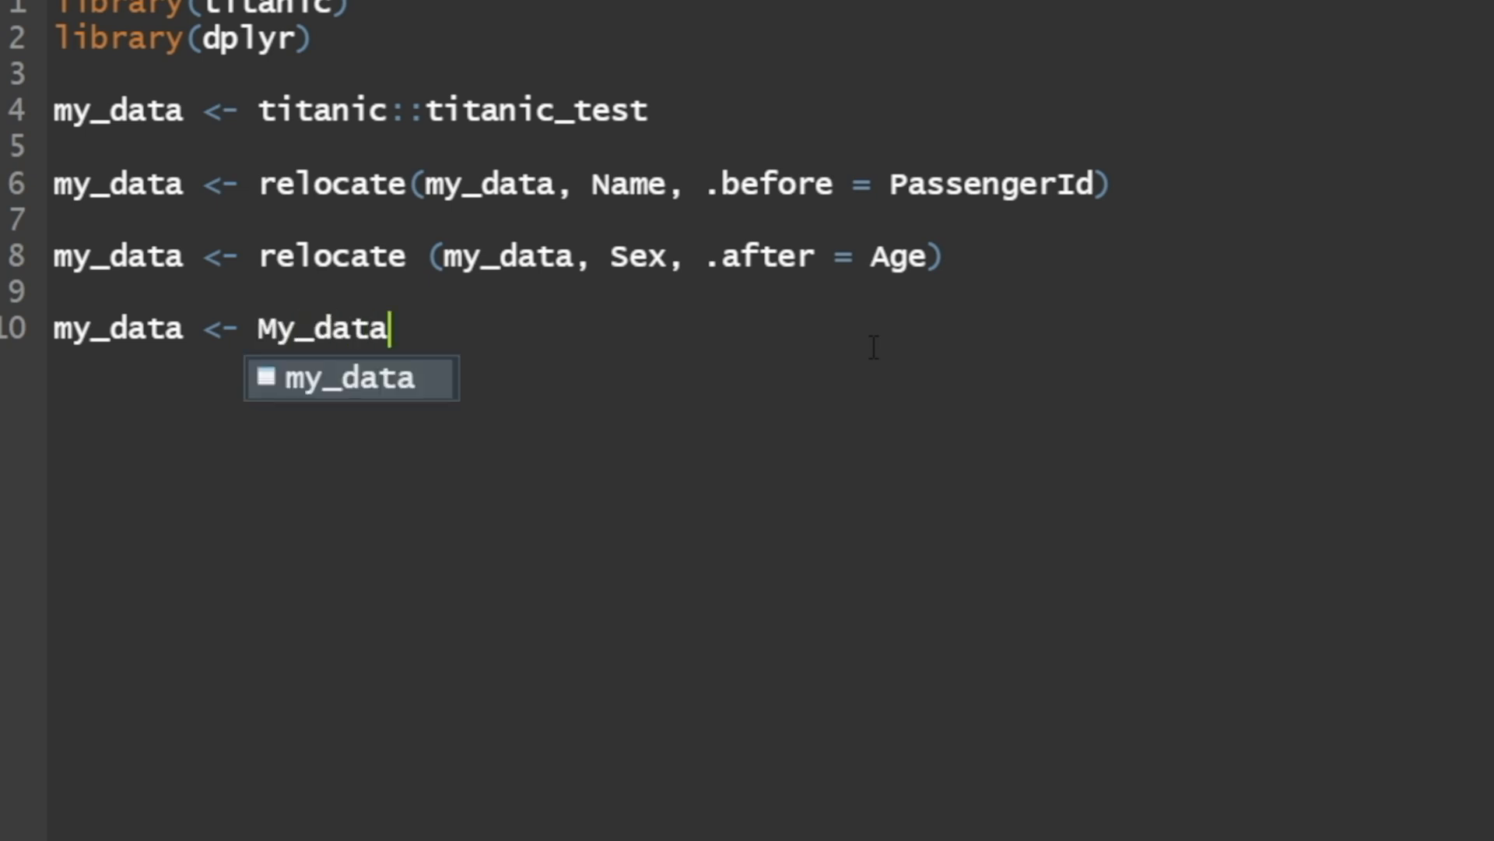
text(%>%)
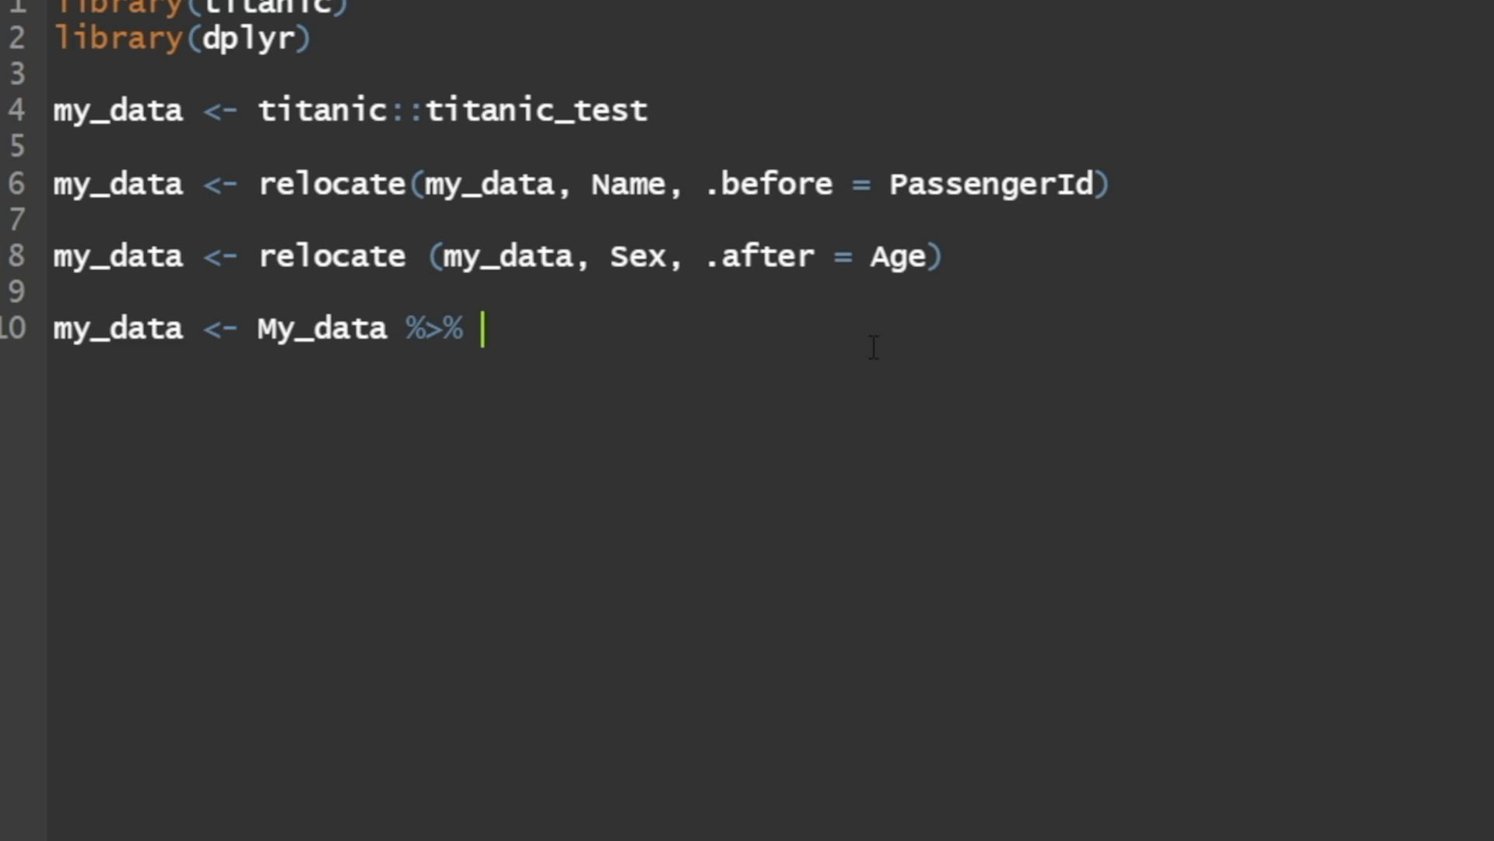
text(relocate)
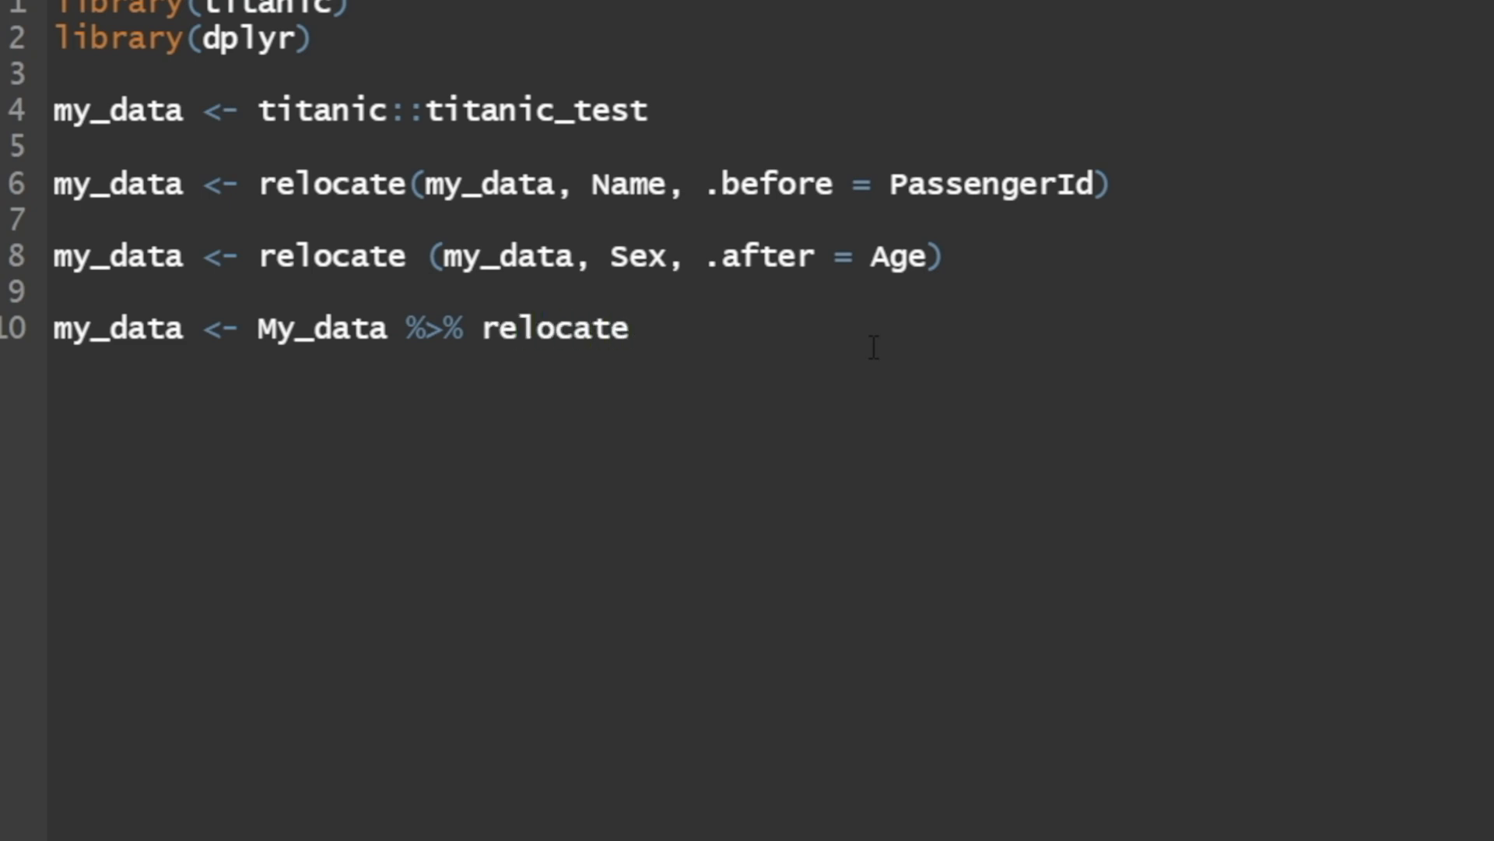
text(())
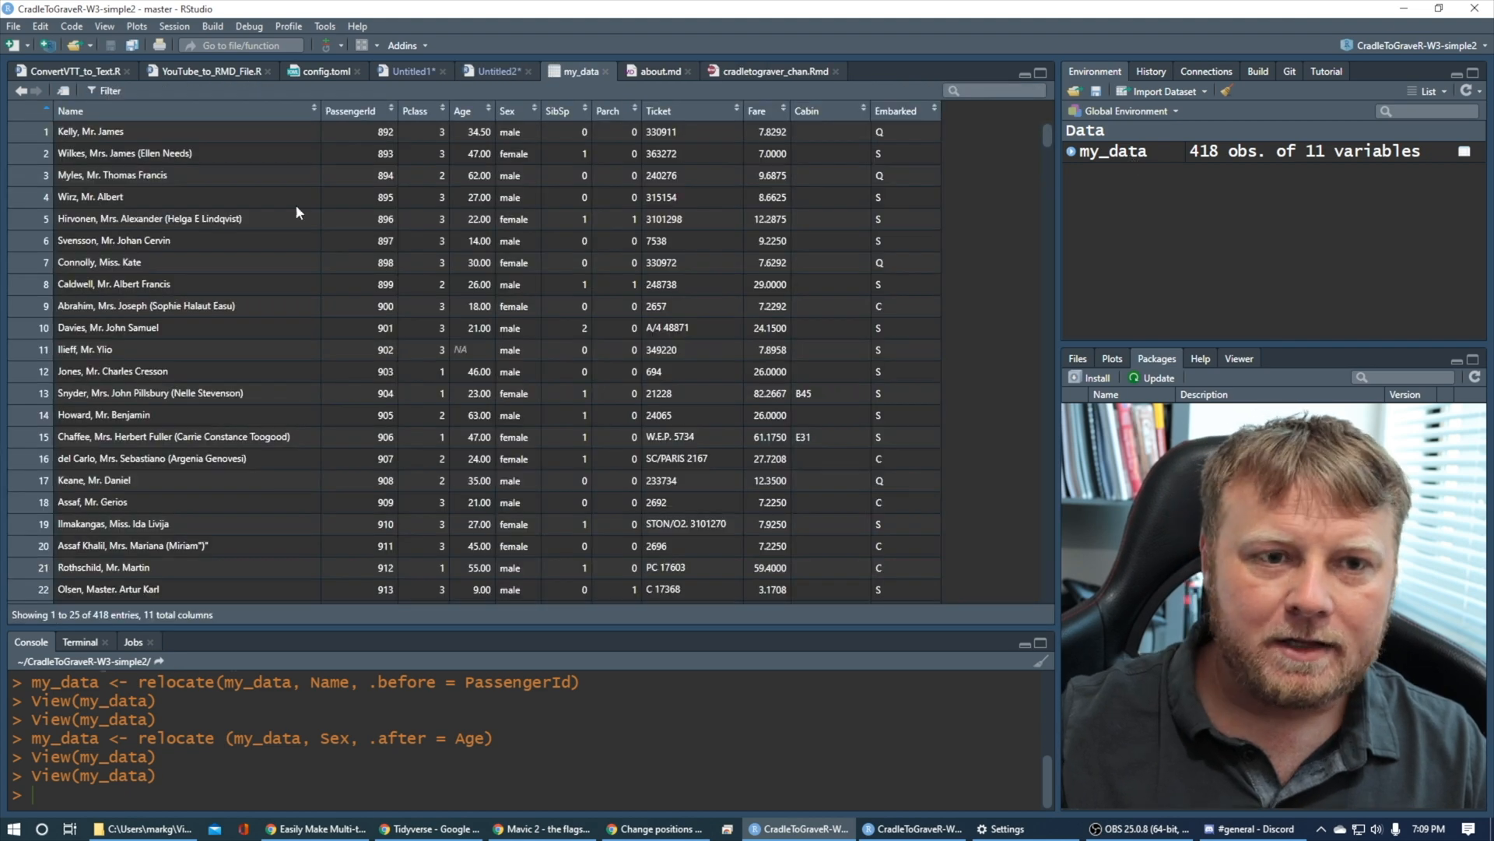
mouse_move(592, 84)
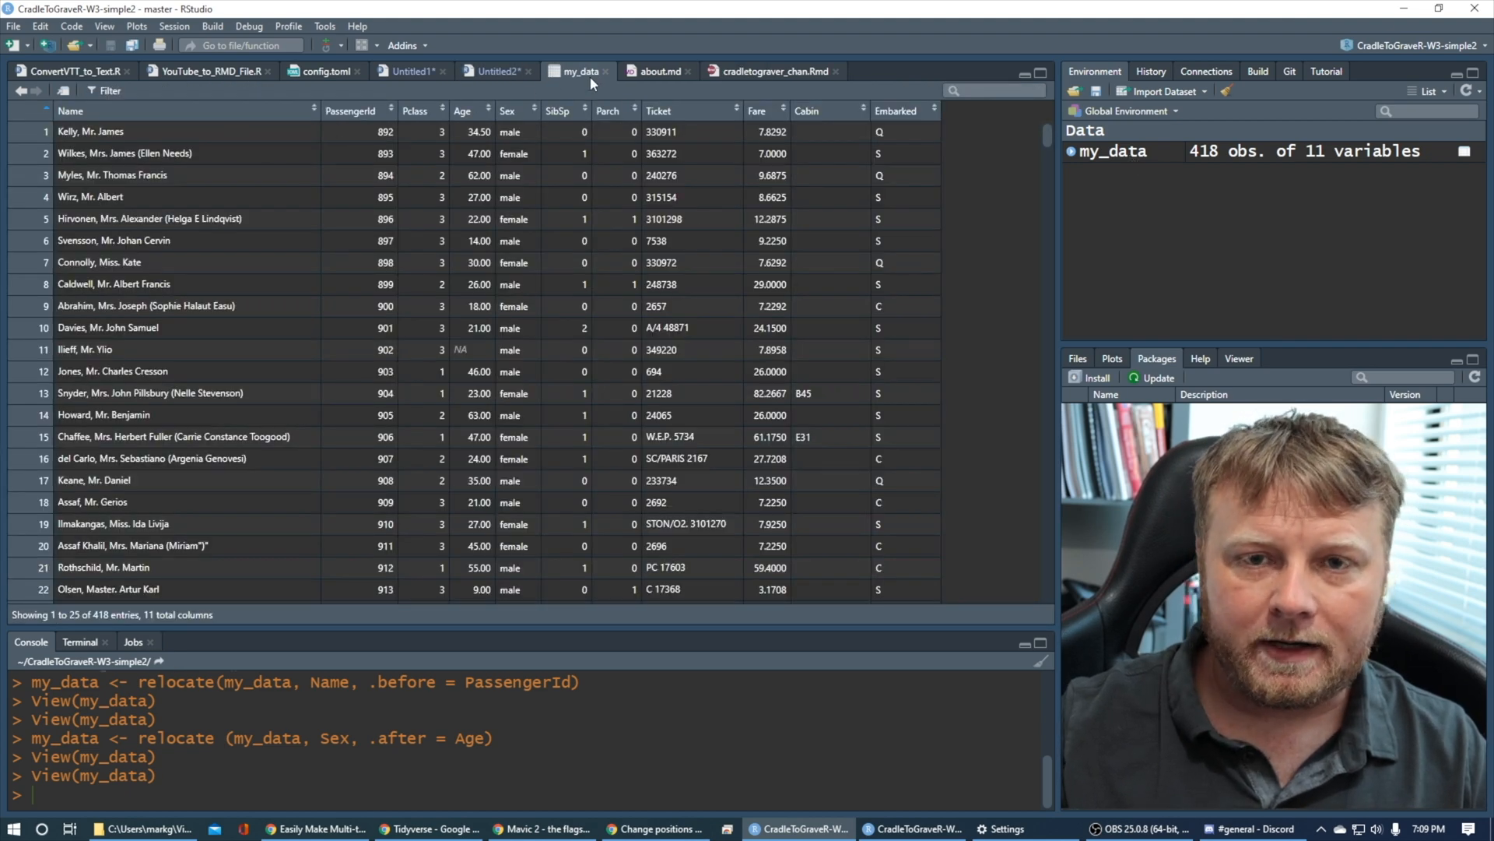
Fill the piped call as relocate(Name, .after = PassengerId) back in the script
click(495, 70)
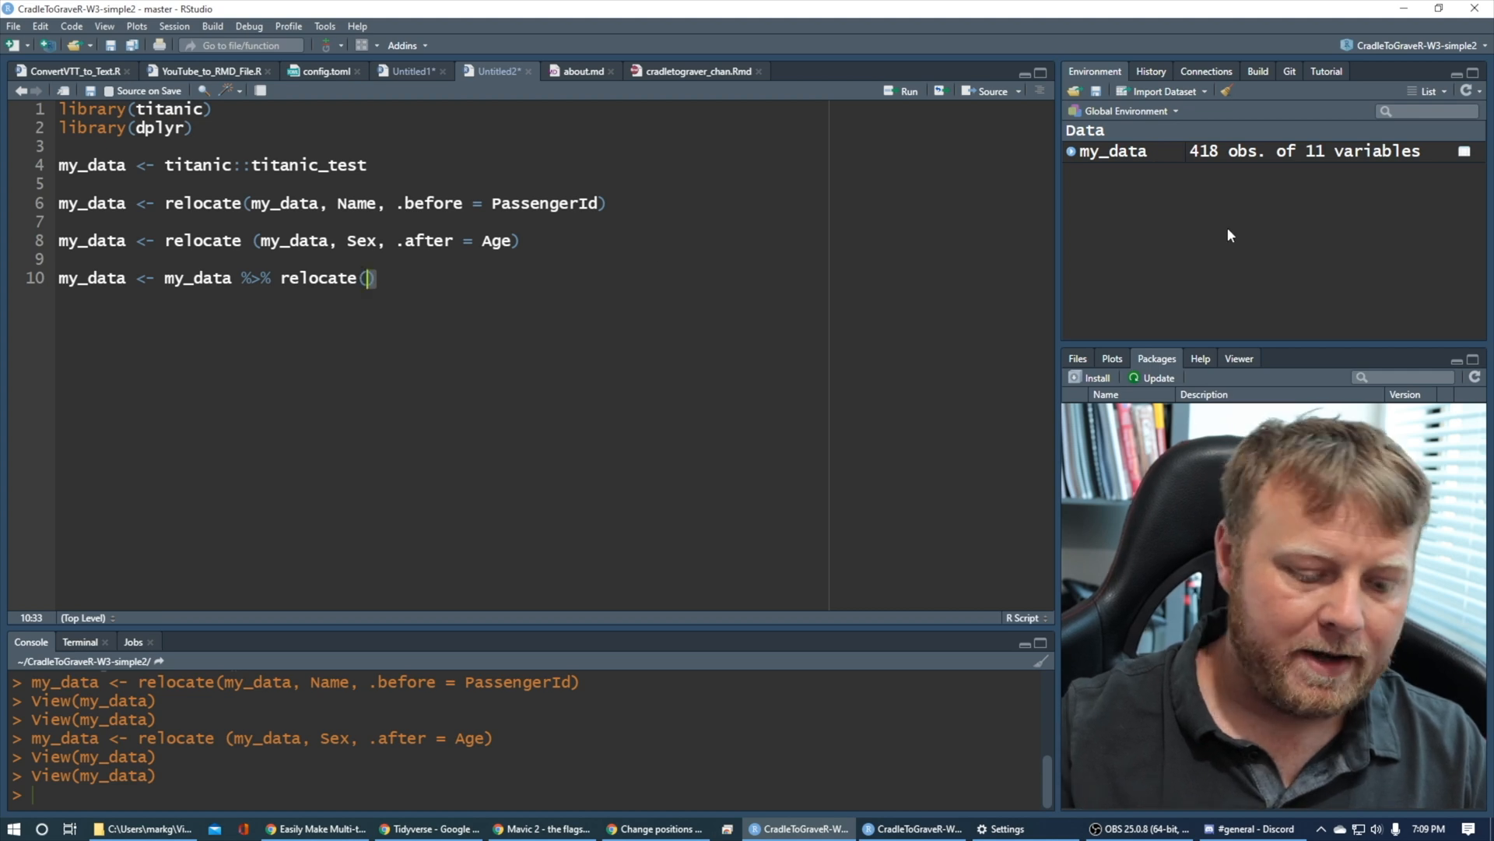
text(Name)
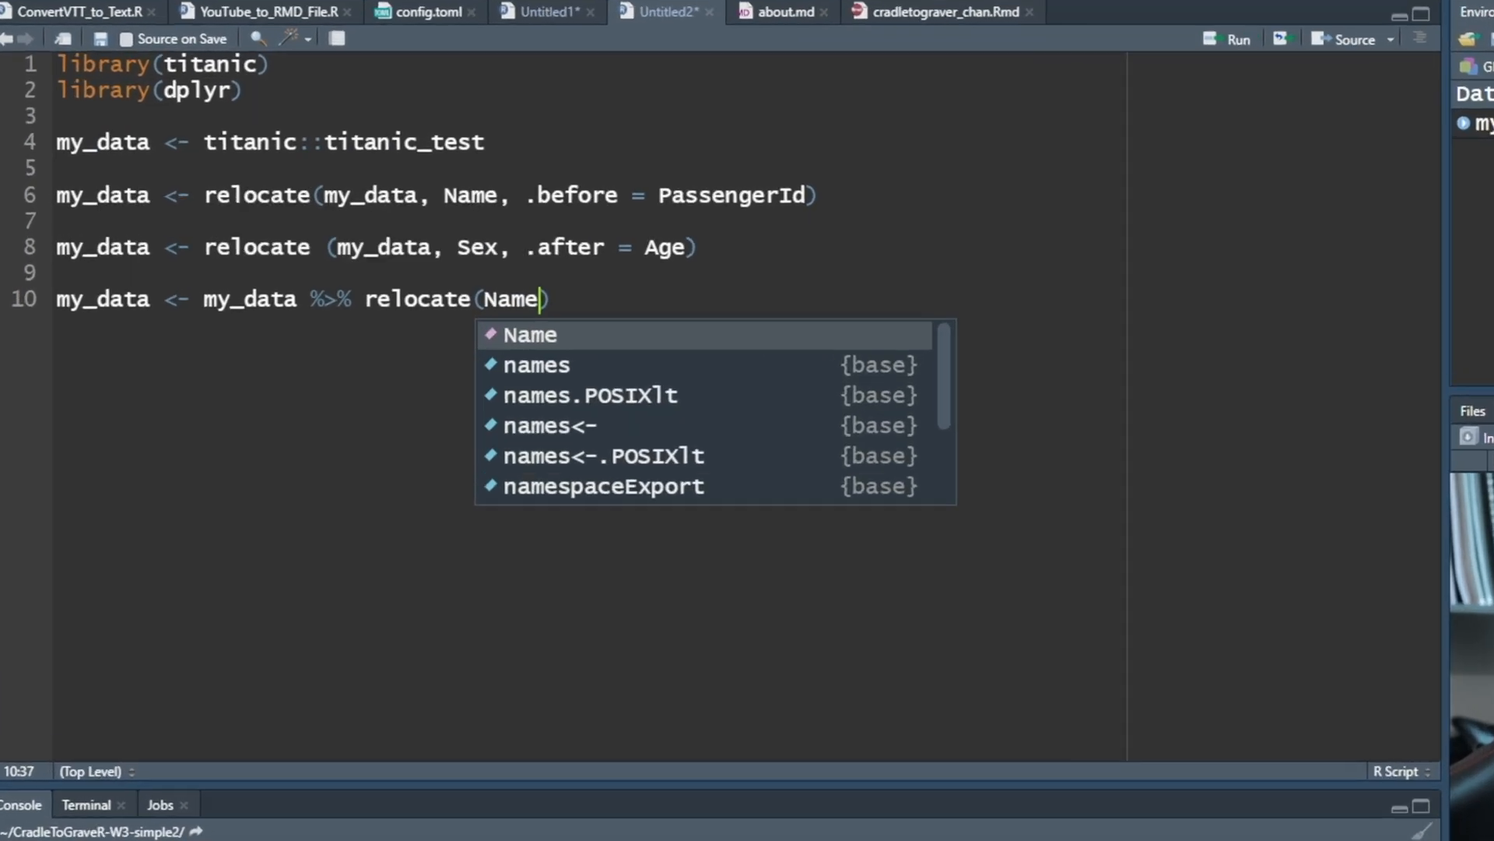
text(, .af)
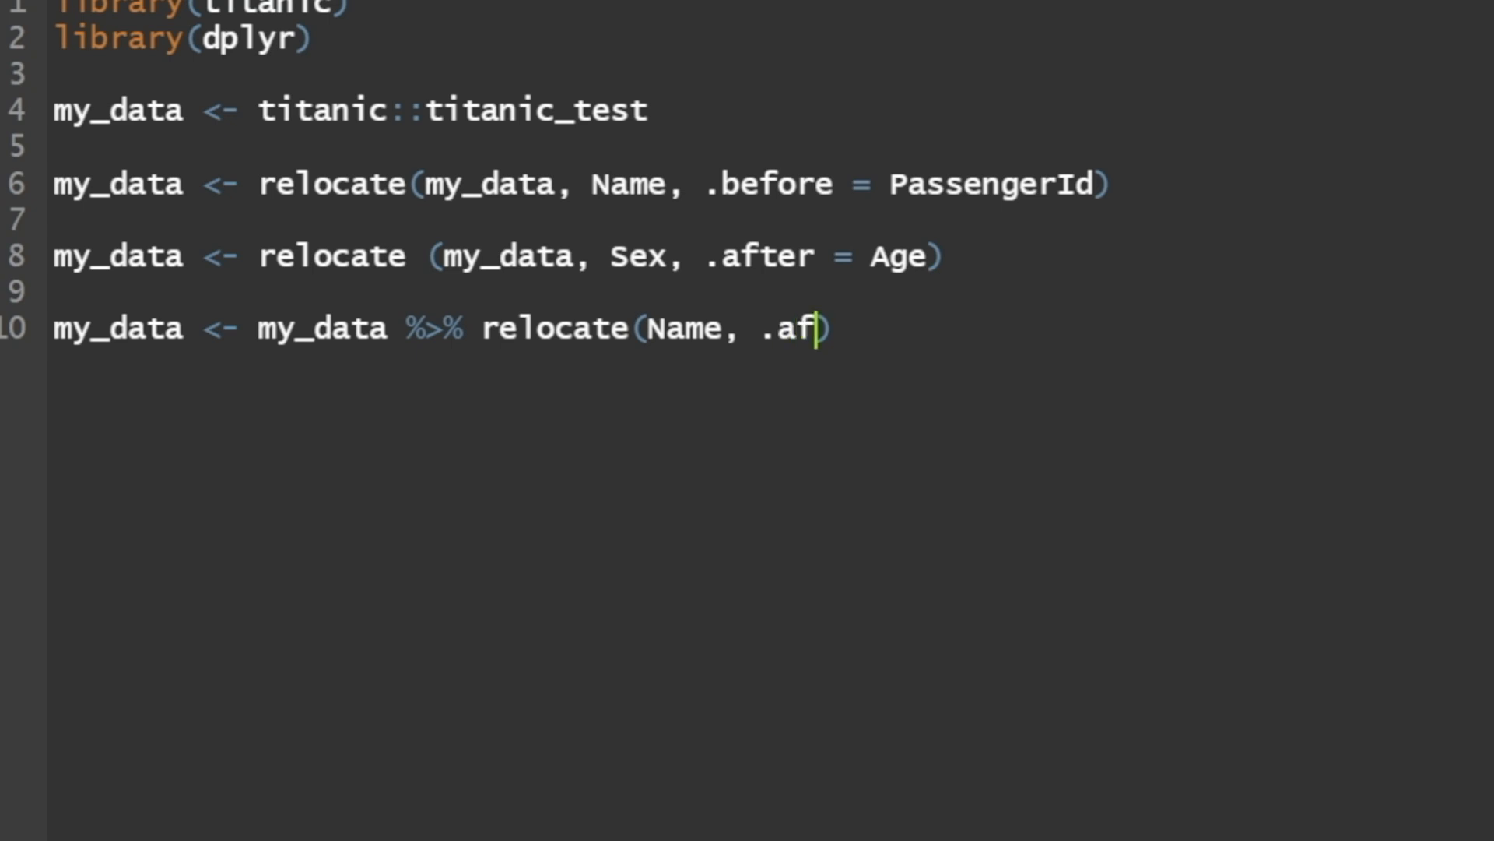
text(ter))
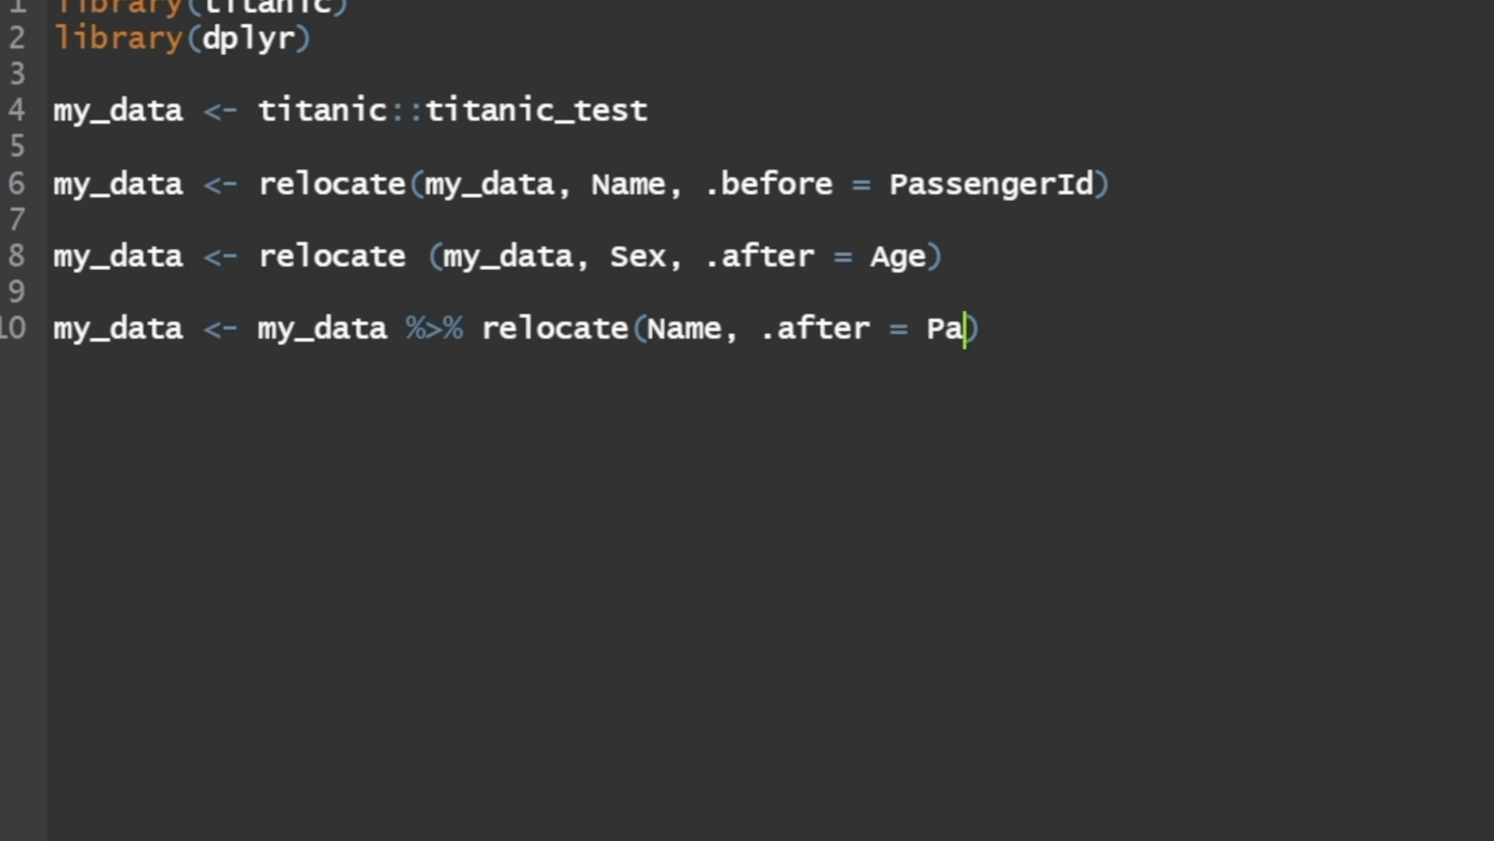
text(ssengerId)
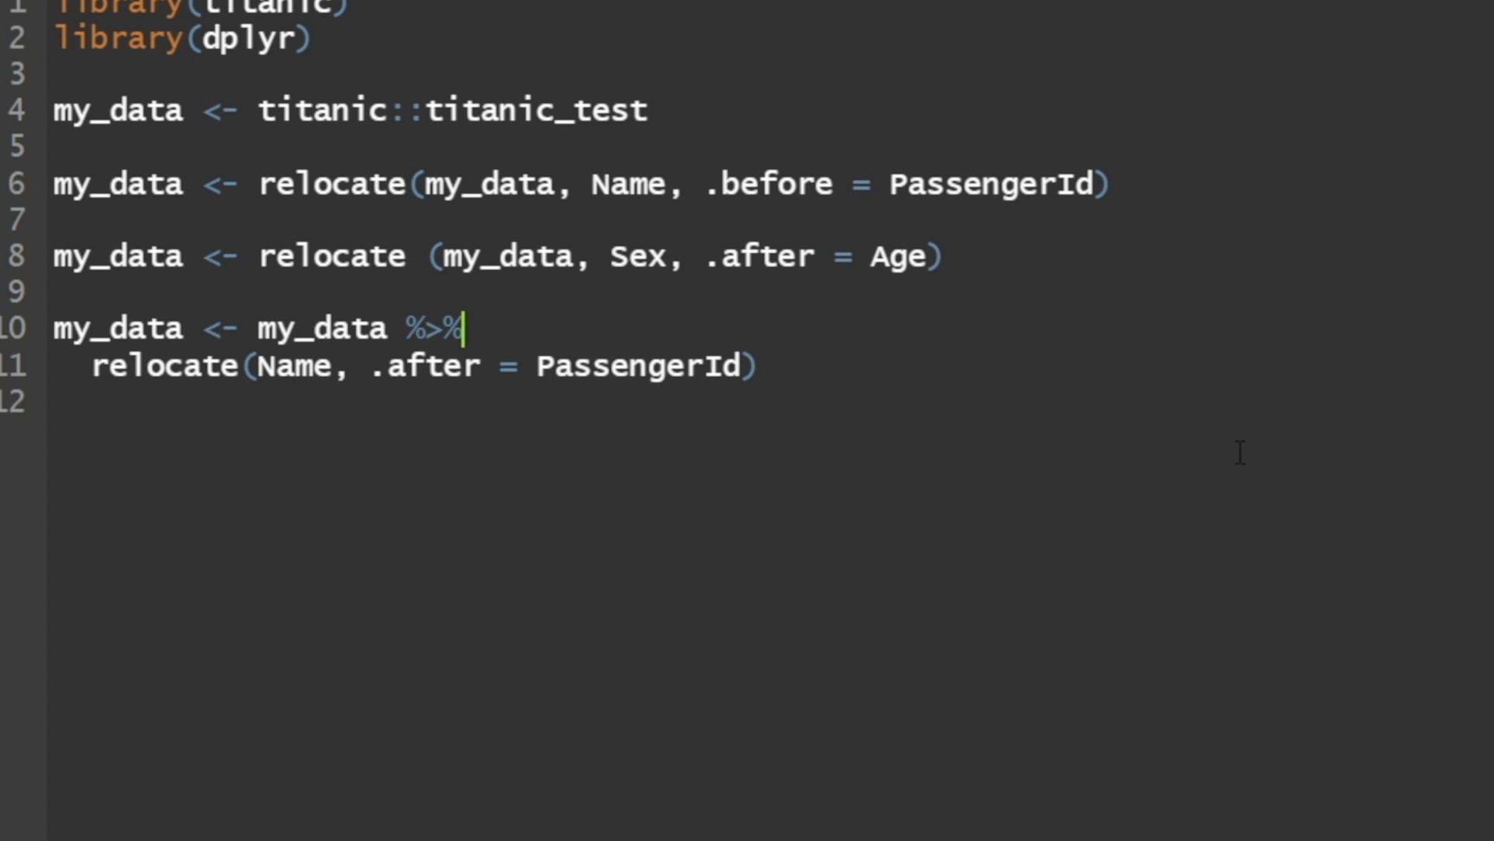
Append %>% View() to the pipe to preview the result, then close the preview
click(249, 366)
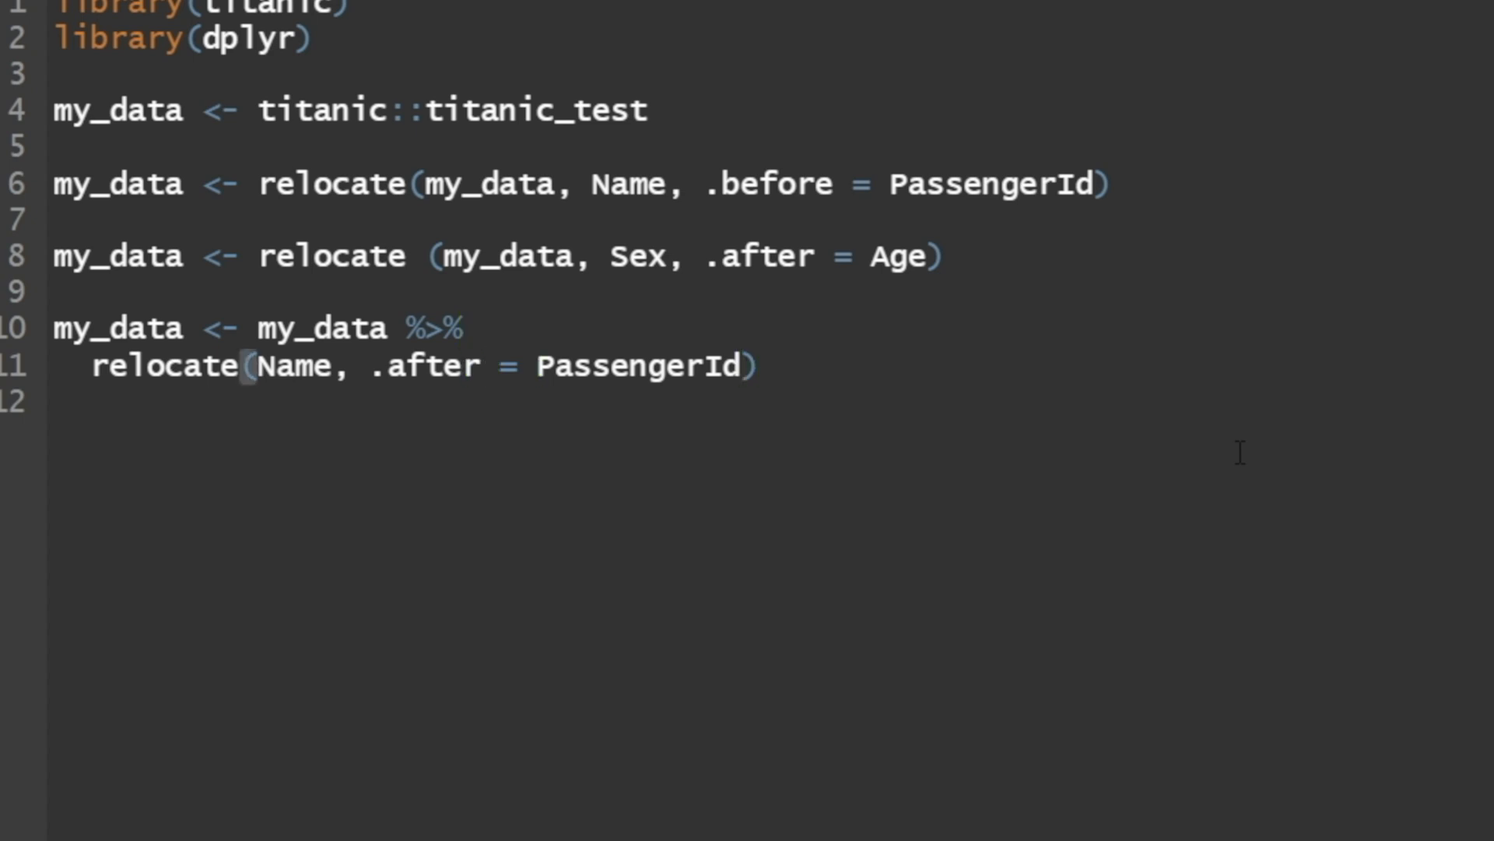
text(%>%)
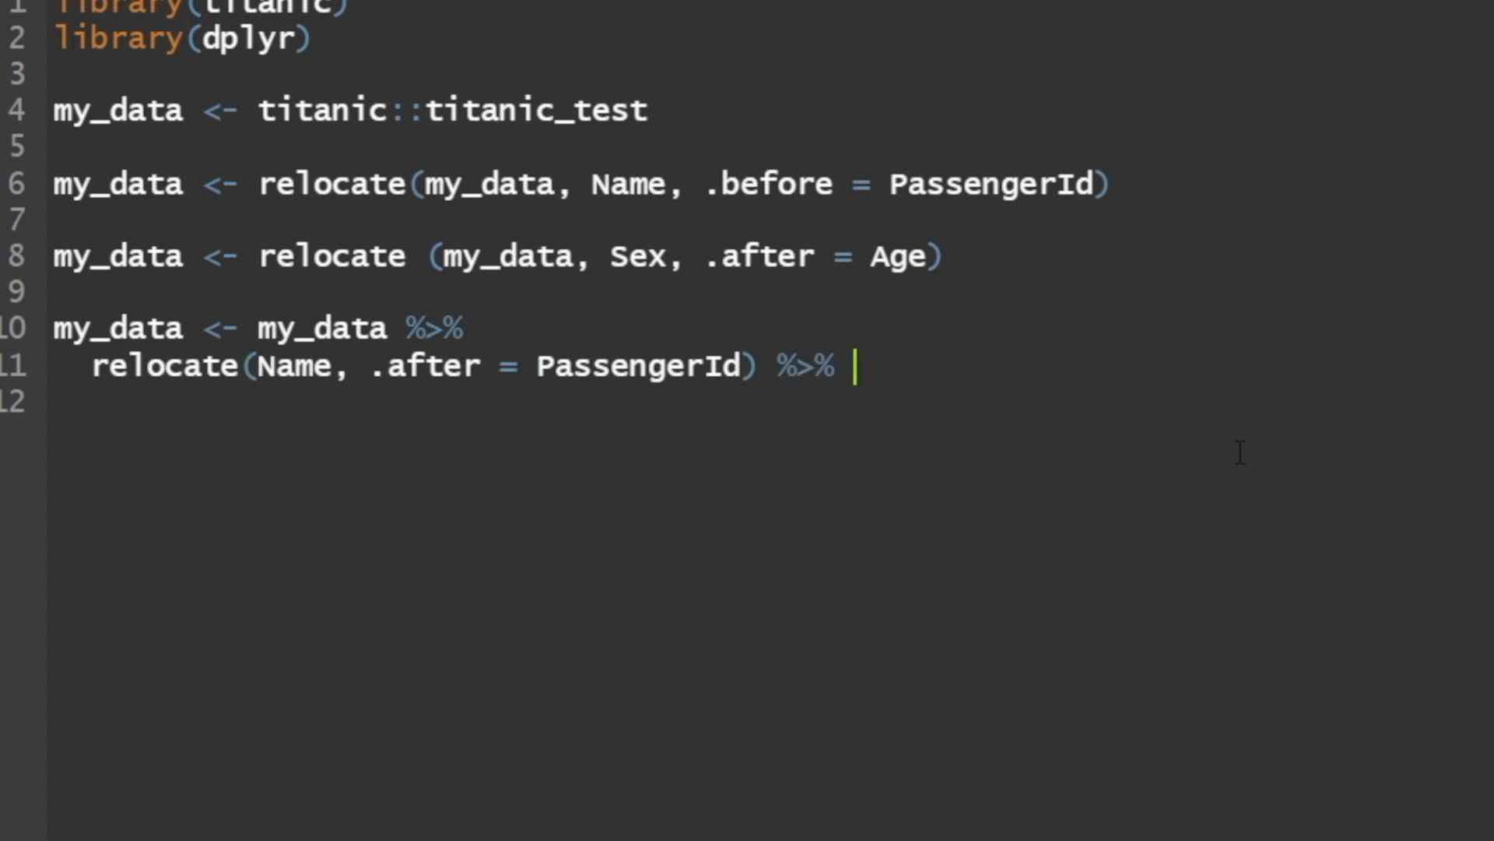
text(View())
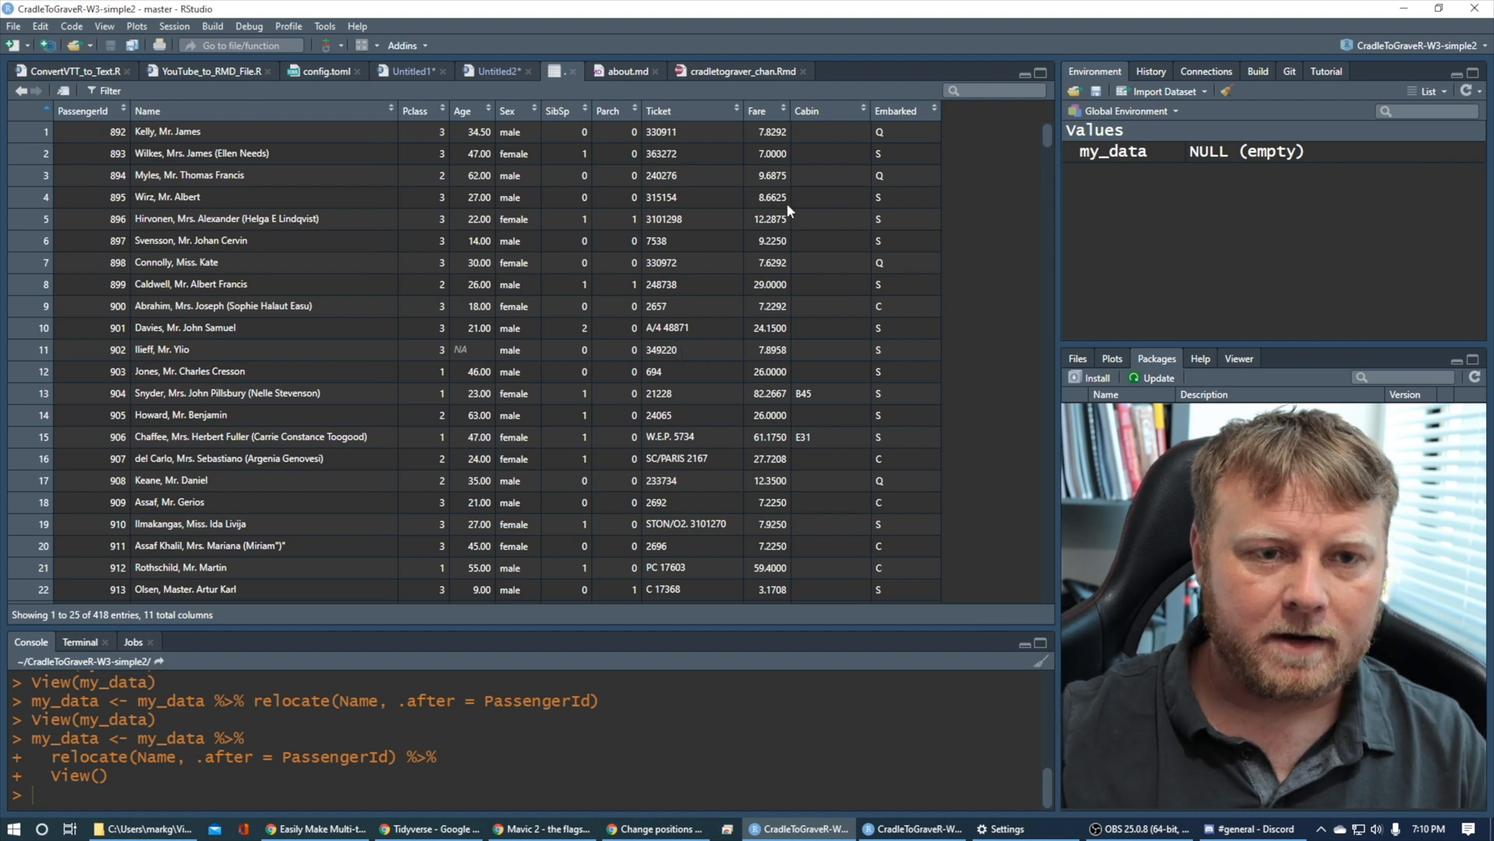
mouse_move(574, 75)
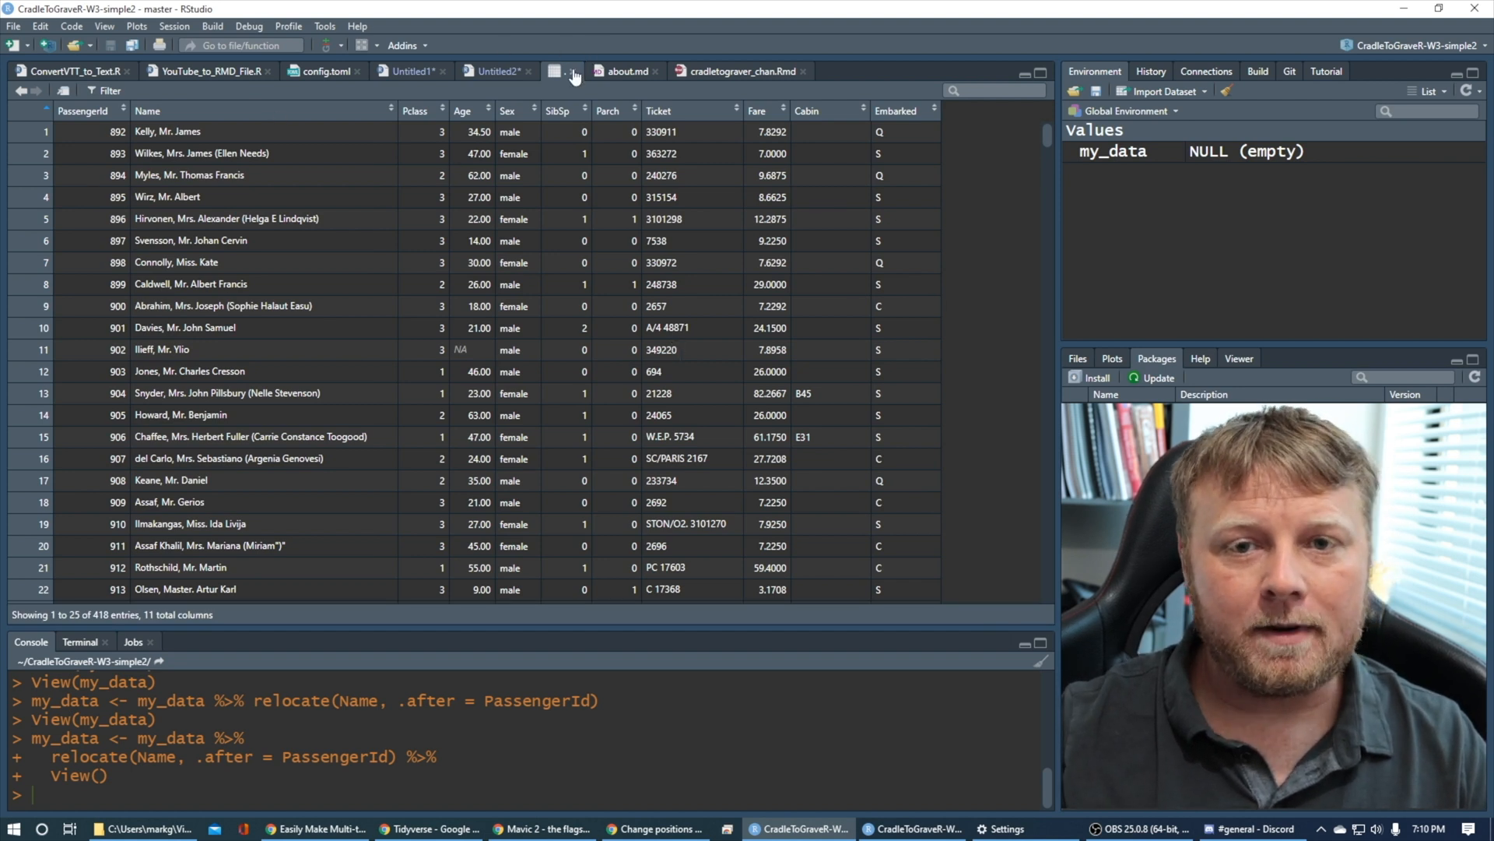
click(495, 70)
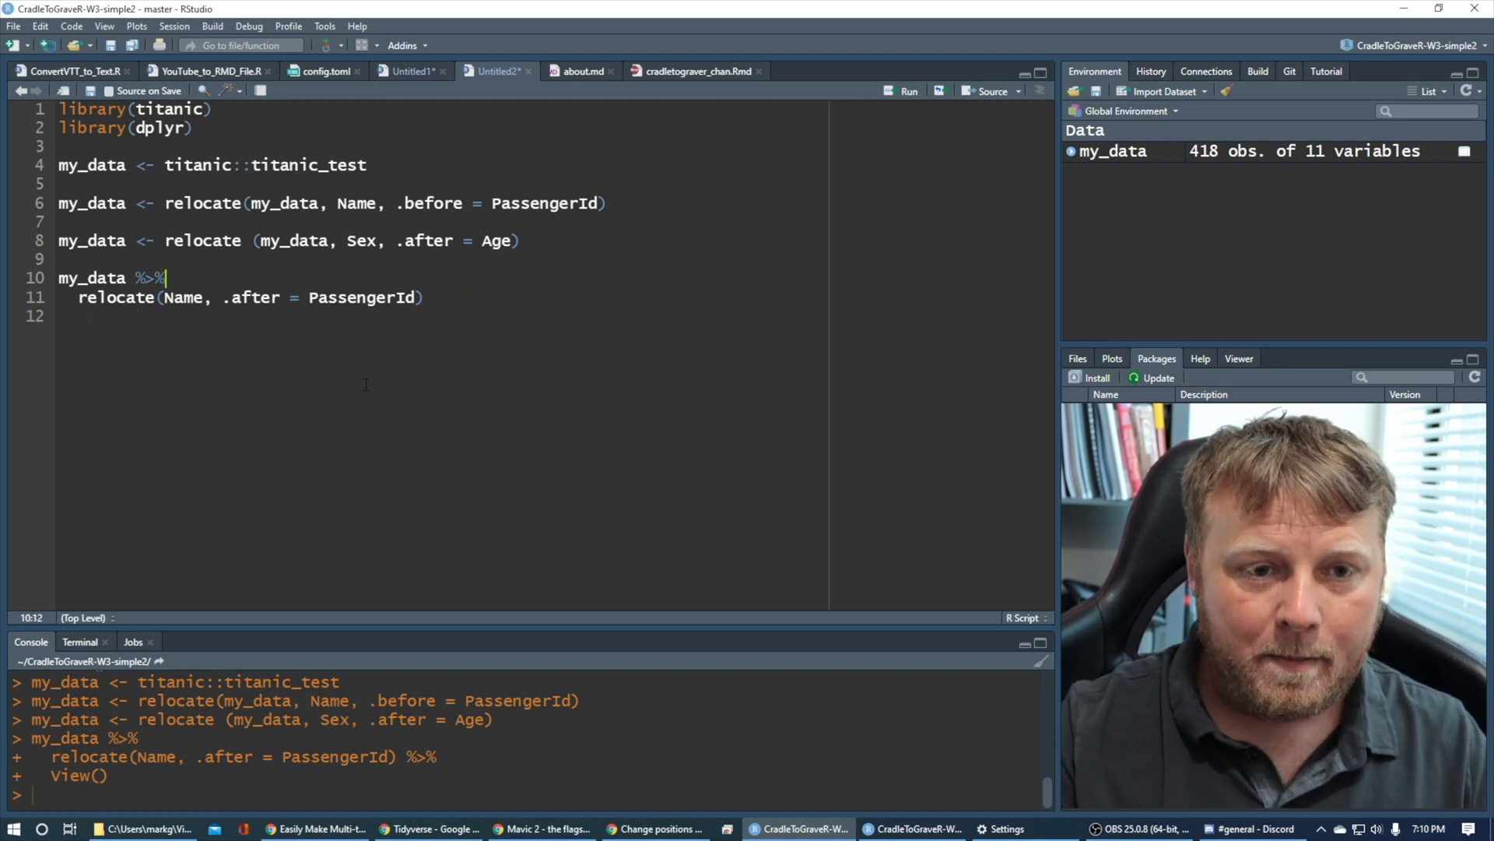
Reassign the pipe to my_data, run it, and check str(my_data) in the Console
text(my_data <-)
click(527, 795)
text(2)
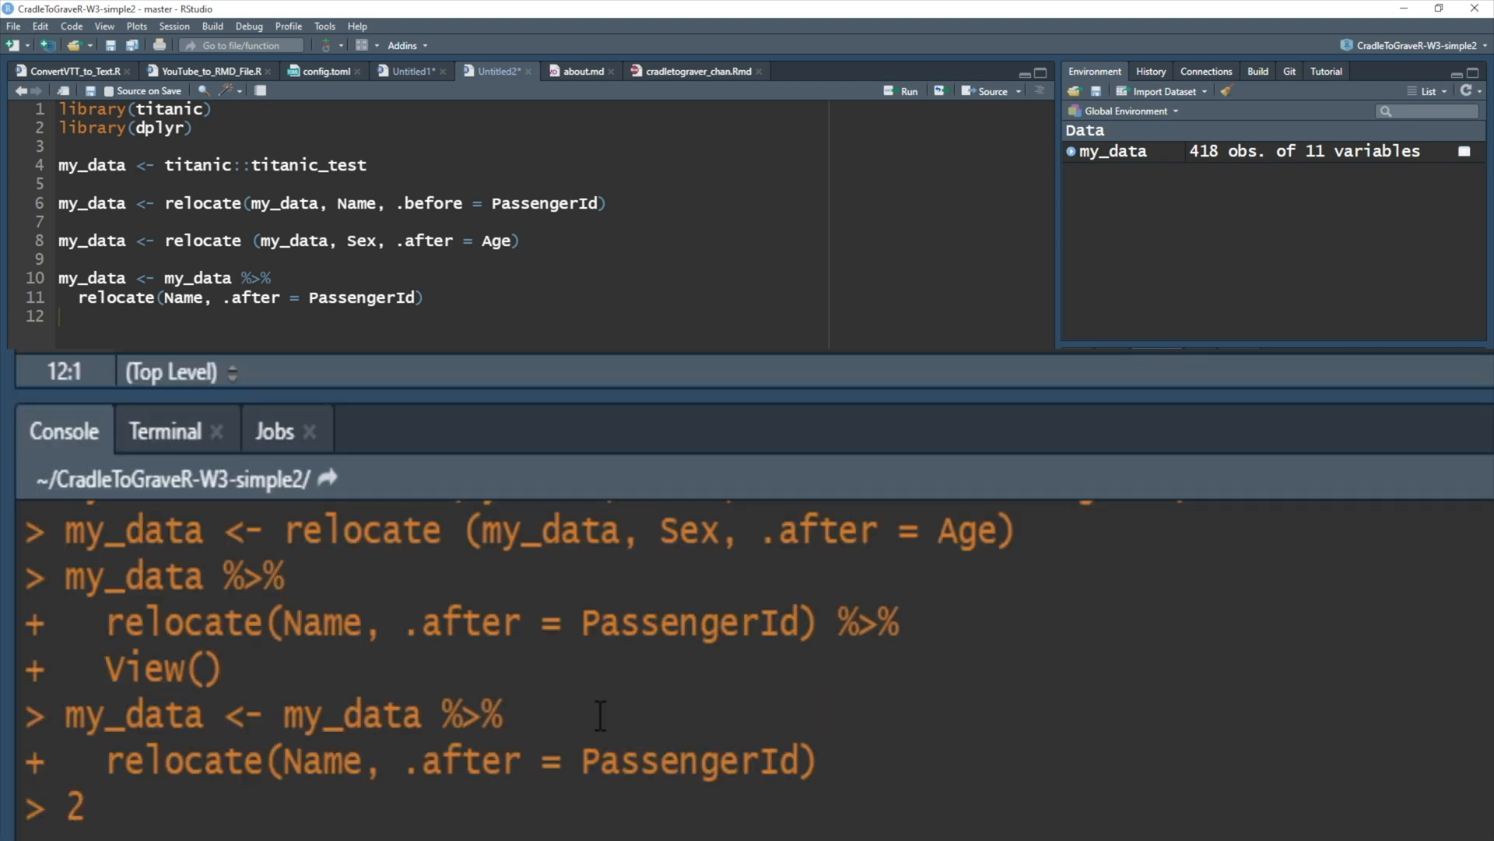
text(c)
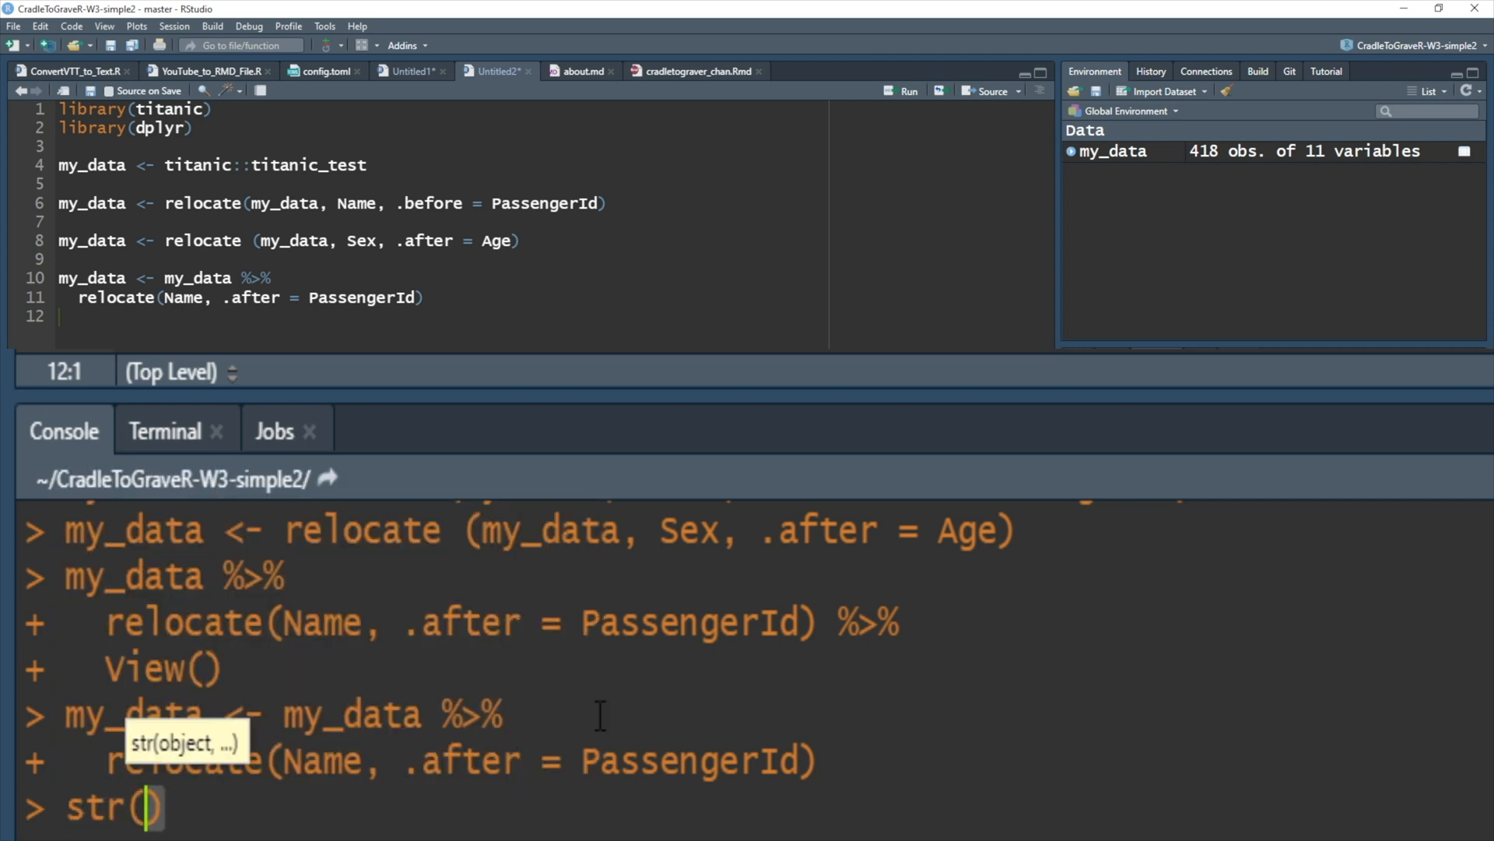
text(my_data)
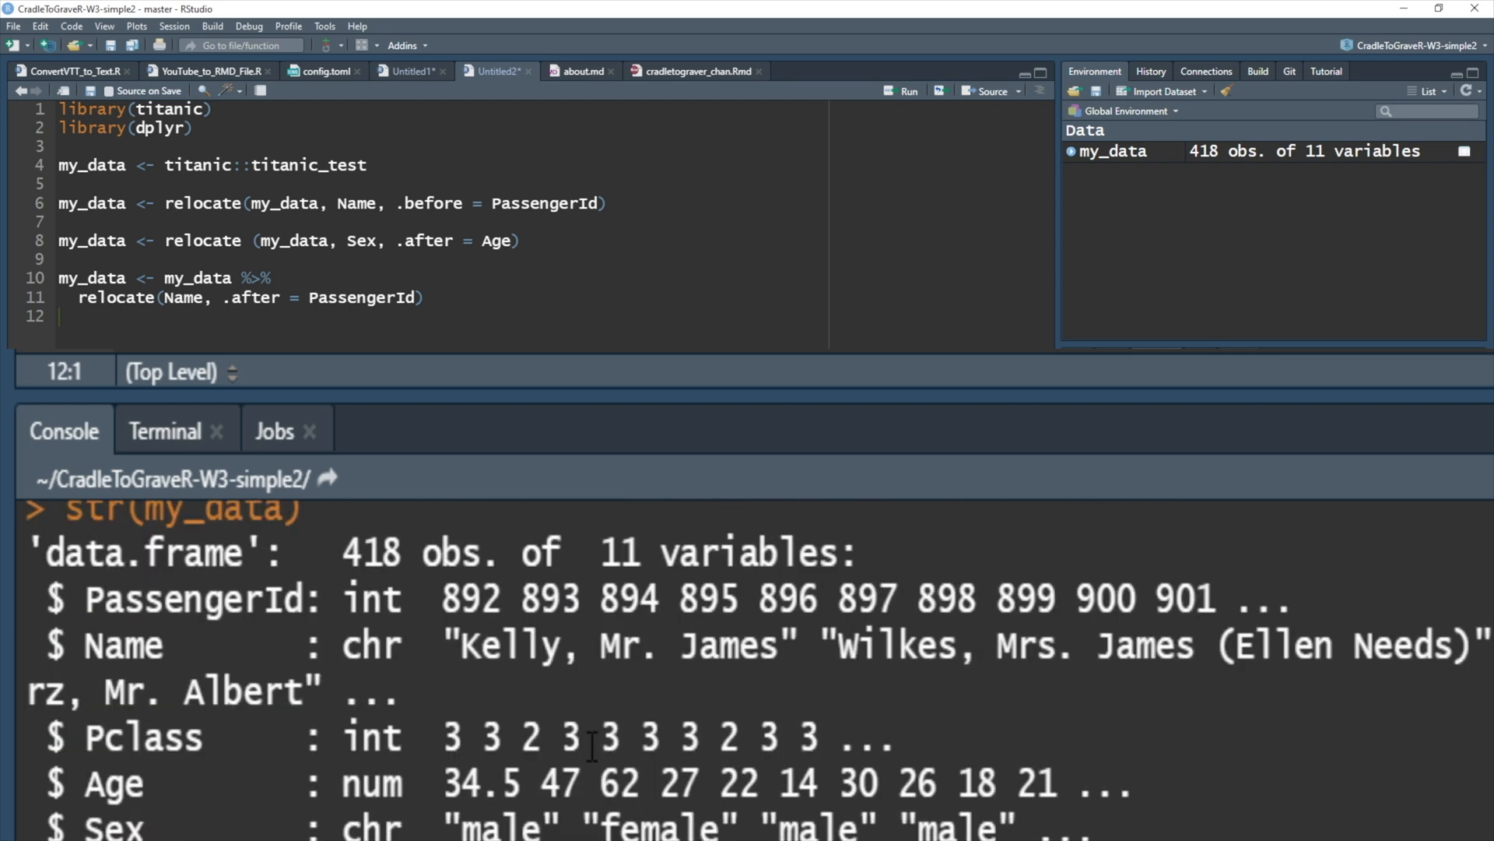
key(Return)
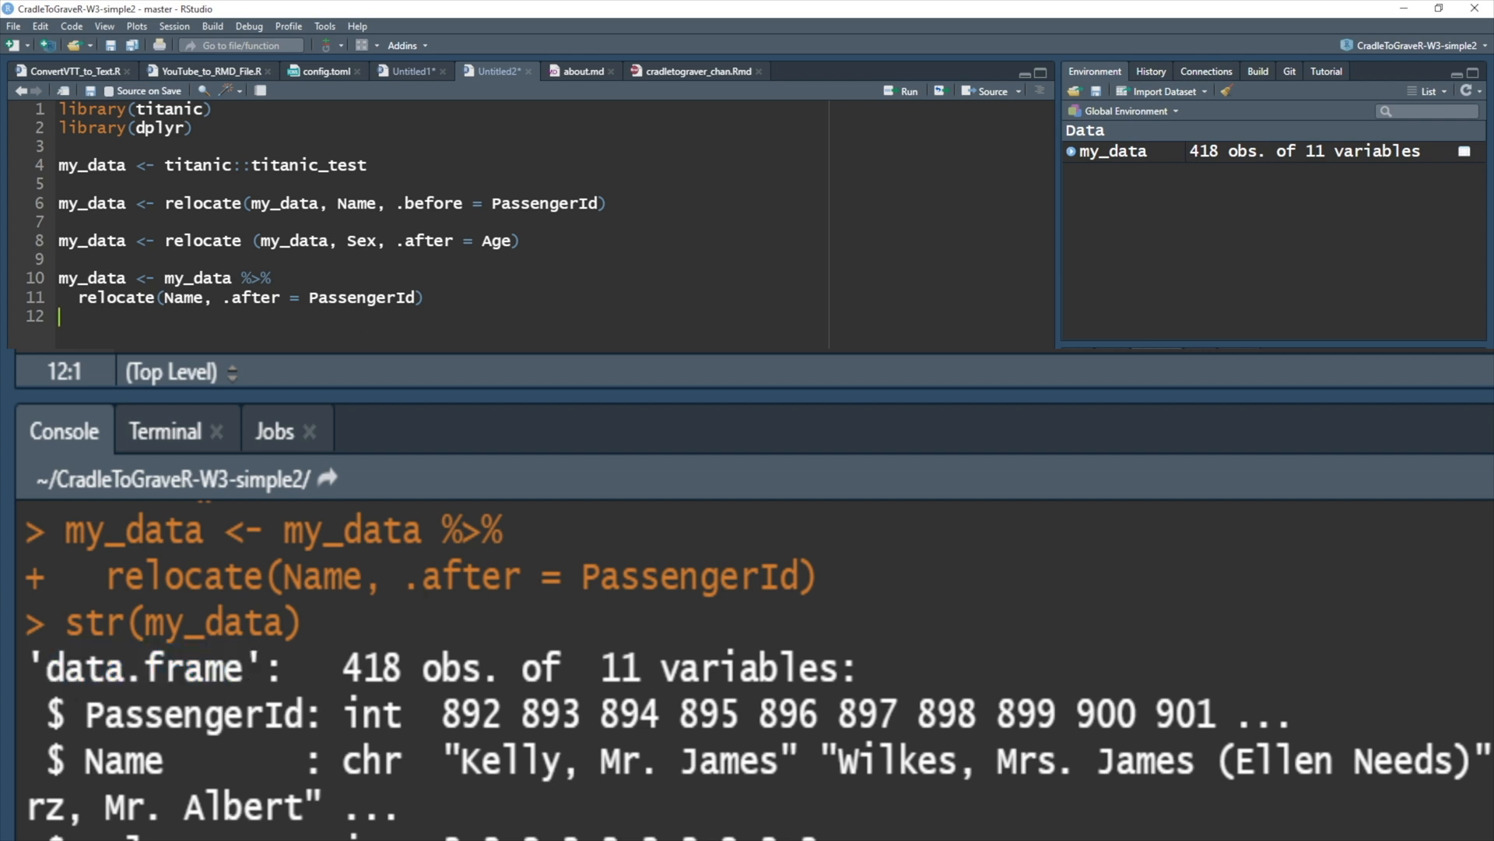
text(6)
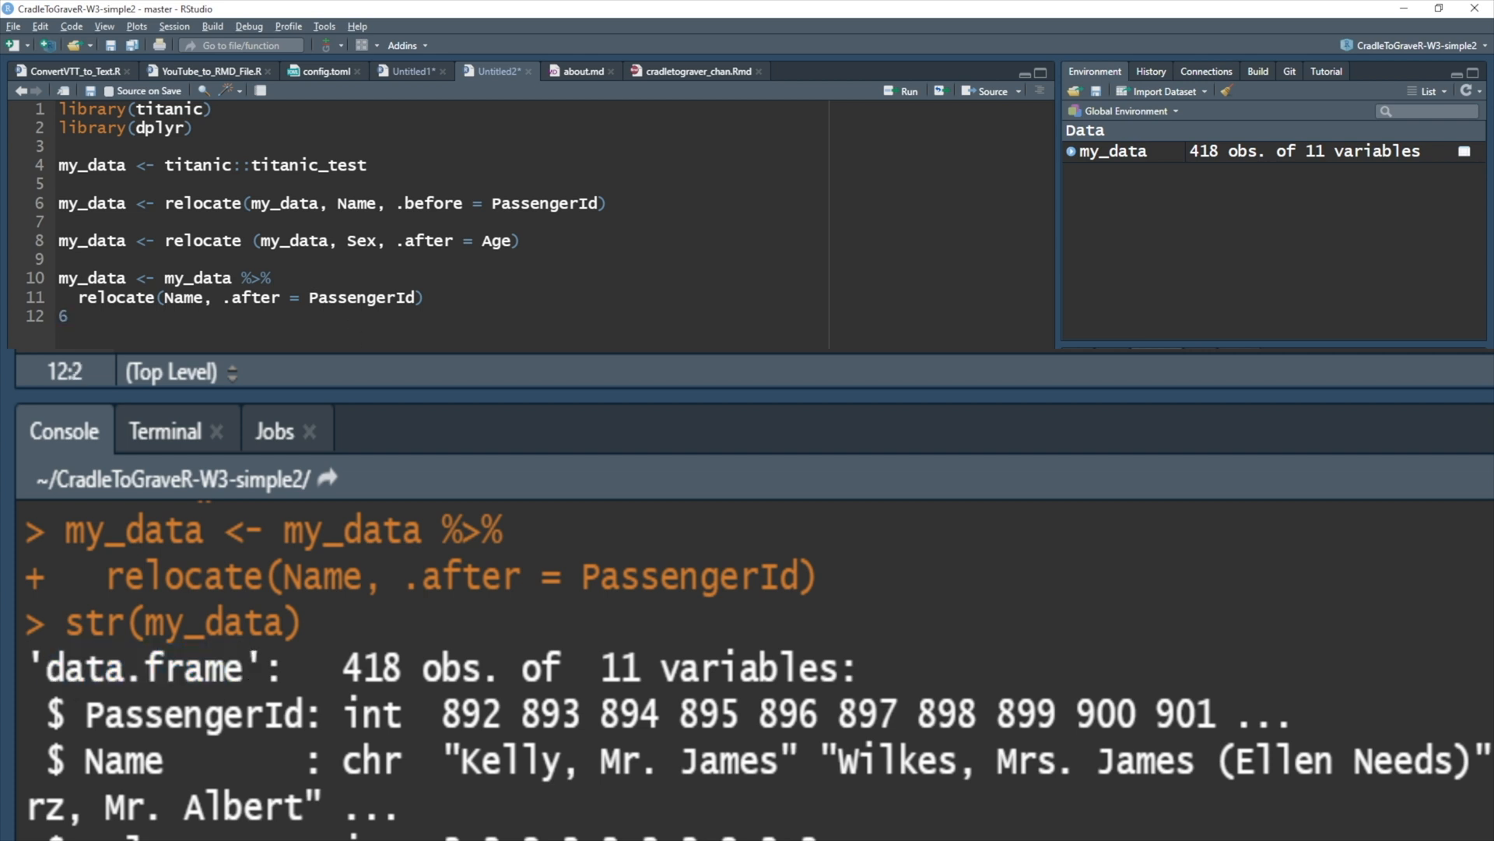